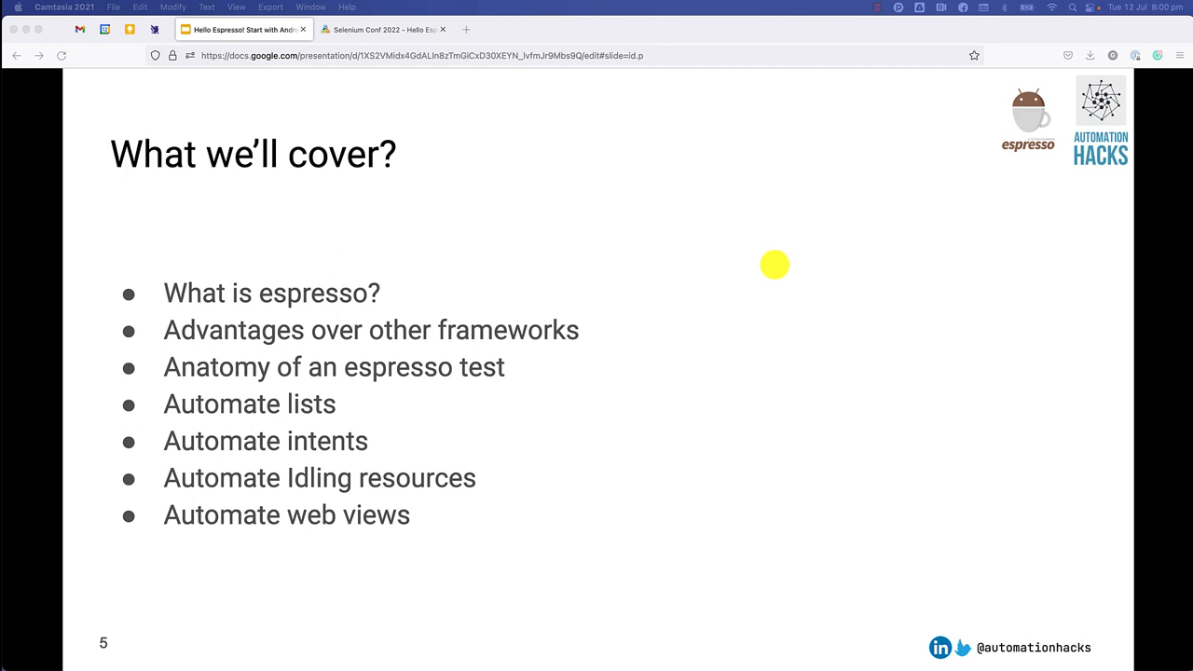
# - Advance from the agenda slide to the slide with the sample code repository link
pyautogui.press('right')
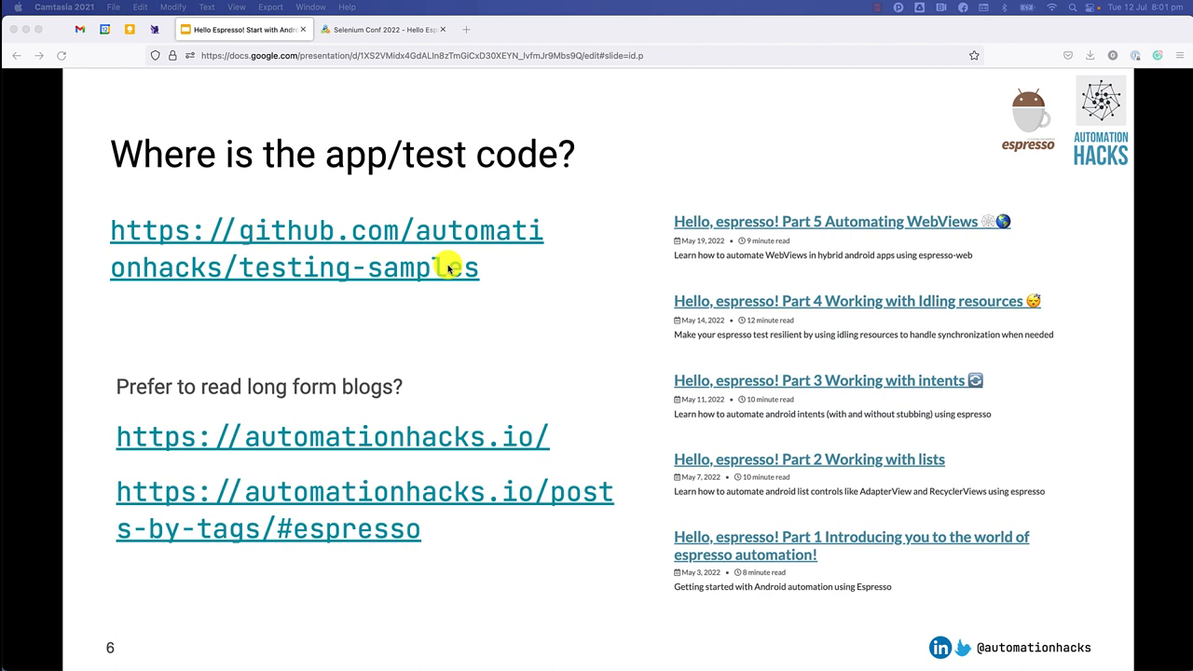
pyautogui.moveTo(592, 457)
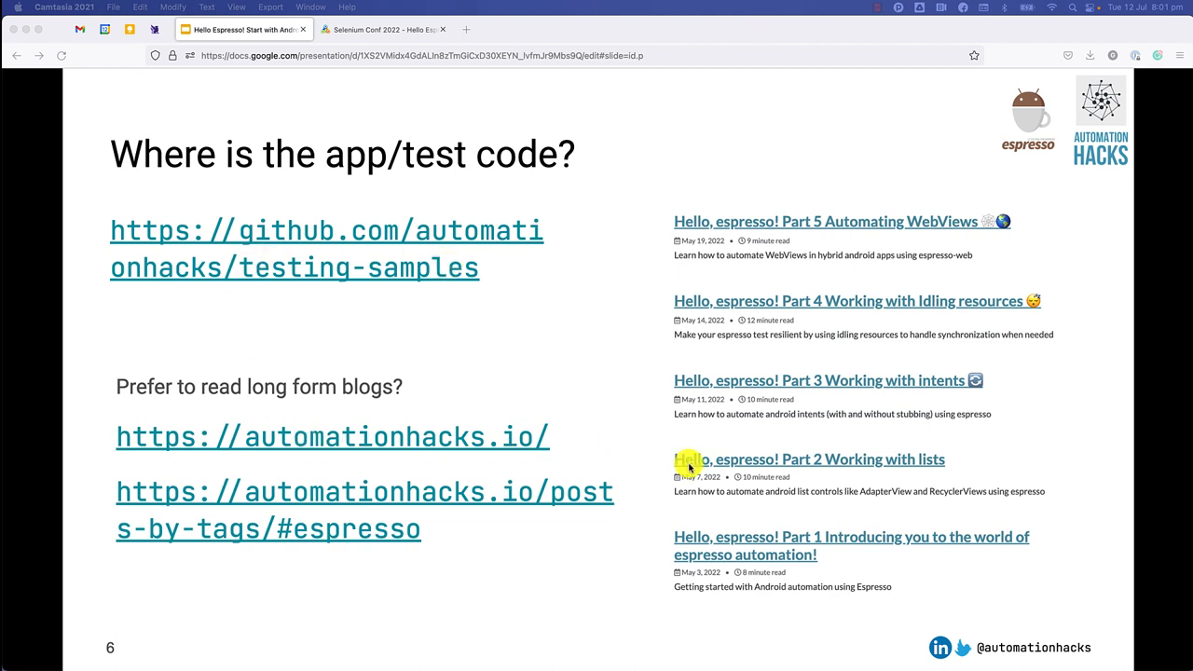
pyautogui.moveTo(720, 650)
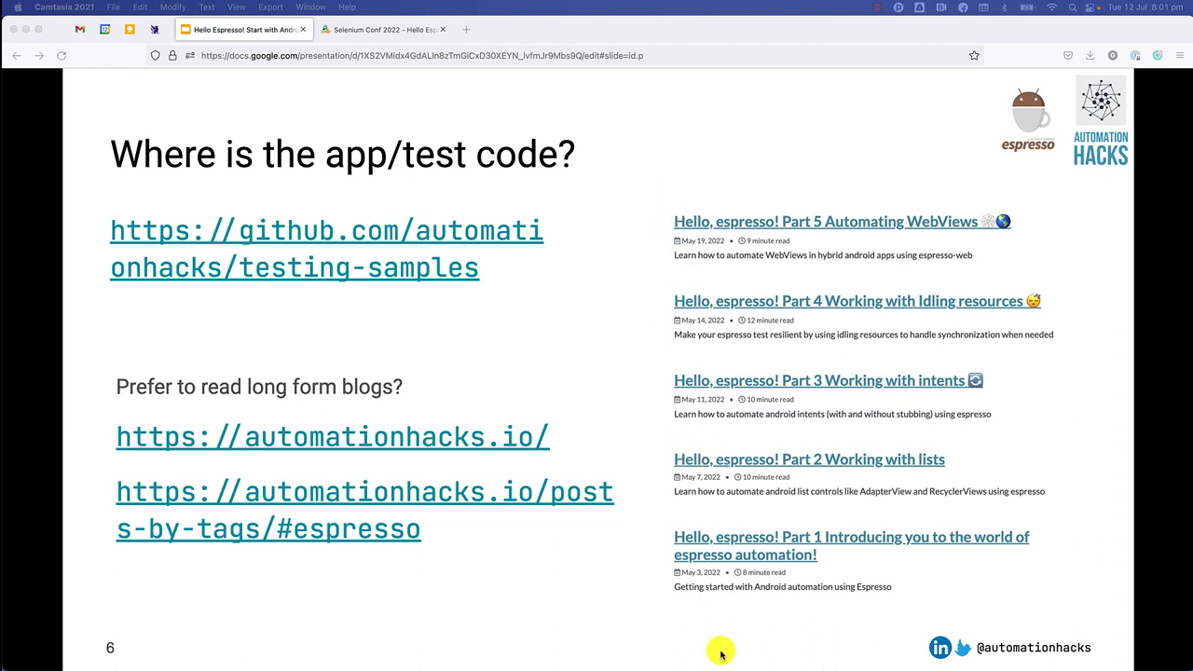
pyautogui.moveTo(723, 652)
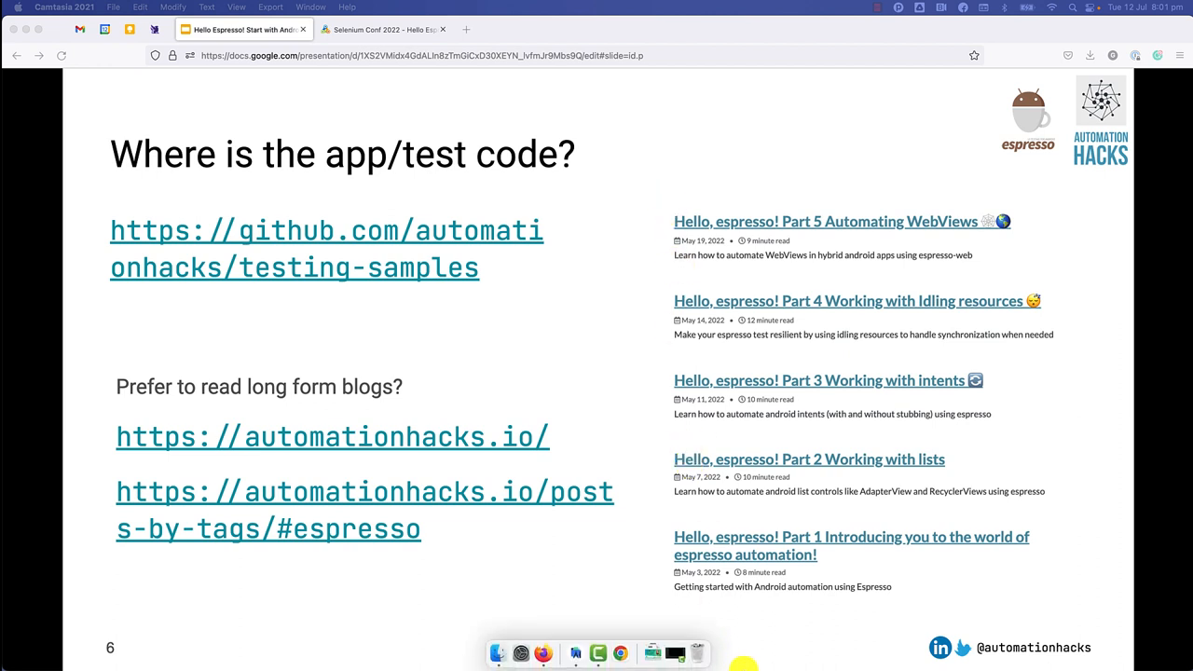
pyautogui.moveTo(768, 532)
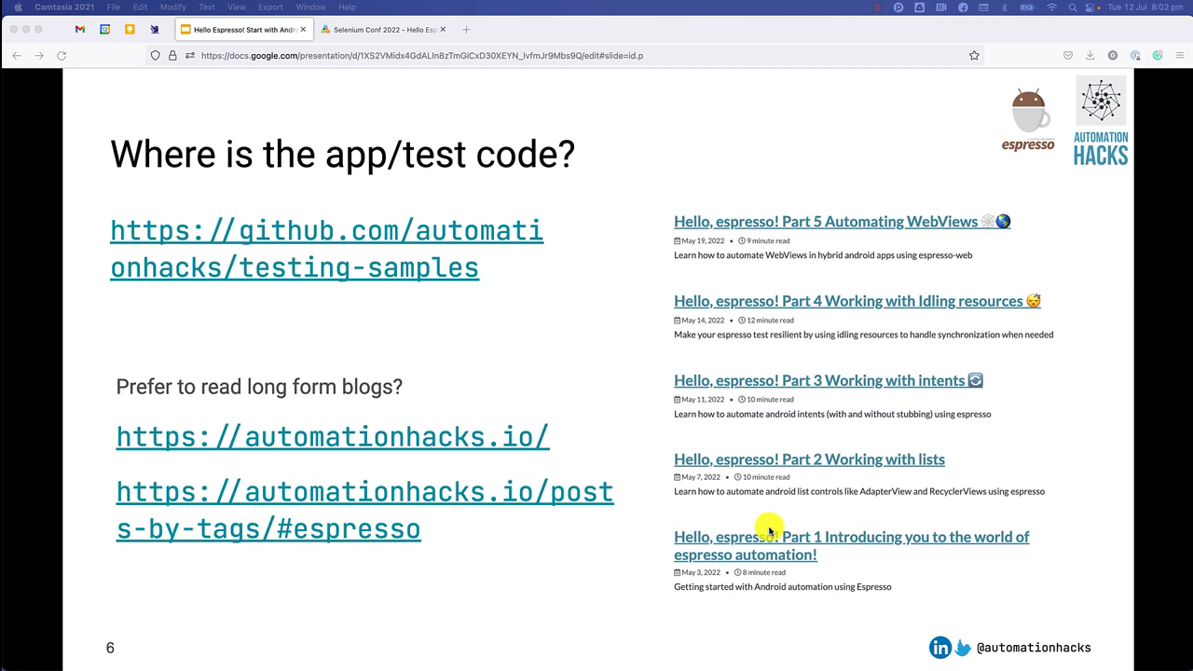
pyautogui.moveTo(522, 504)
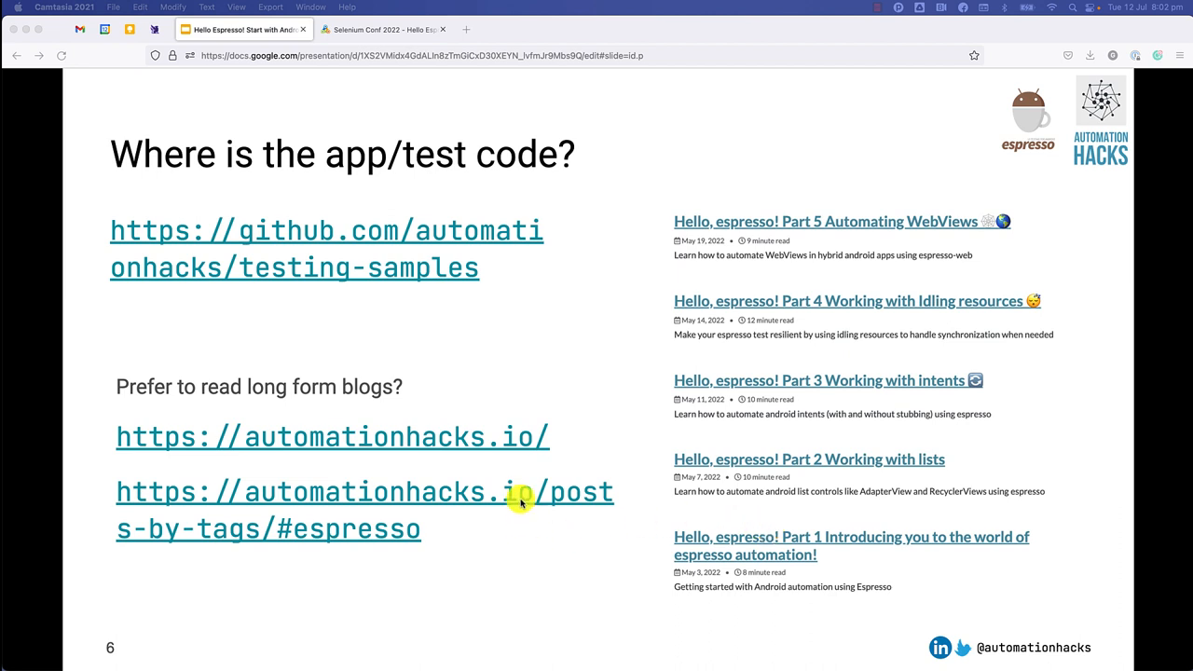
pyautogui.moveTo(265, 544)
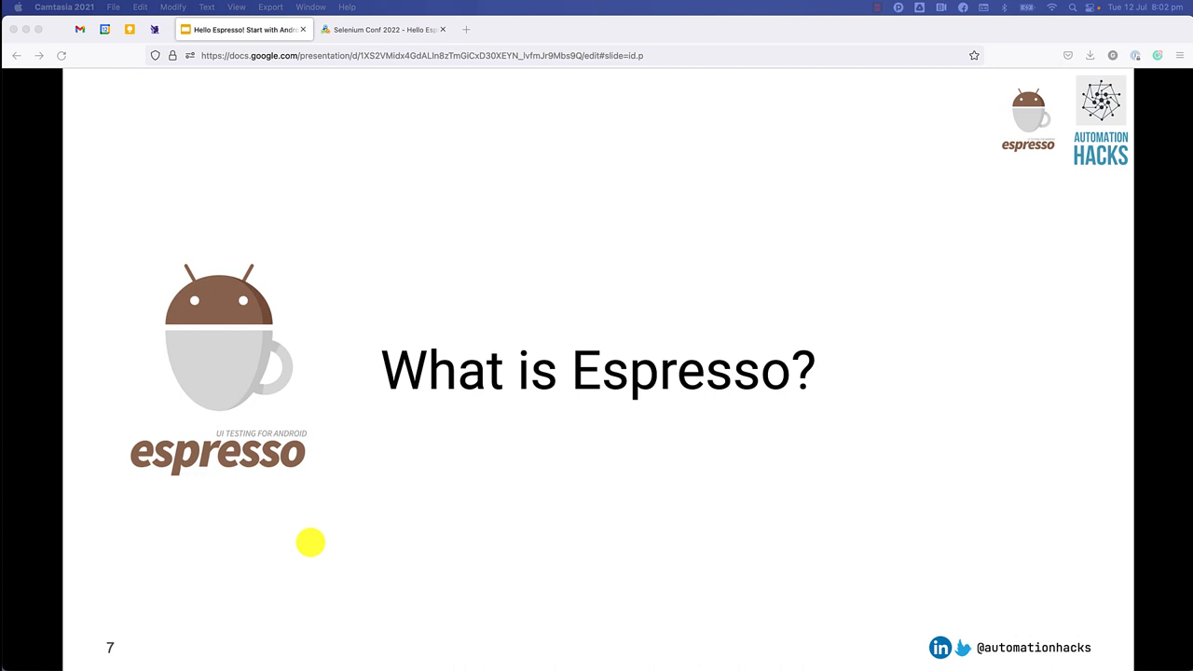
# - Advance to slide 8 summarising Espresso as Google's open-source Android UI automation library
pyautogui.press('Right')
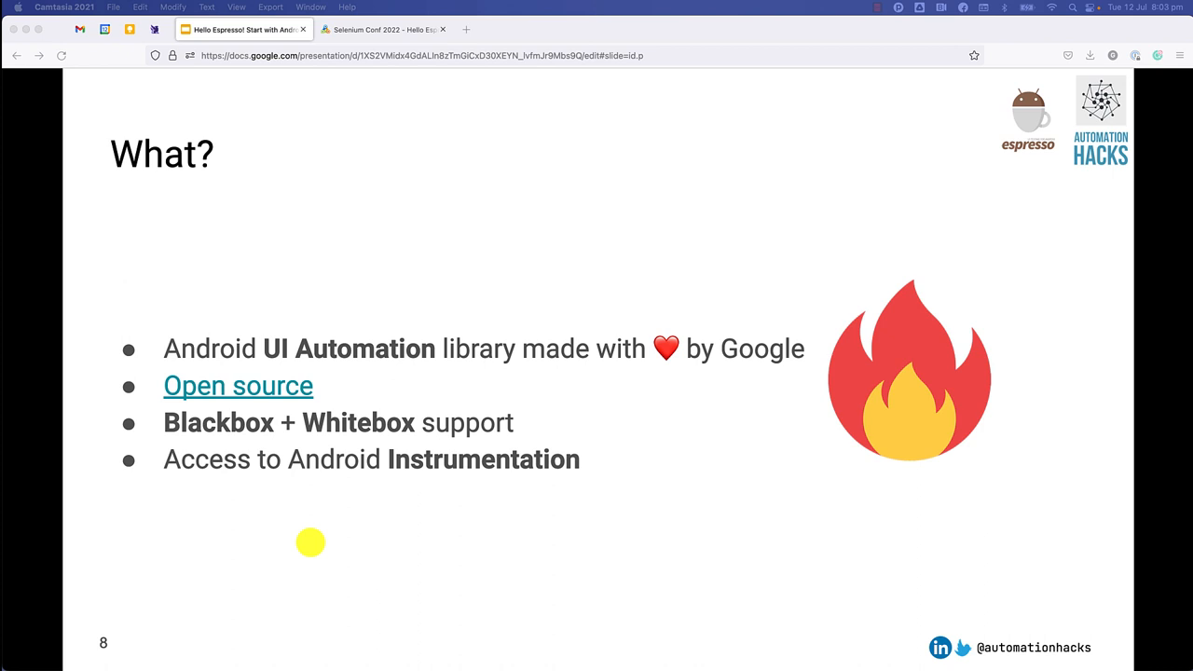
# - Advance to slide 9 listing Espresso benefits: concise API, automatic waits, Kotlin/Java tests
pyautogui.press('right')
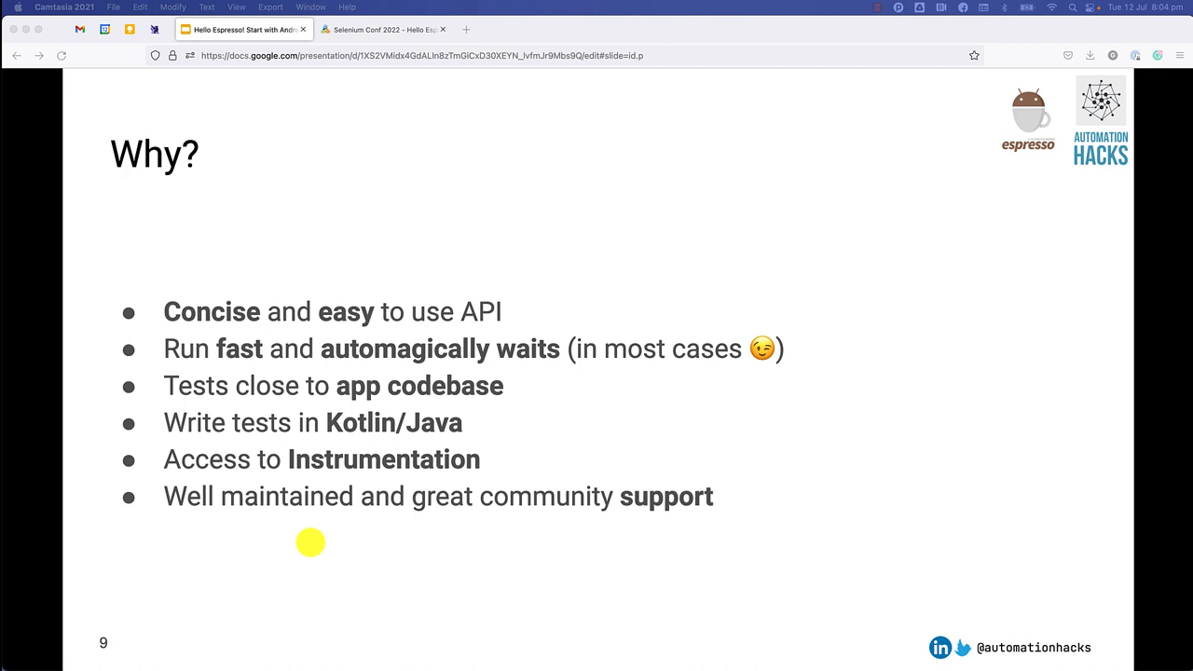
pyautogui.doubleClick(331, 384)
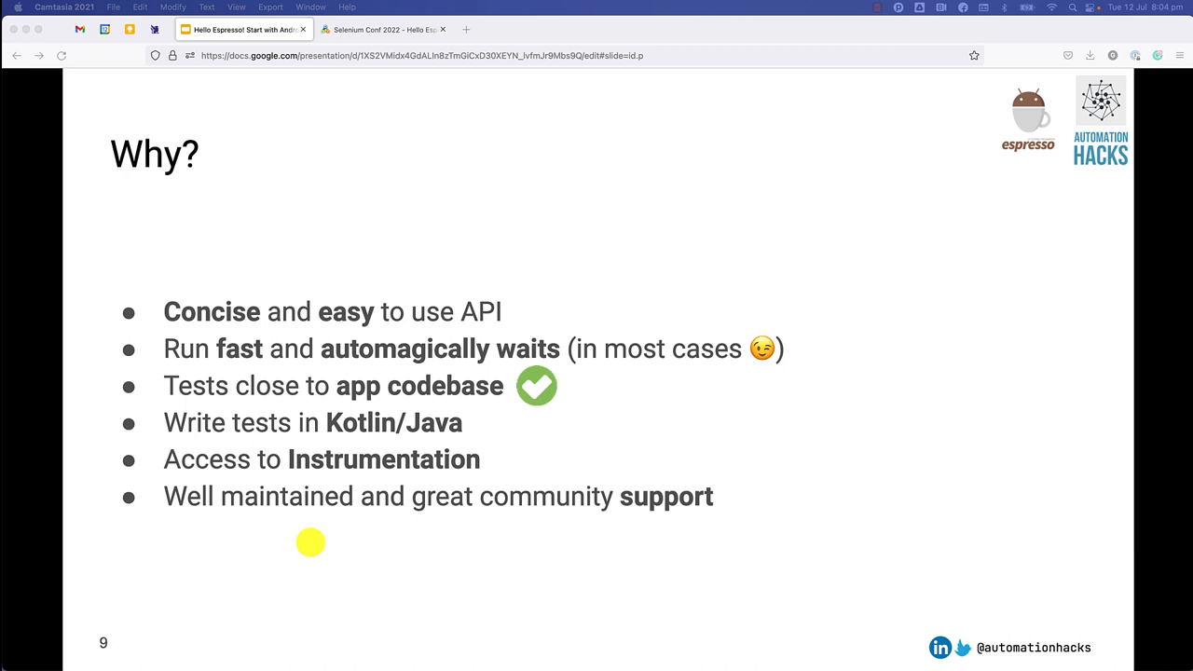
pyautogui.click(537, 384)
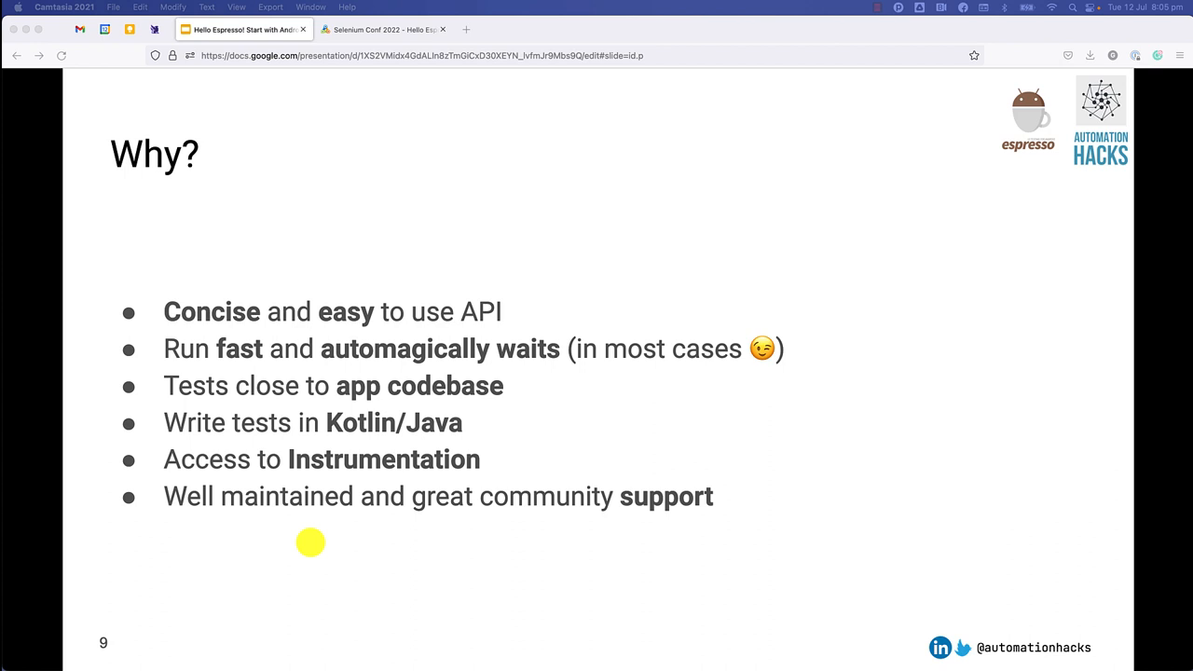
# - Advance to slide 11 listing the espresso-core, runner and rules test dependencies
pyautogui.press('Right')
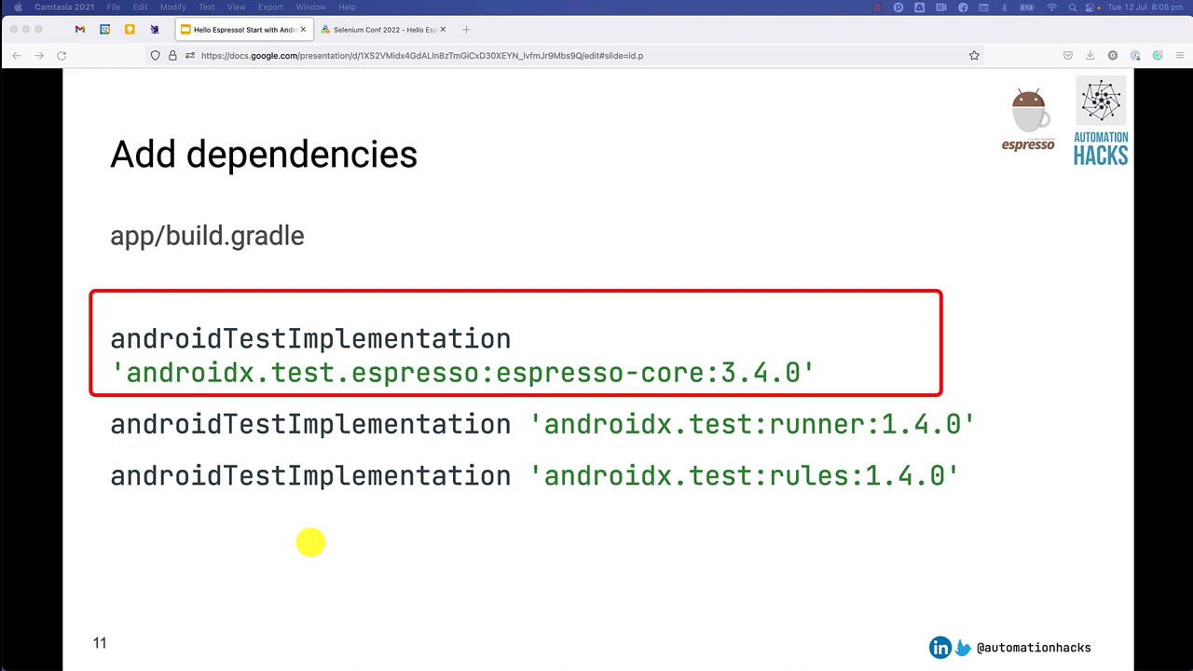
pyautogui.moveTo(328, 518)
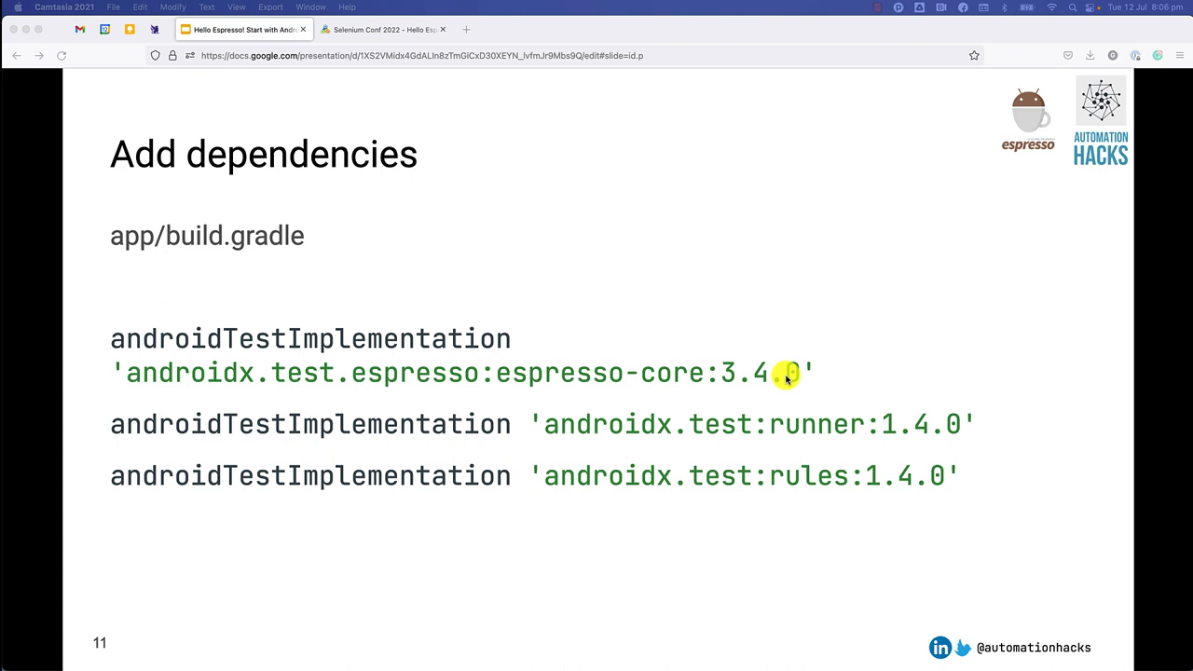
pyautogui.moveTo(745, 374)
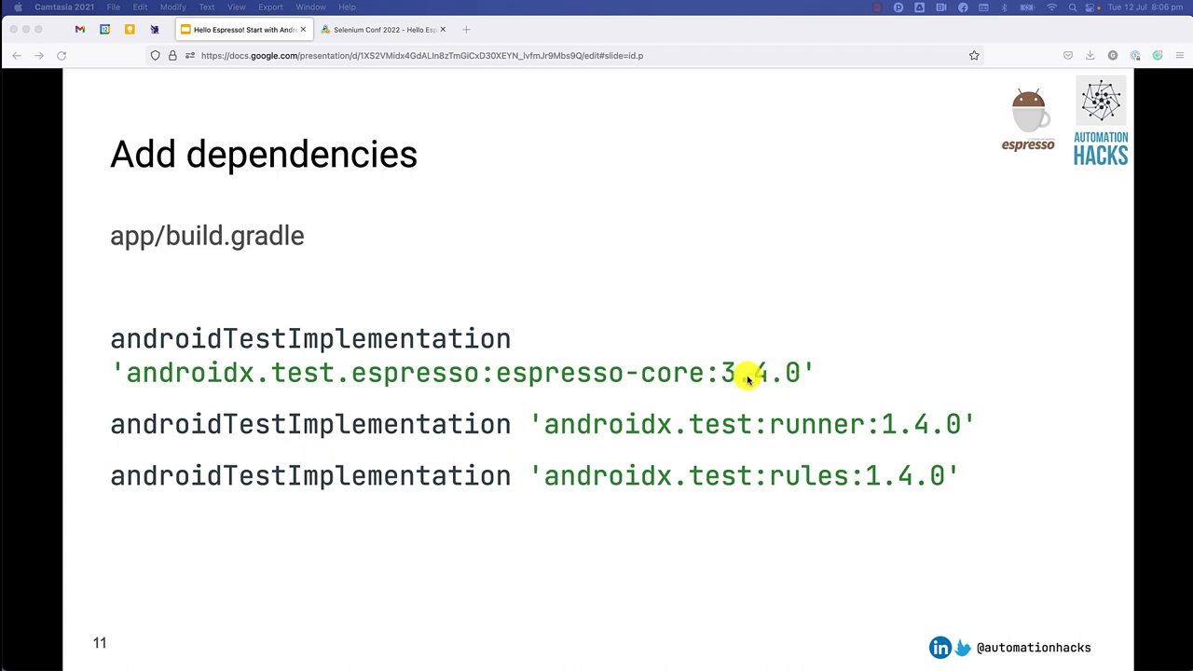
pyautogui.moveTo(679, 427)
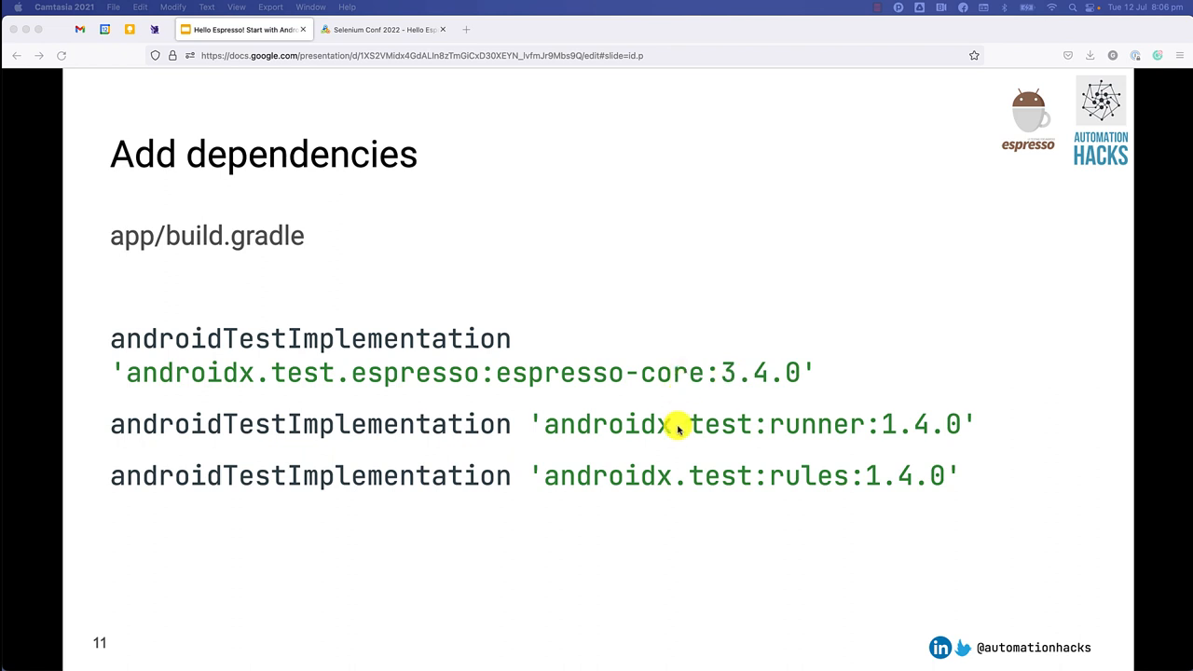
pyautogui.moveTo(801, 475)
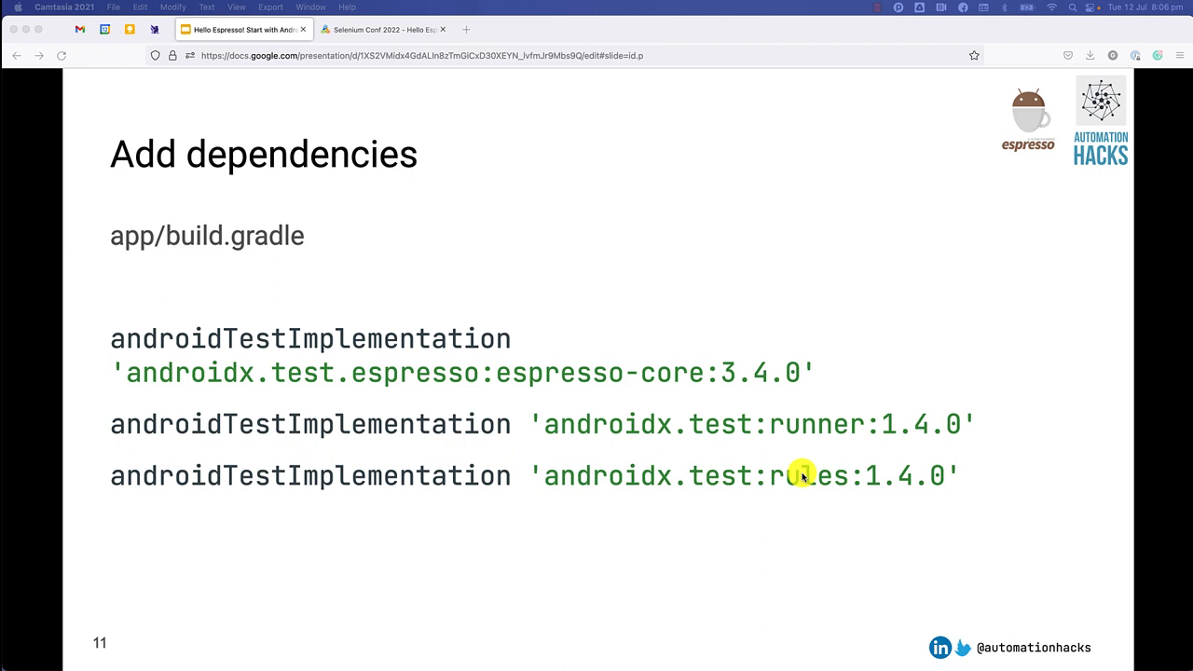
pyautogui.moveTo(91, 259)
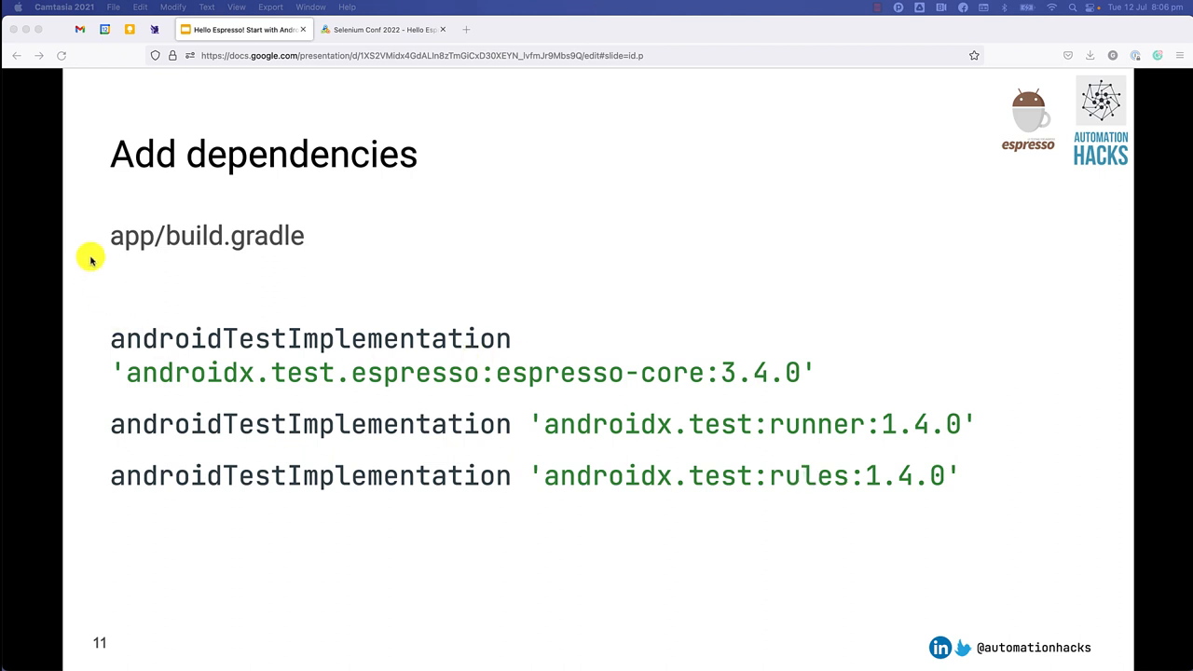
pyautogui.moveTo(313, 251)
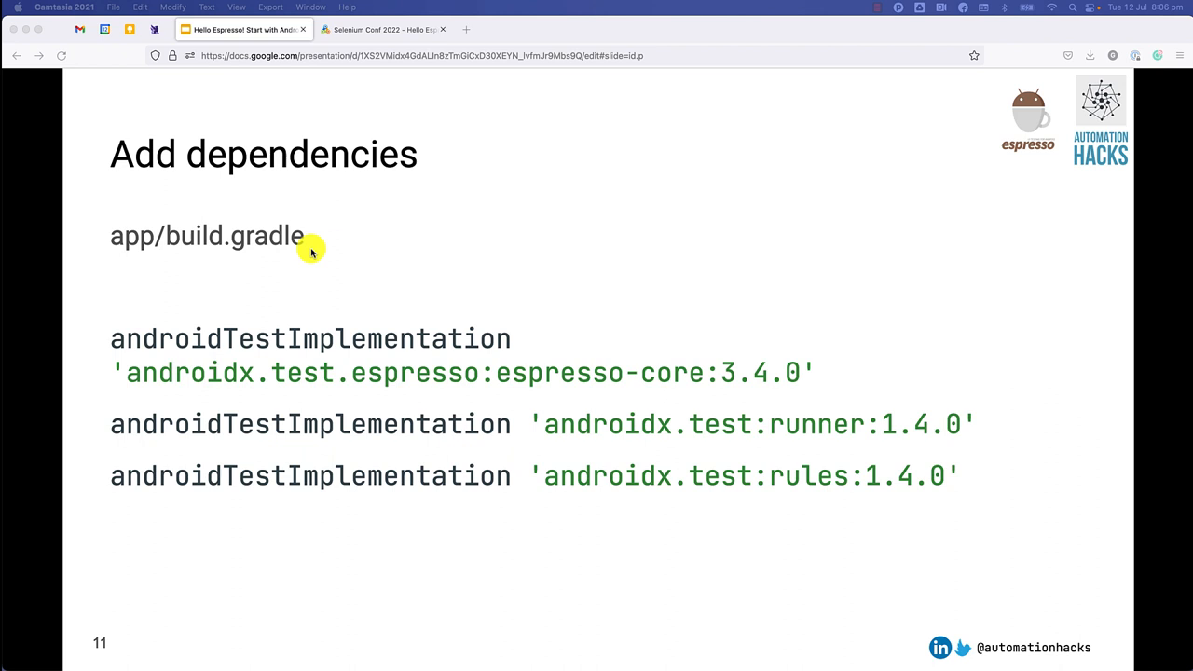
# - Advance to slide 12 setting AndroidJUnitRunner as testInstrumentationRunner in defaultConfig
pyautogui.press('right')
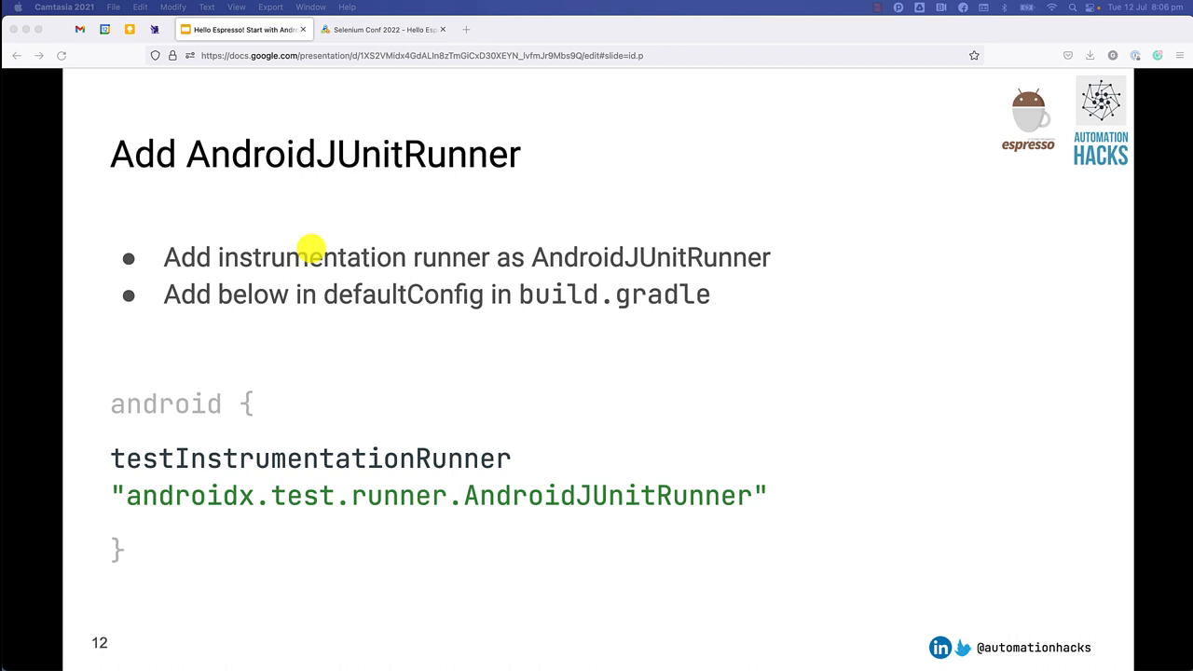
pyautogui.moveTo(457, 257)
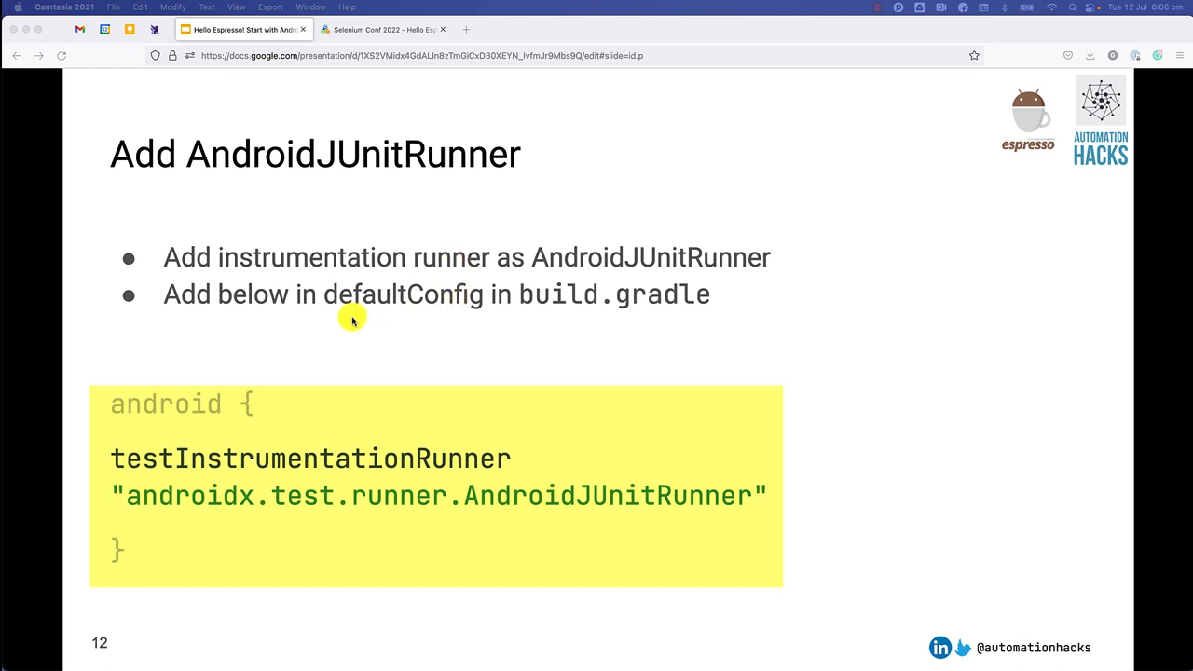
pyautogui.moveTo(500, 324)
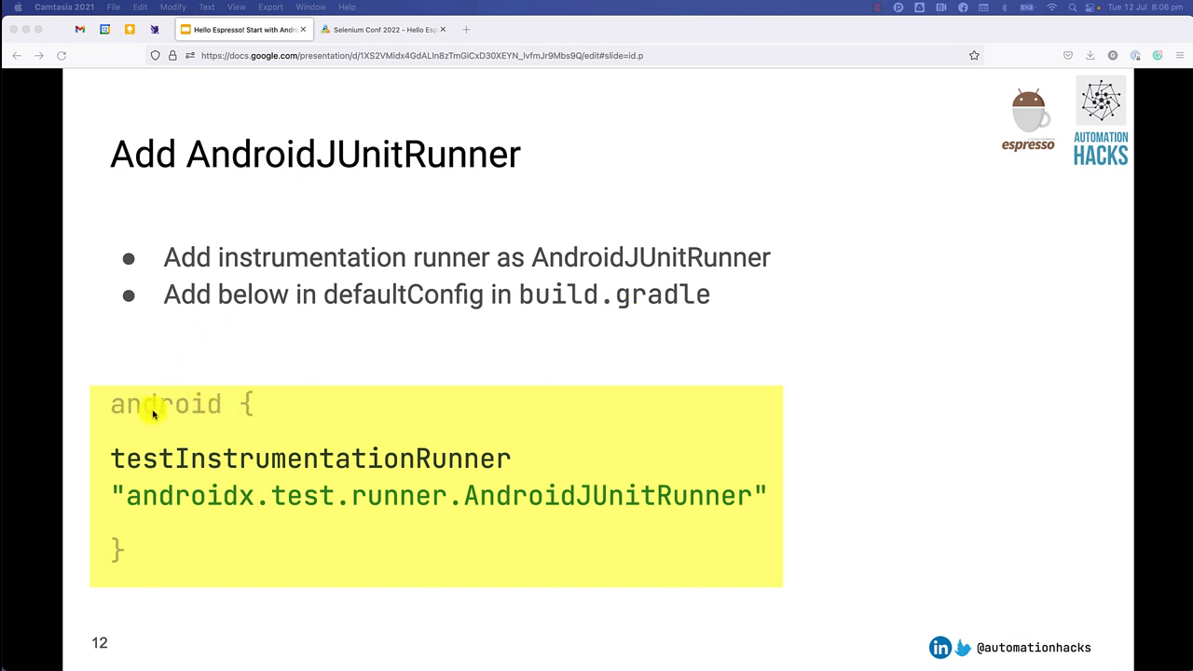
pyautogui.moveTo(496, 464)
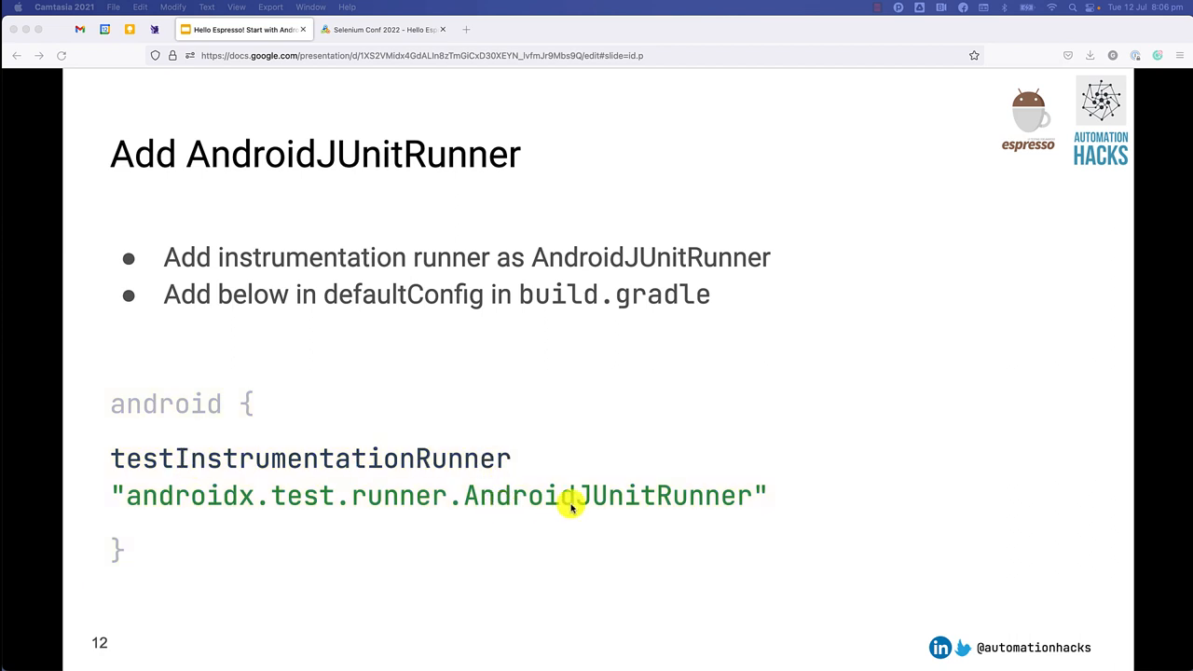
pyautogui.moveTo(686, 507)
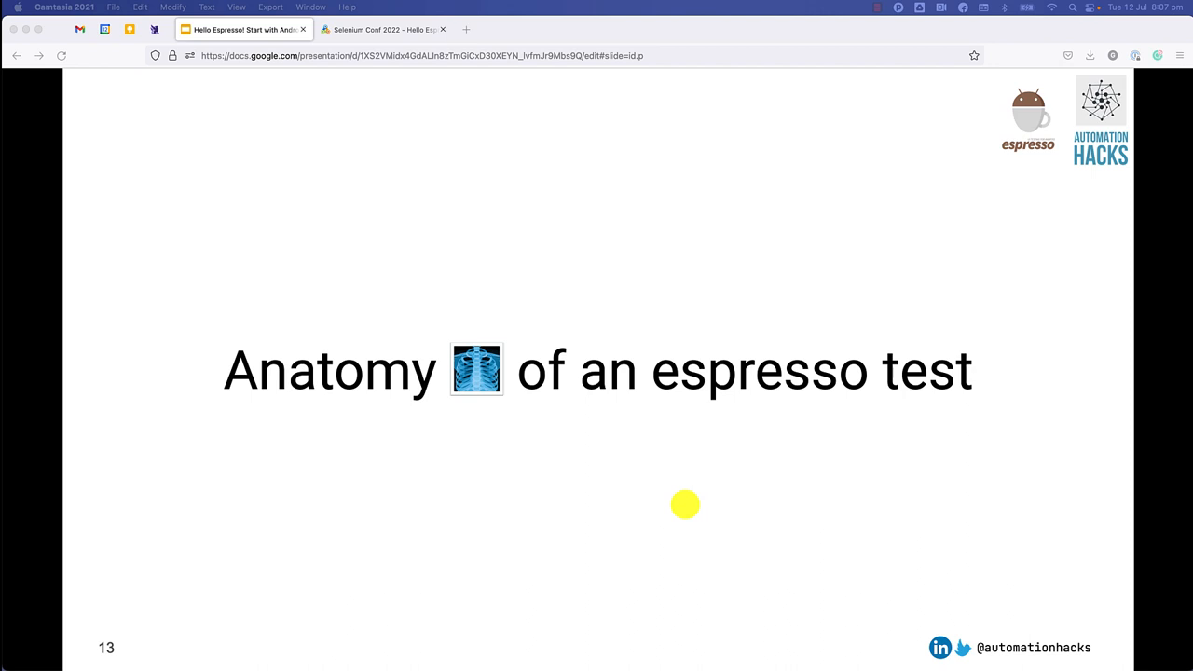
# - Advance to slide 14 showing the Matcher, Action, Assertion pattern: onView, perform, check
pyautogui.press('right')
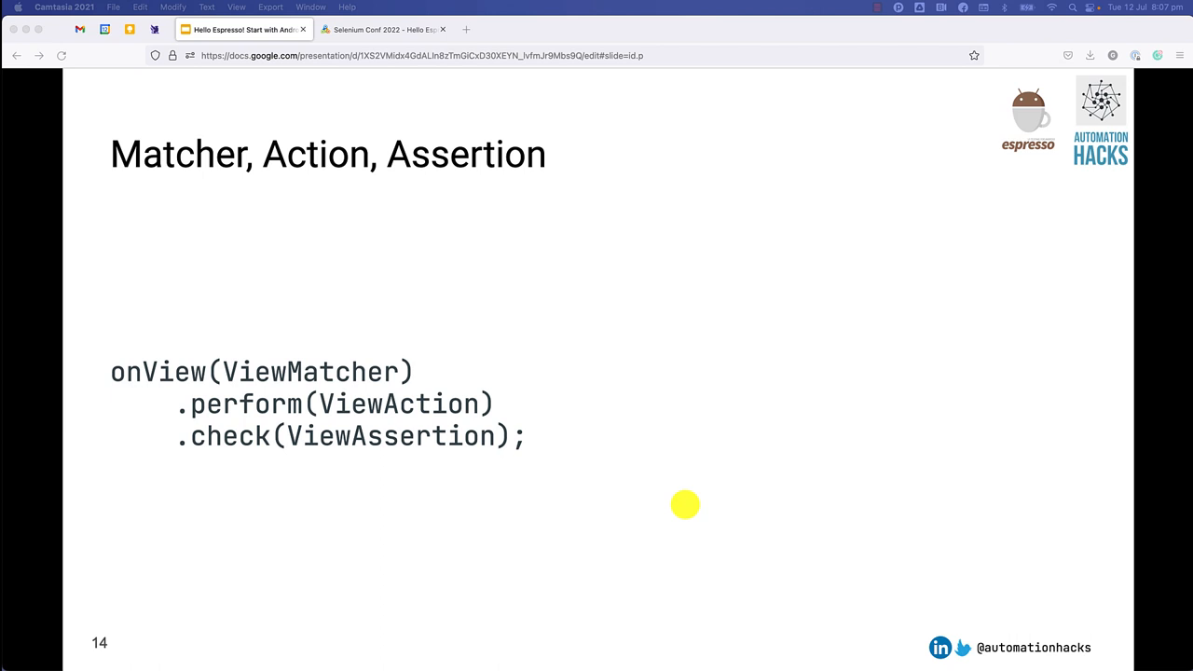
pyautogui.moveTo(113, 429)
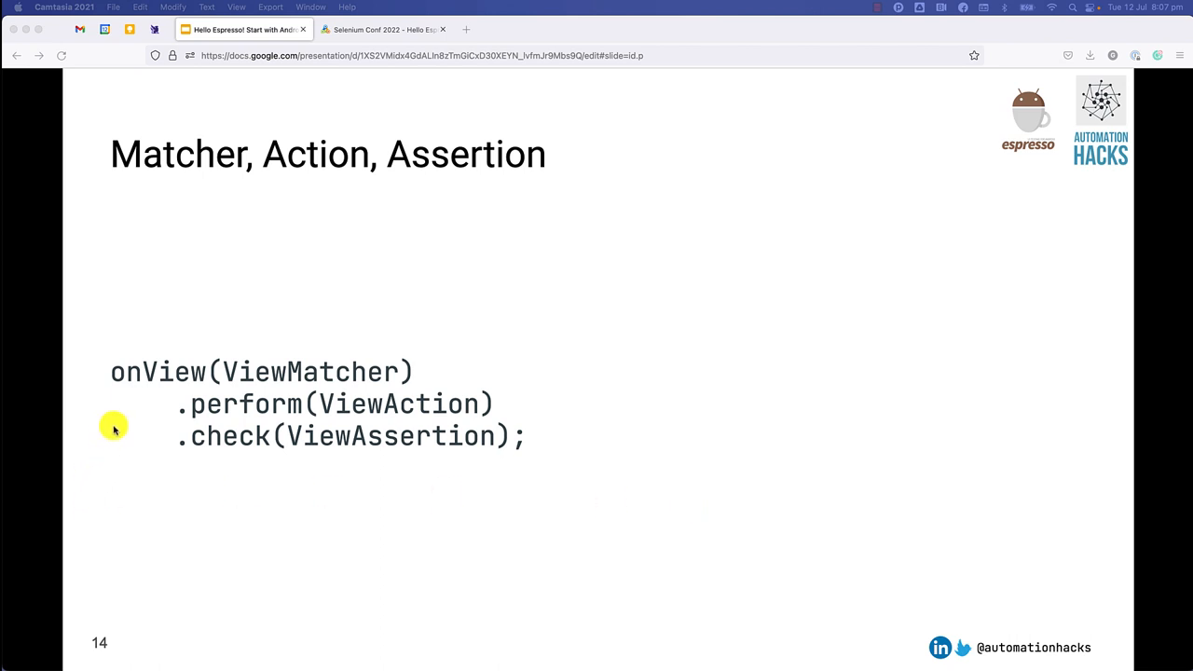
pyautogui.moveTo(145, 382)
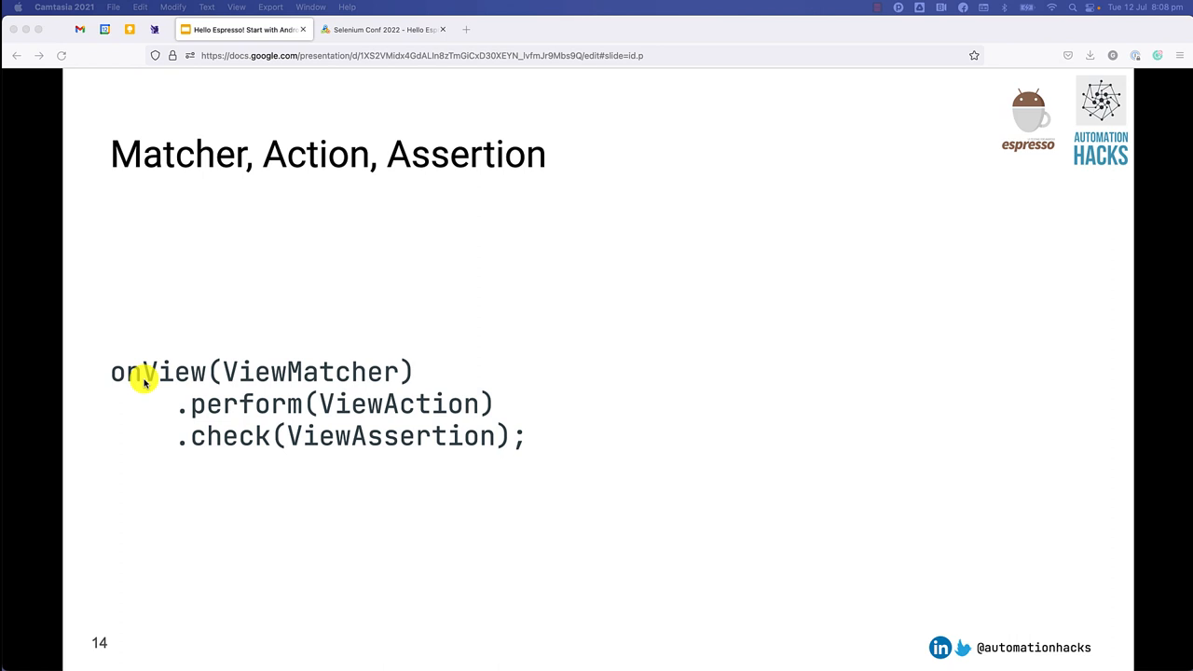
pyautogui.moveTo(309, 408)
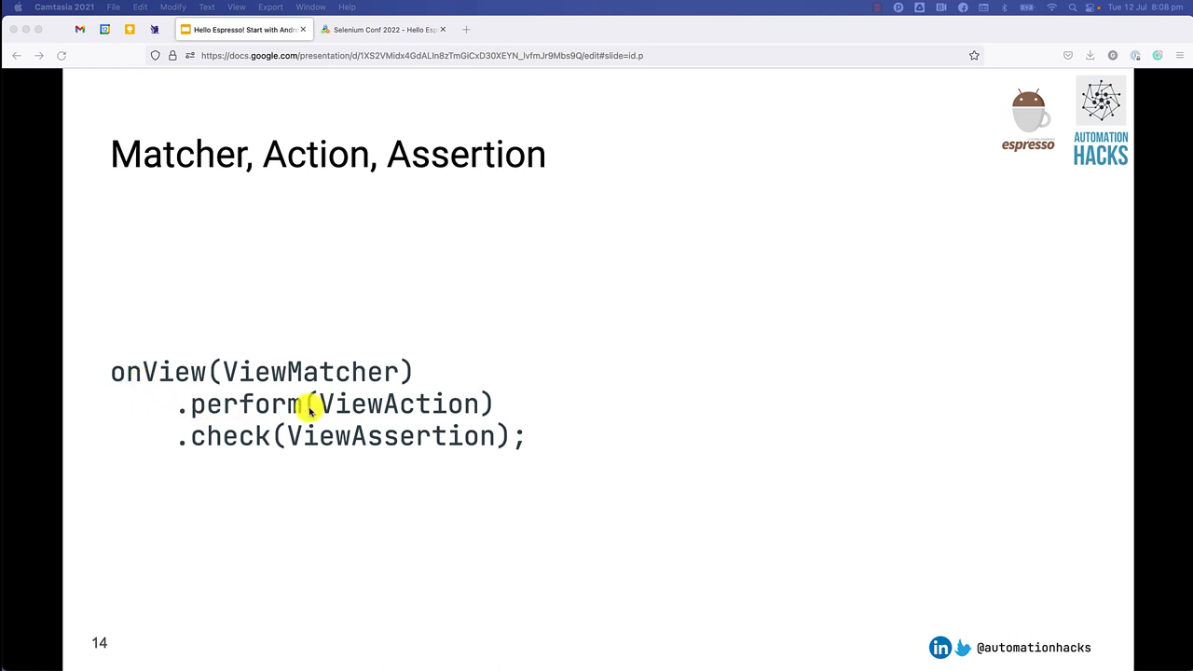
pyautogui.moveTo(209, 427)
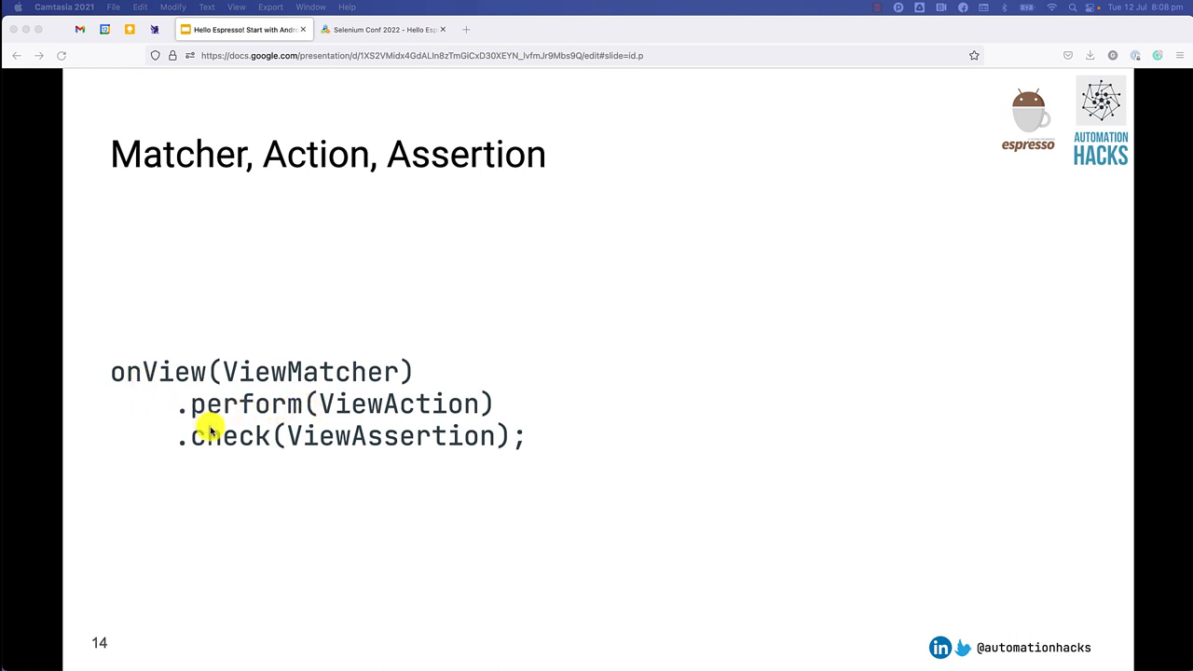
pyautogui.moveTo(257, 436)
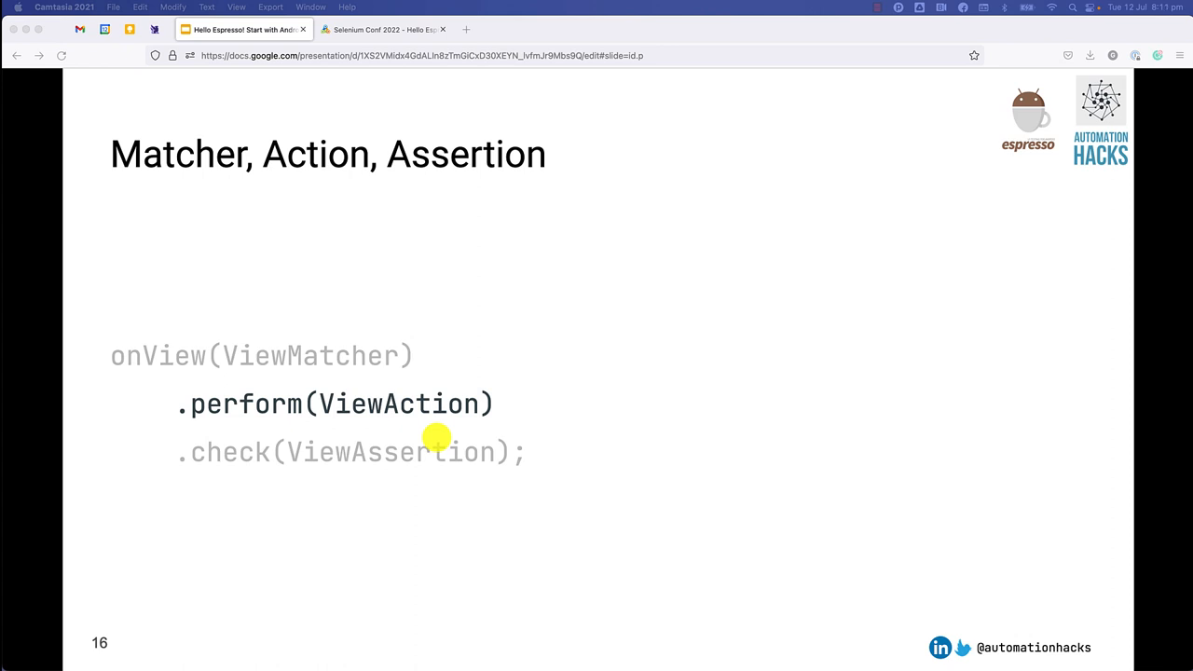
# - Step through the check(ViewAssertion), withId, click() and isDisplayed() slides to the App slide
pyautogui.press('right')
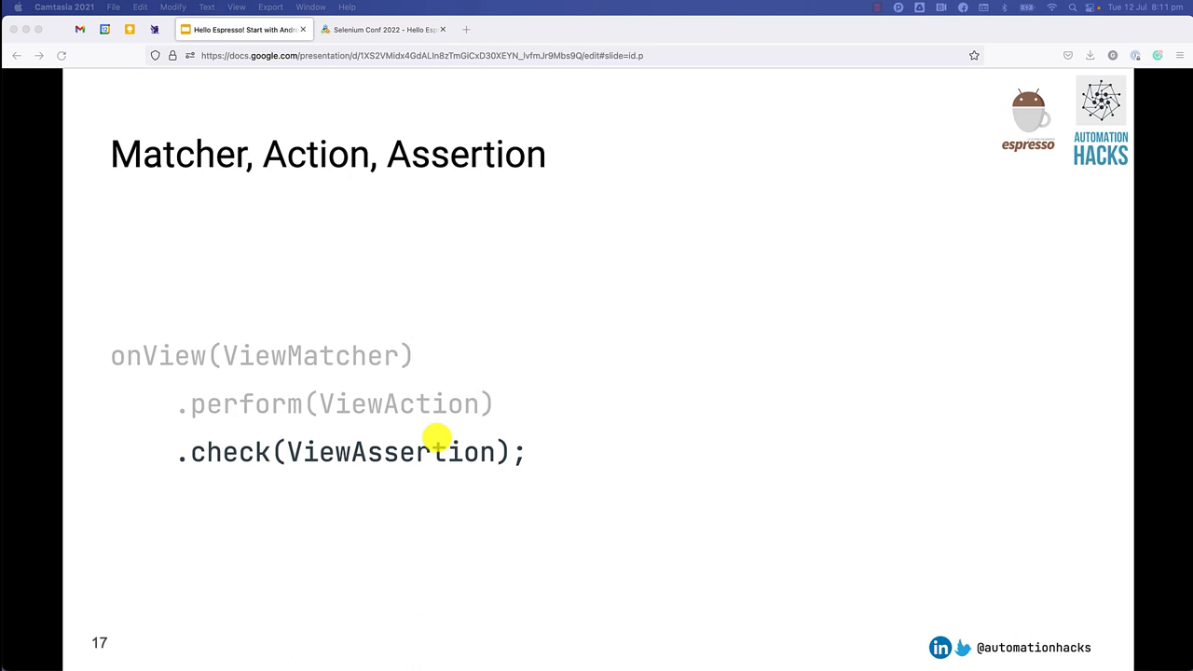
pyautogui.press('right')
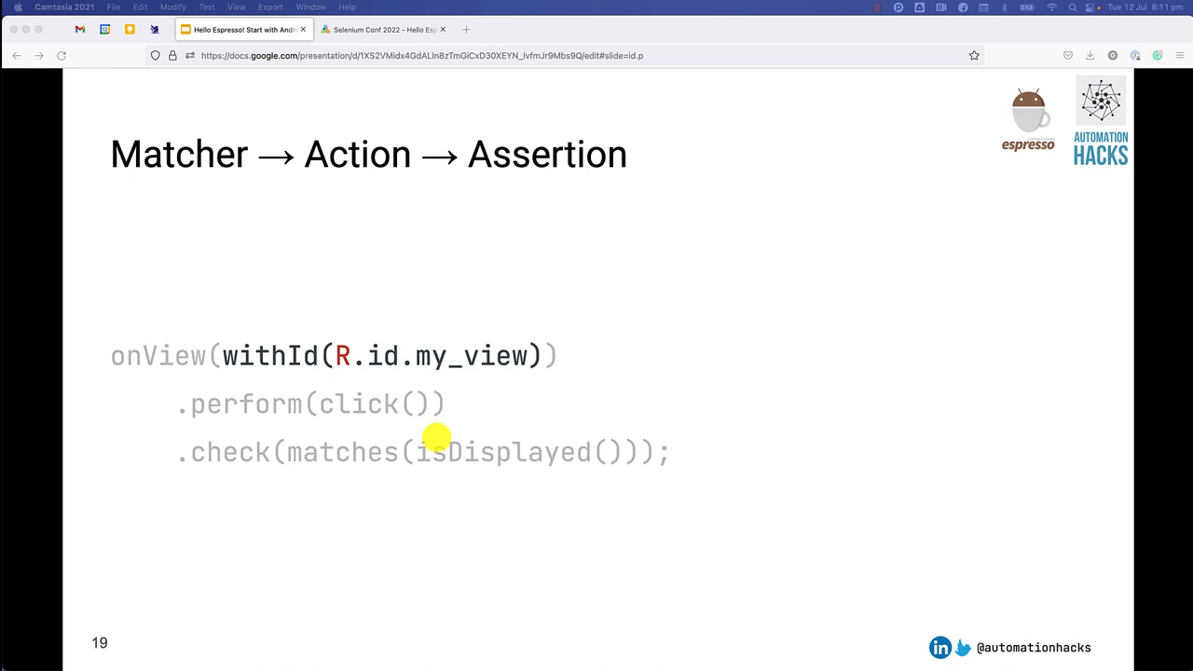
pyautogui.moveTo(436, 438)
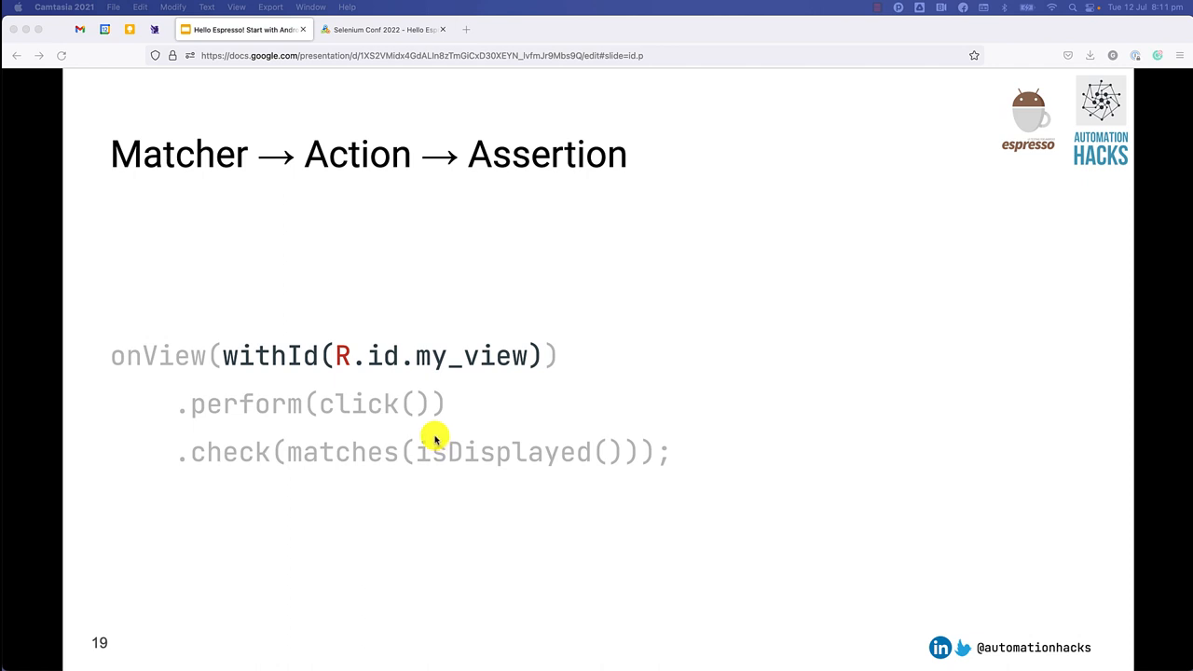
pyautogui.moveTo(314, 358)
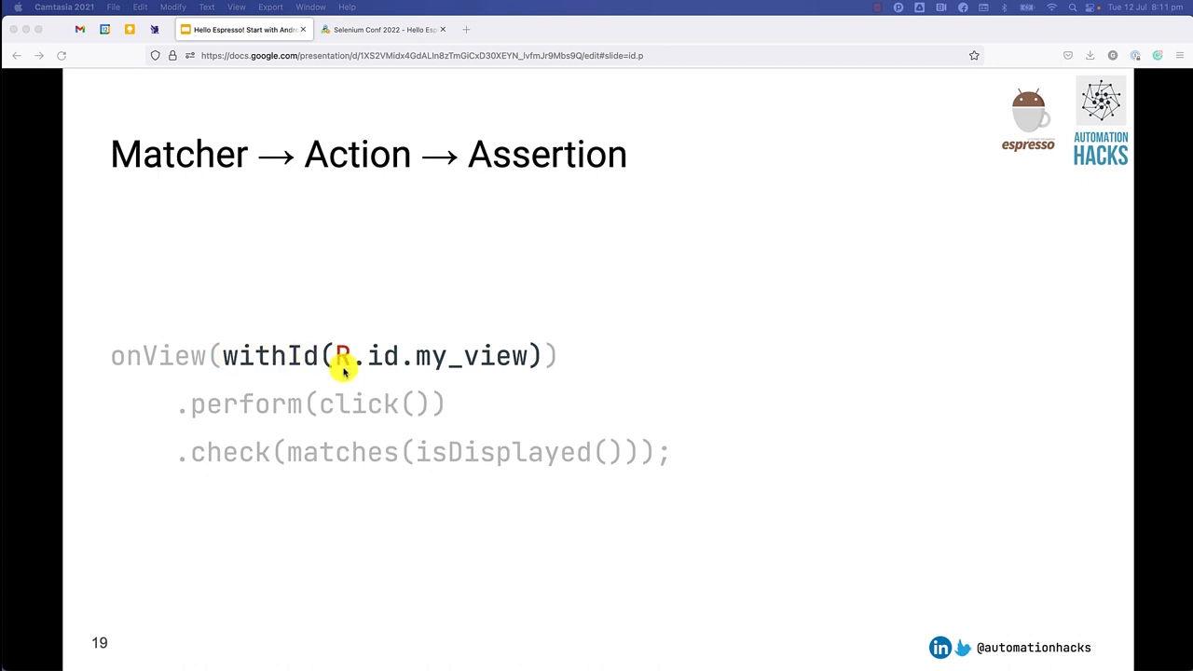
pyautogui.moveTo(481, 369)
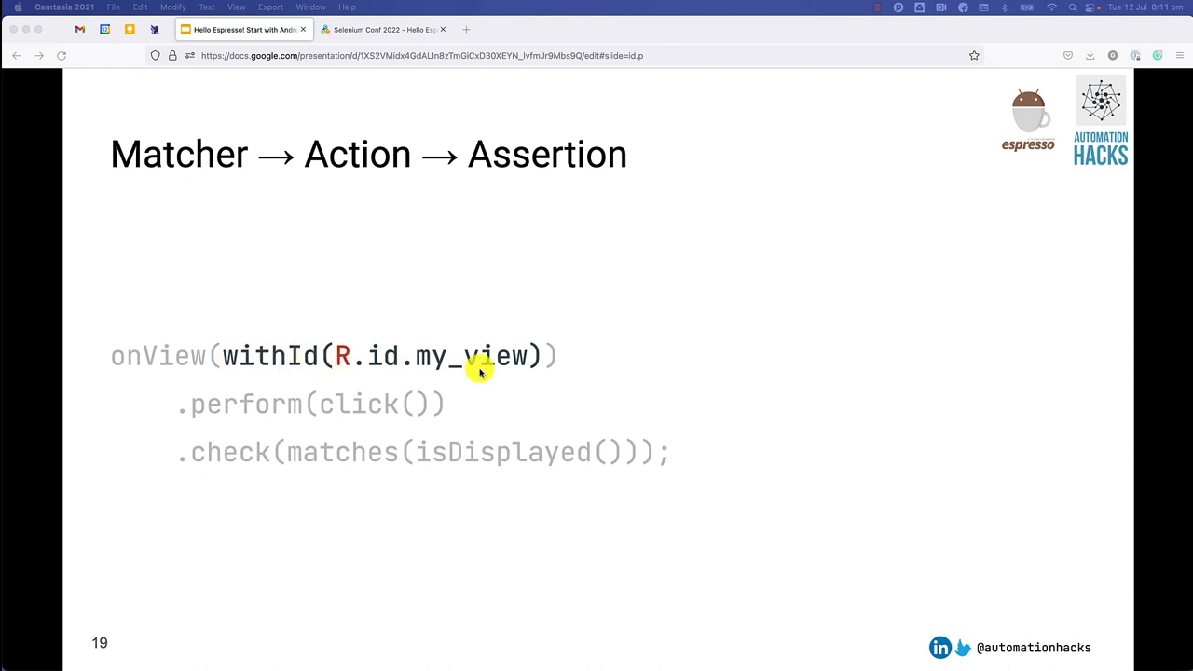
pyautogui.moveTo(390, 364)
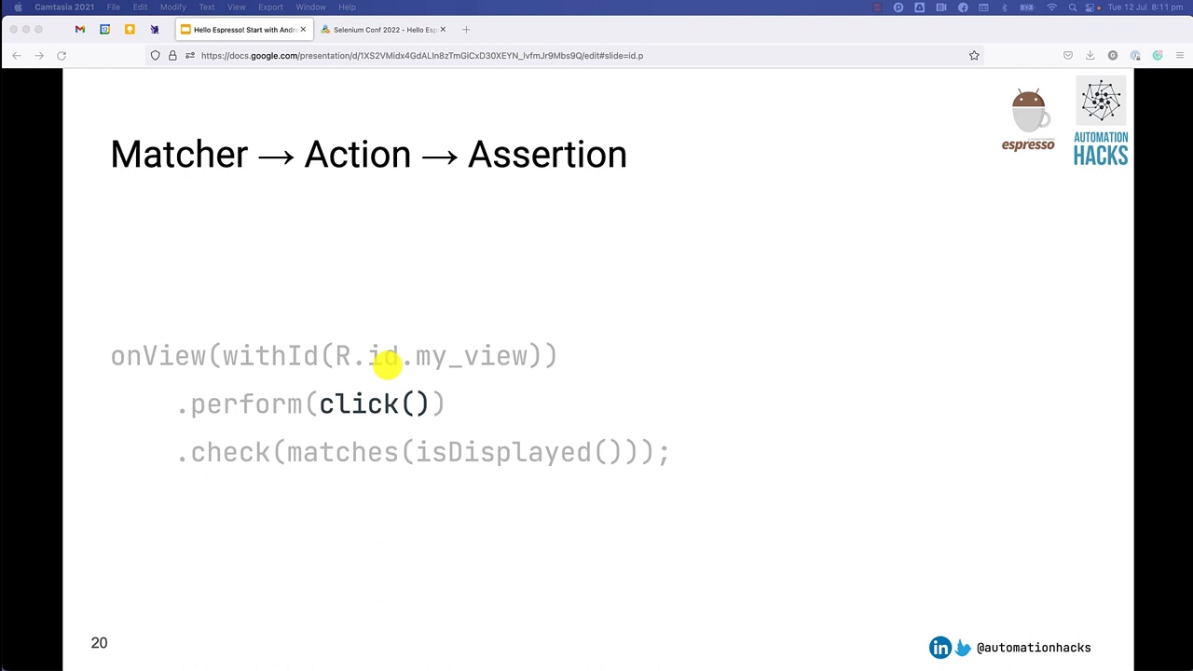
pyautogui.press('right')
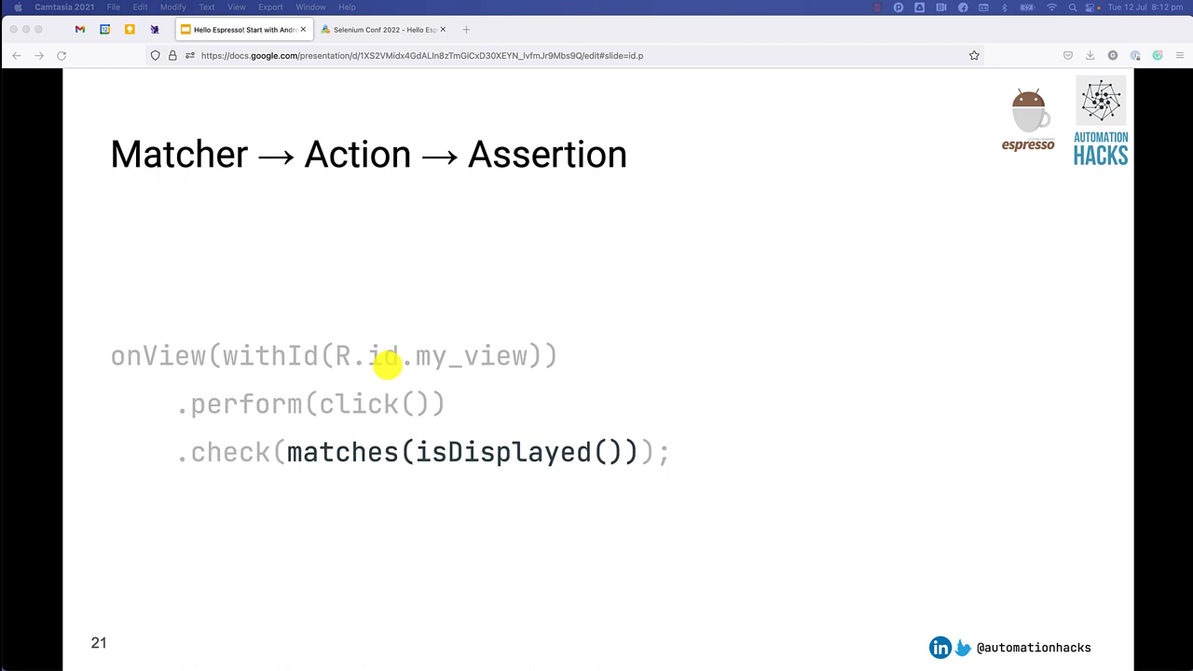
pyautogui.press('right')
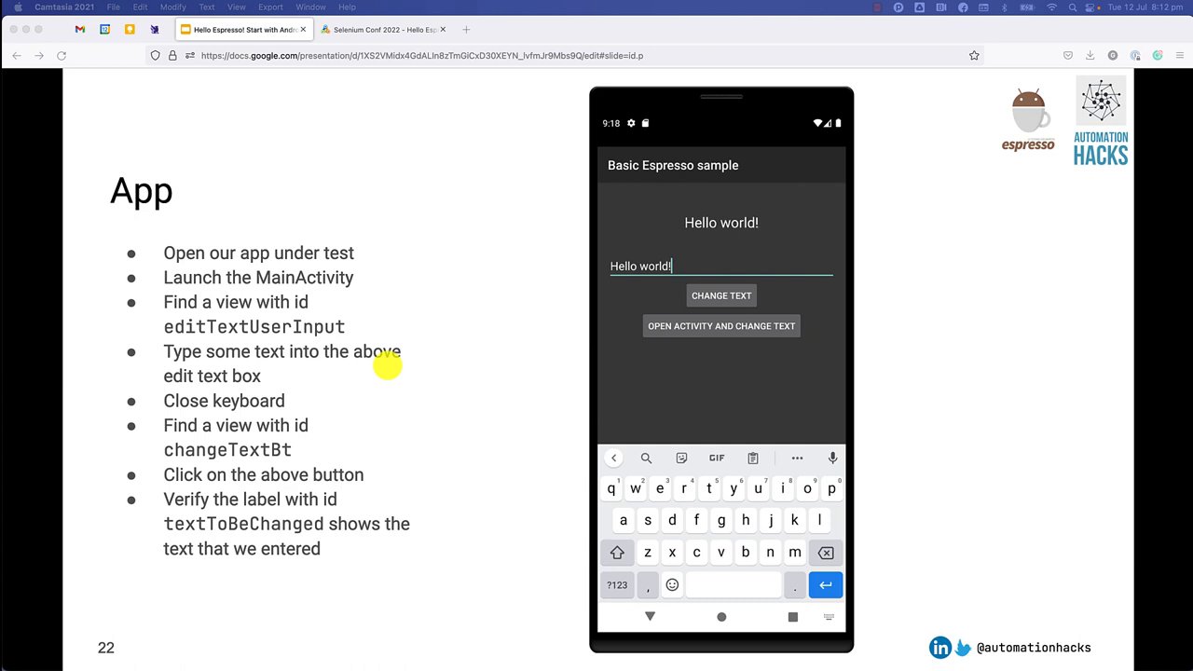
pyautogui.moveTo(388, 367)
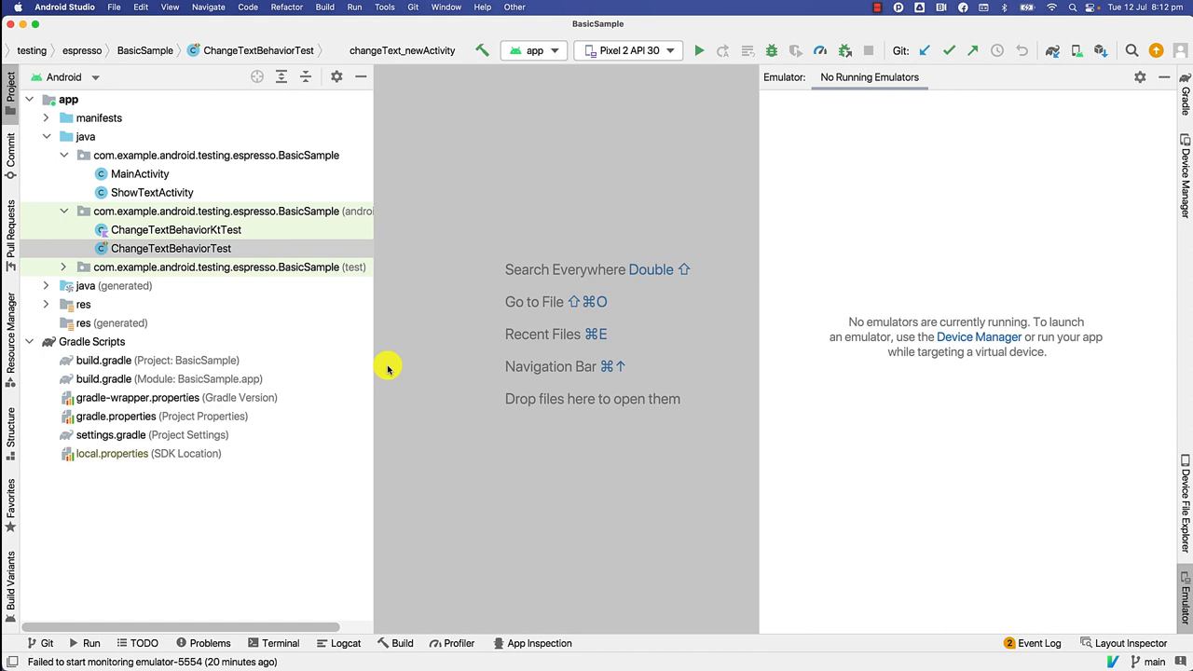
pyautogui.moveTo(149, 67)
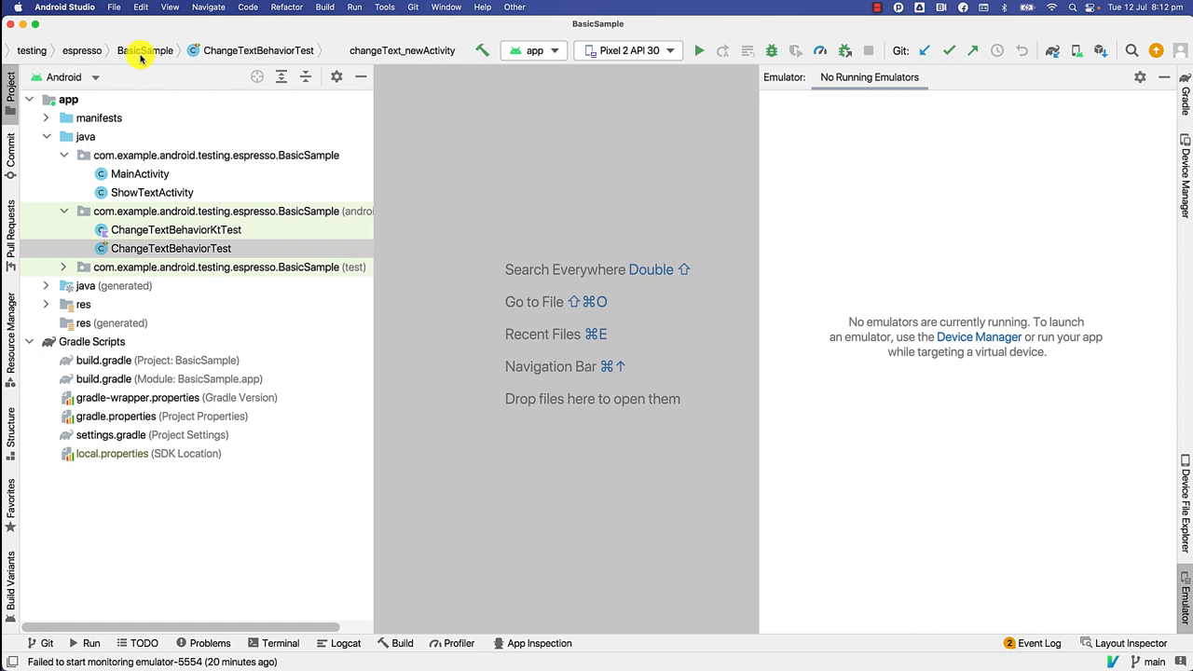
pyautogui.moveTo(509, 422)
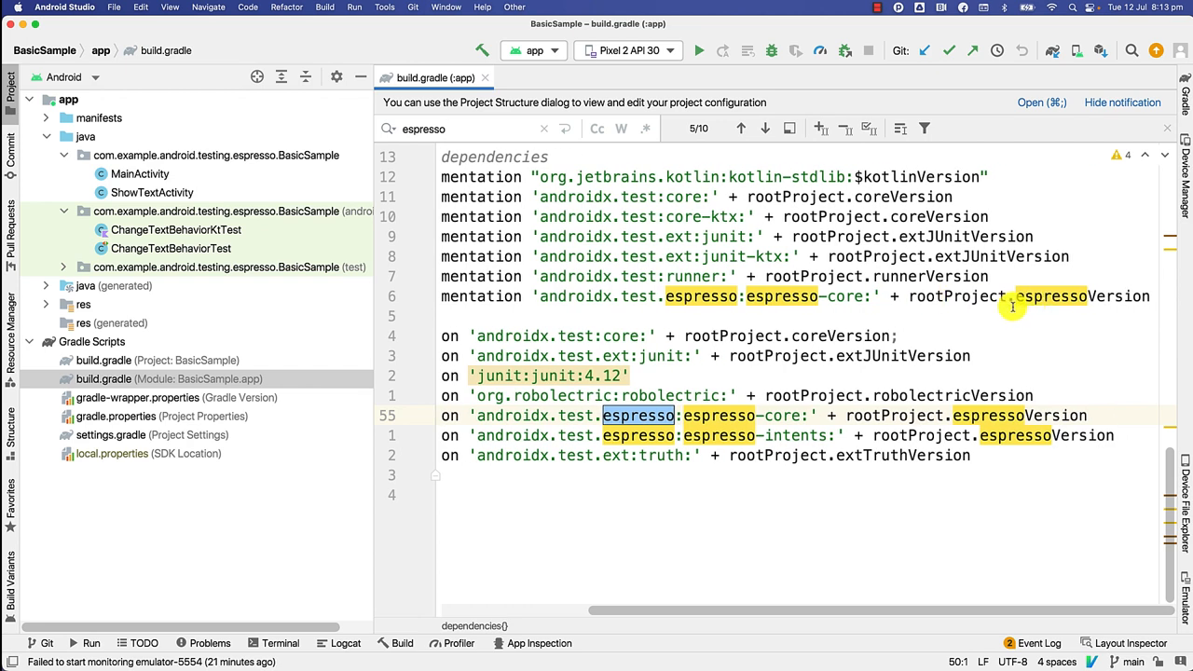
pyautogui.moveTo(765, 380)
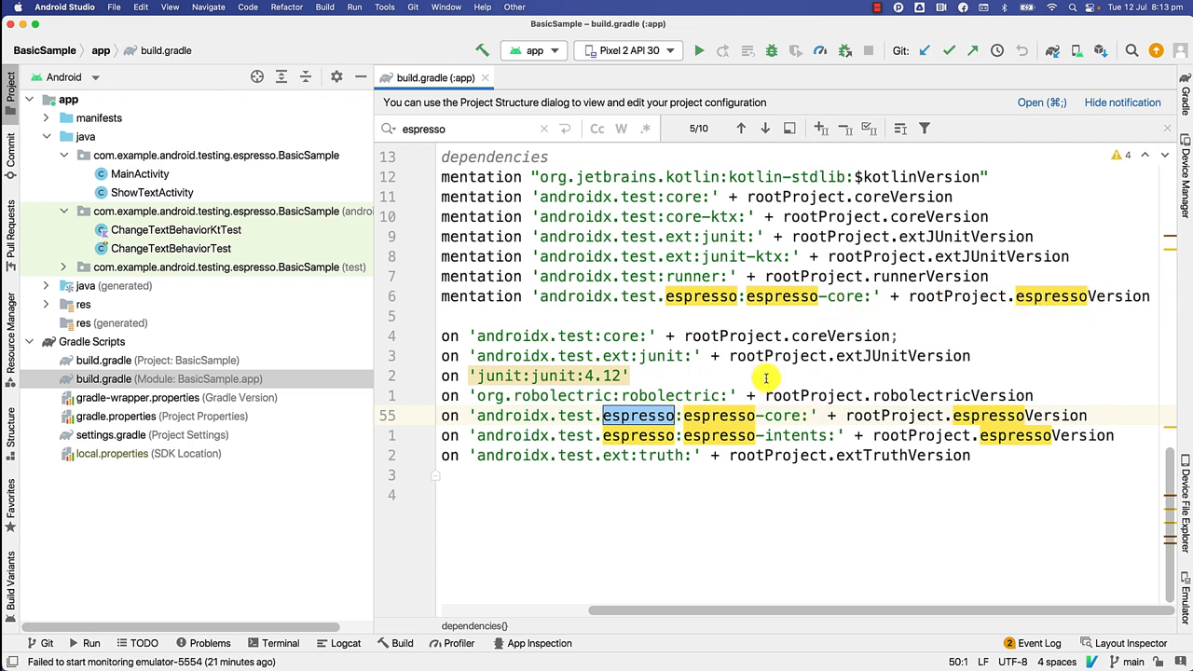
pyautogui.moveTo(1032, 263)
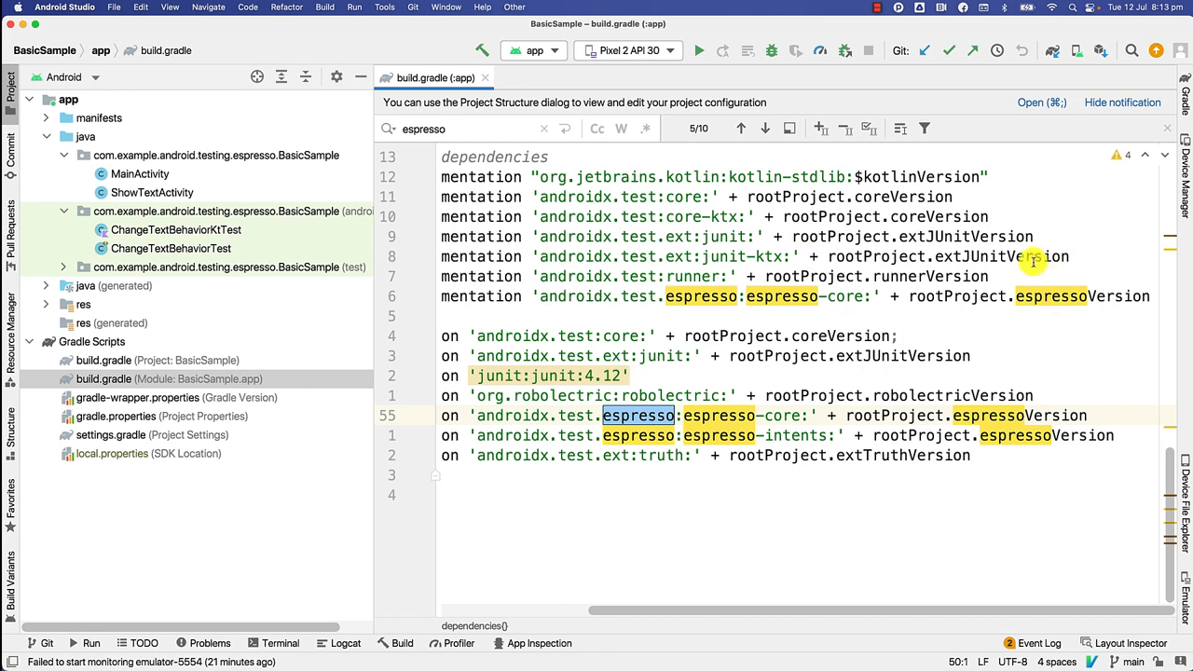
pyautogui.moveTo(295, 339)
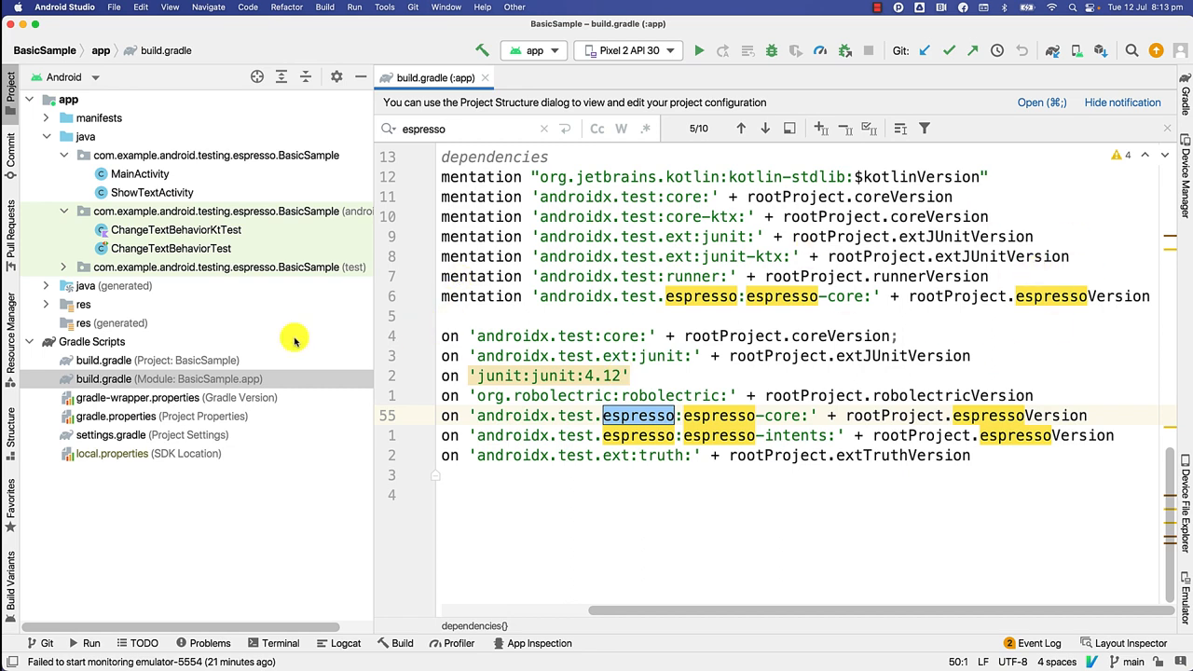
pyautogui.moveTo(1096, 268)
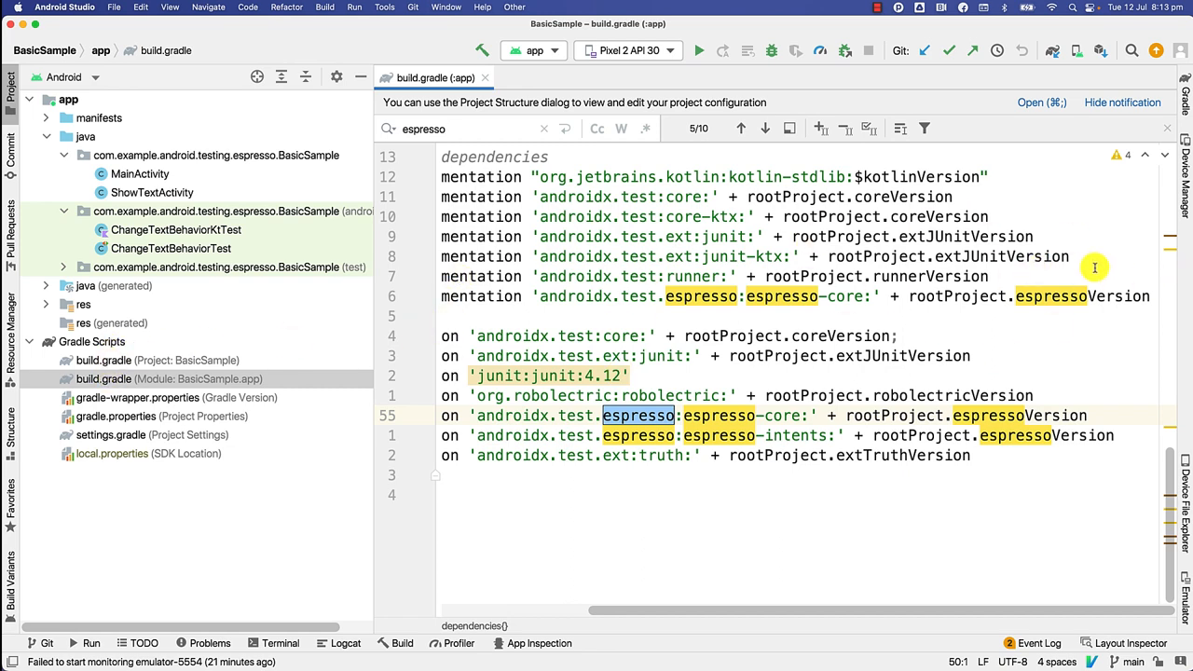
pyautogui.moveTo(86, 360)
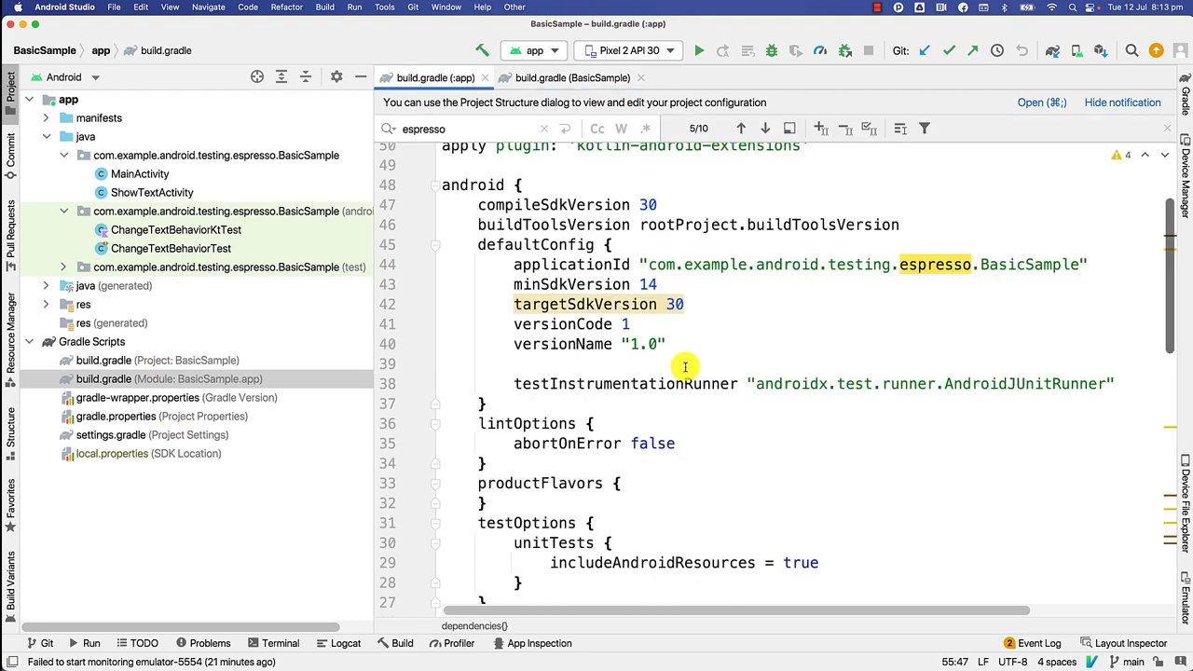
# - Select words in the app build.gradle, including part of the defaultConfig name
pyautogui.doubleClick(470, 185)
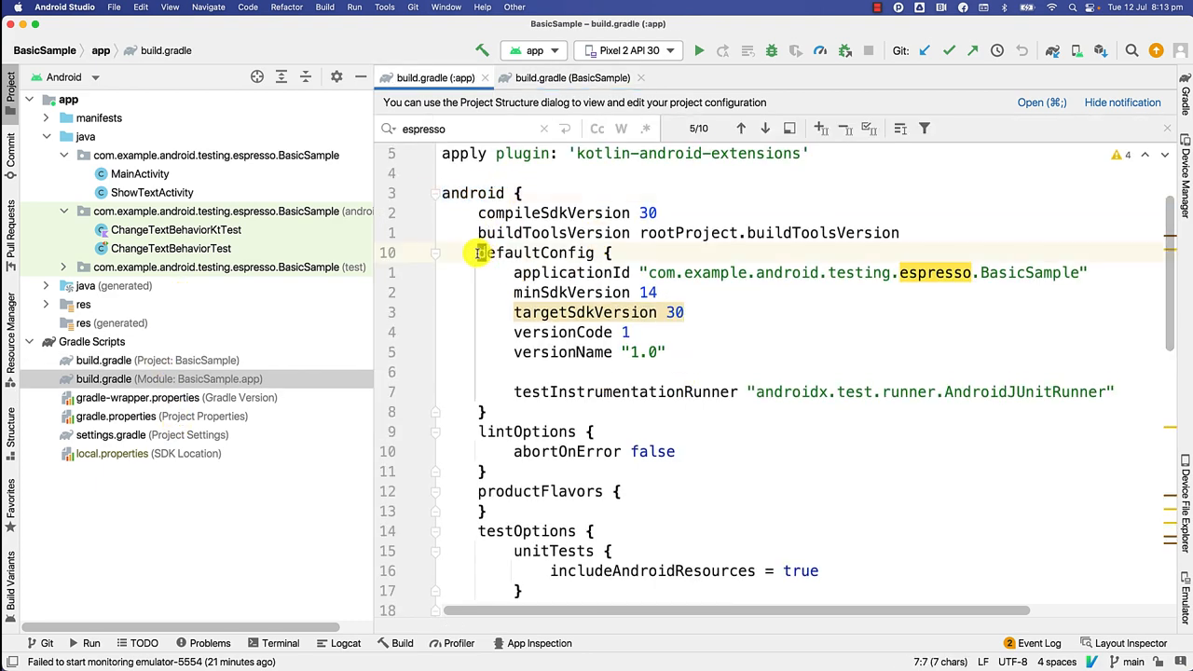
pyautogui.doubleClick(857, 391)
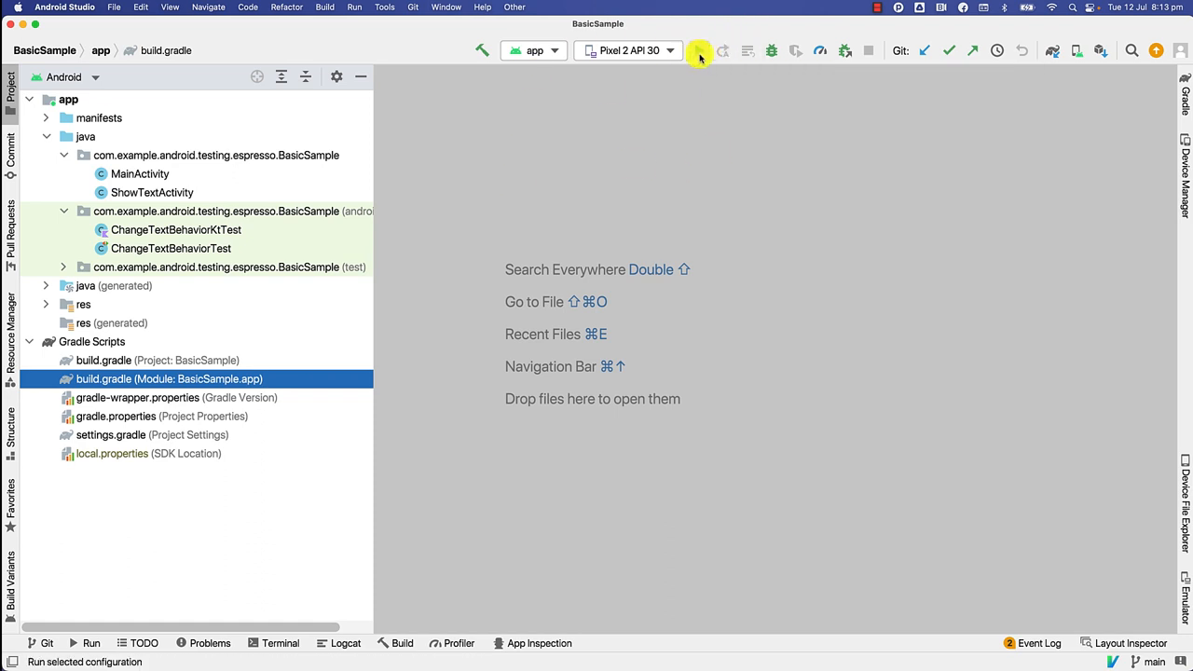
pyautogui.moveTo(701, 51)
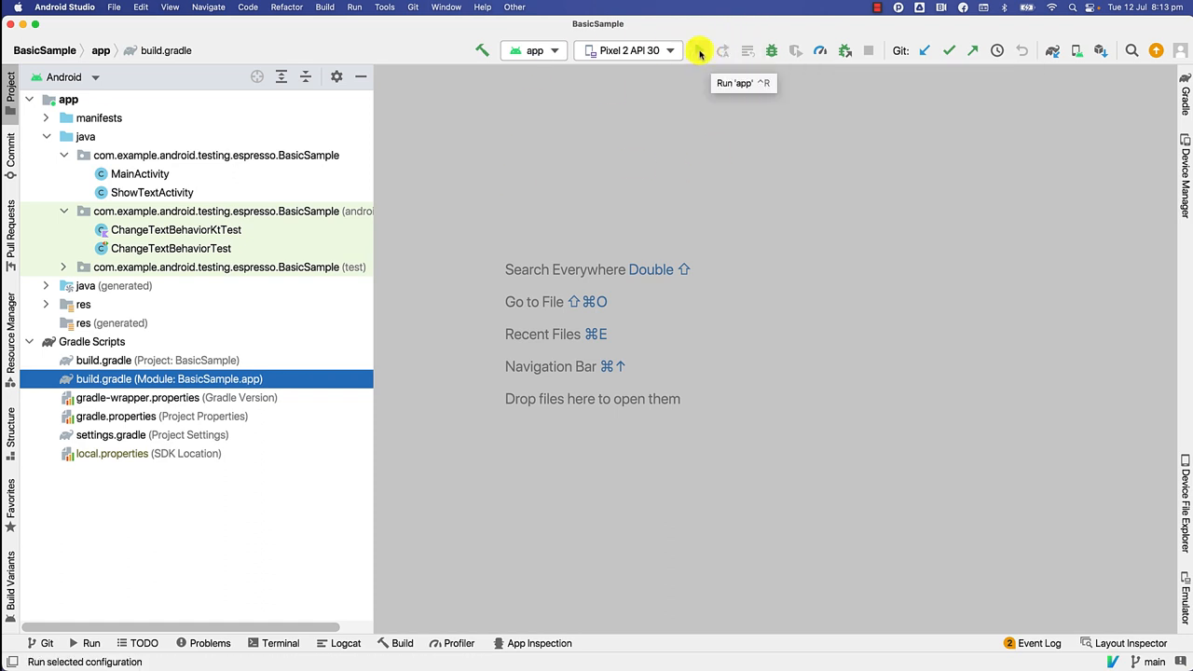
# - Run the BasicSample app on the Pixel 2 API 30 emulator
pyautogui.click(699, 50)
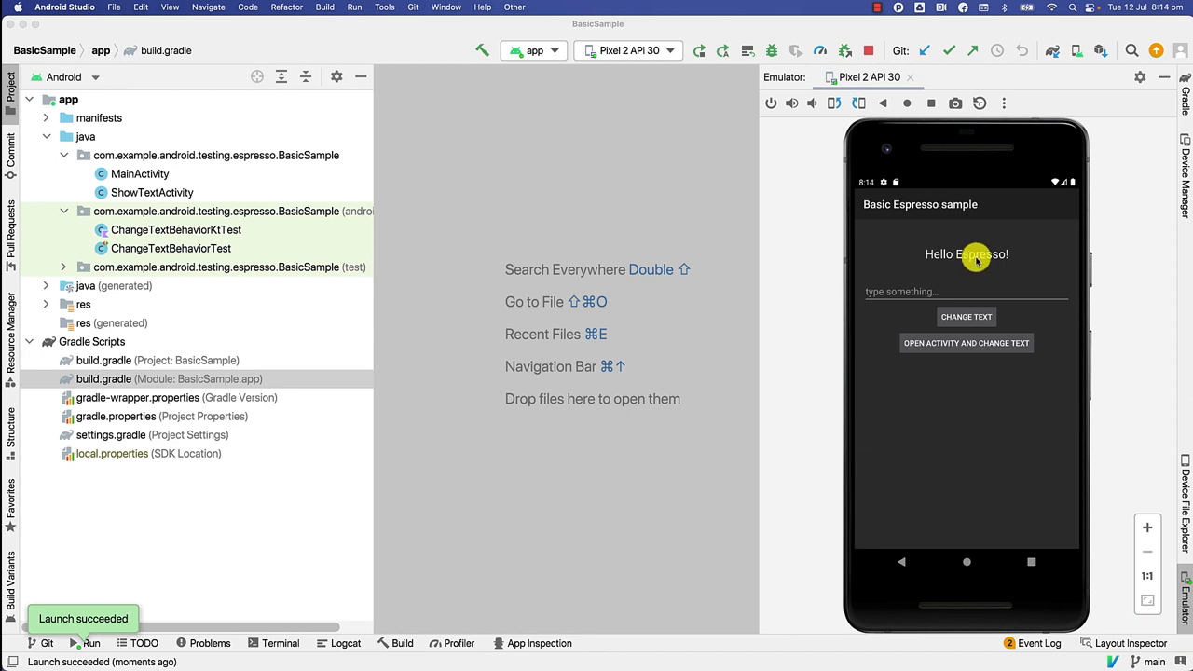
pyautogui.moveTo(987, 265)
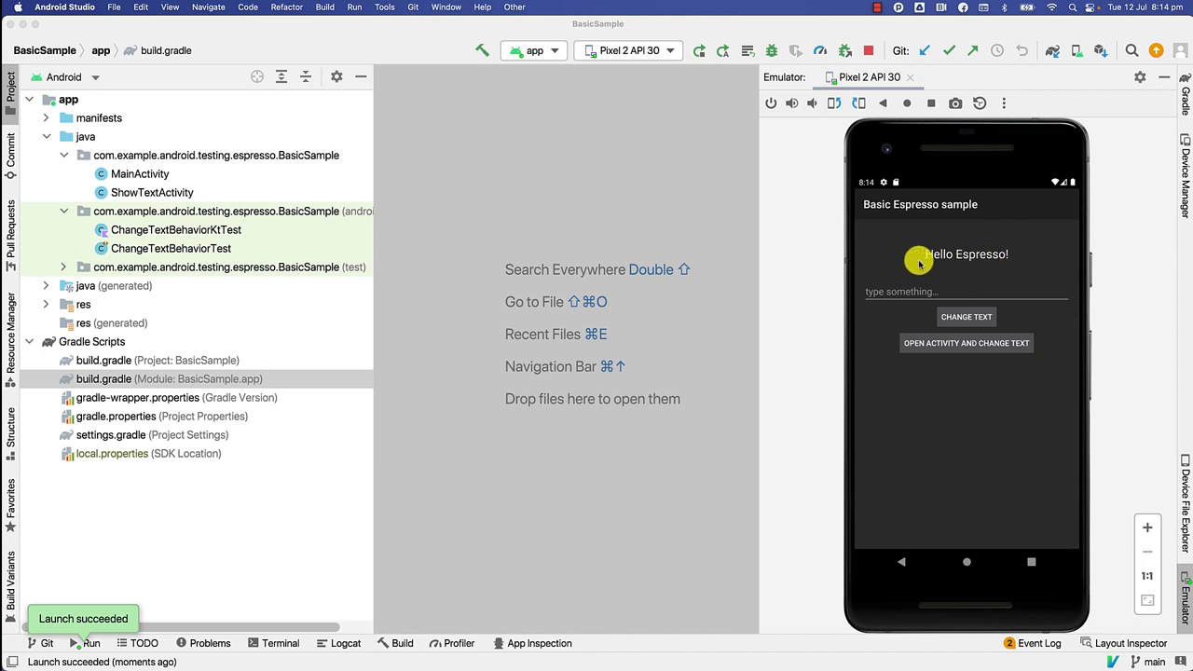
pyautogui.moveTo(891, 531)
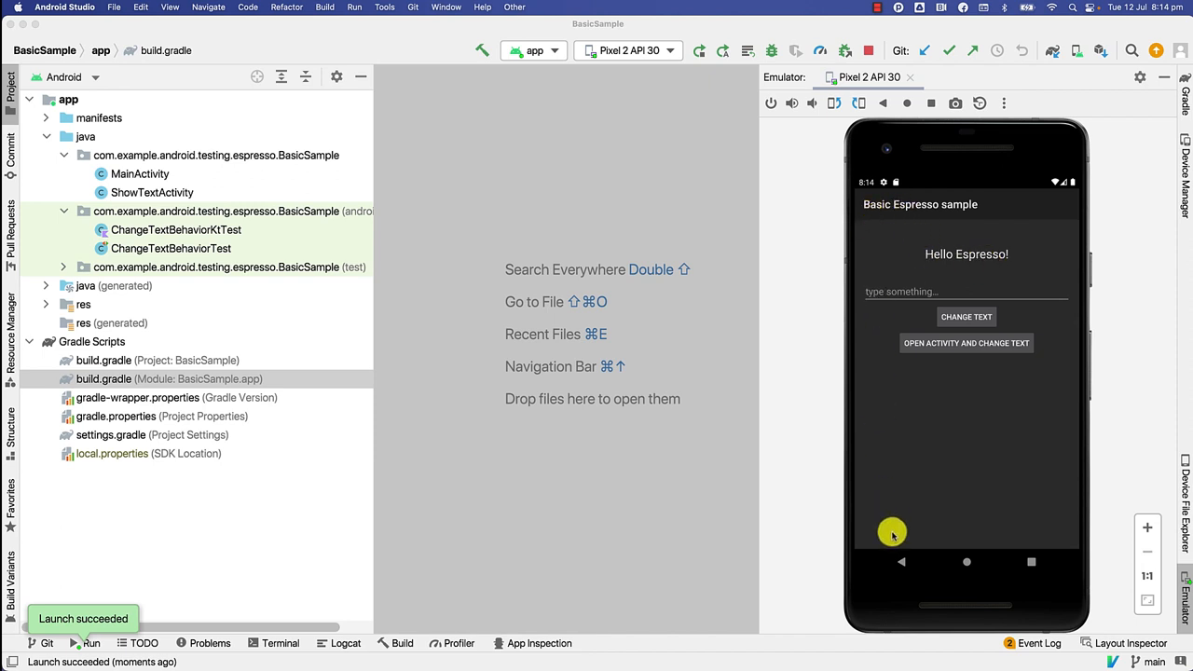
pyautogui.moveTo(934, 183)
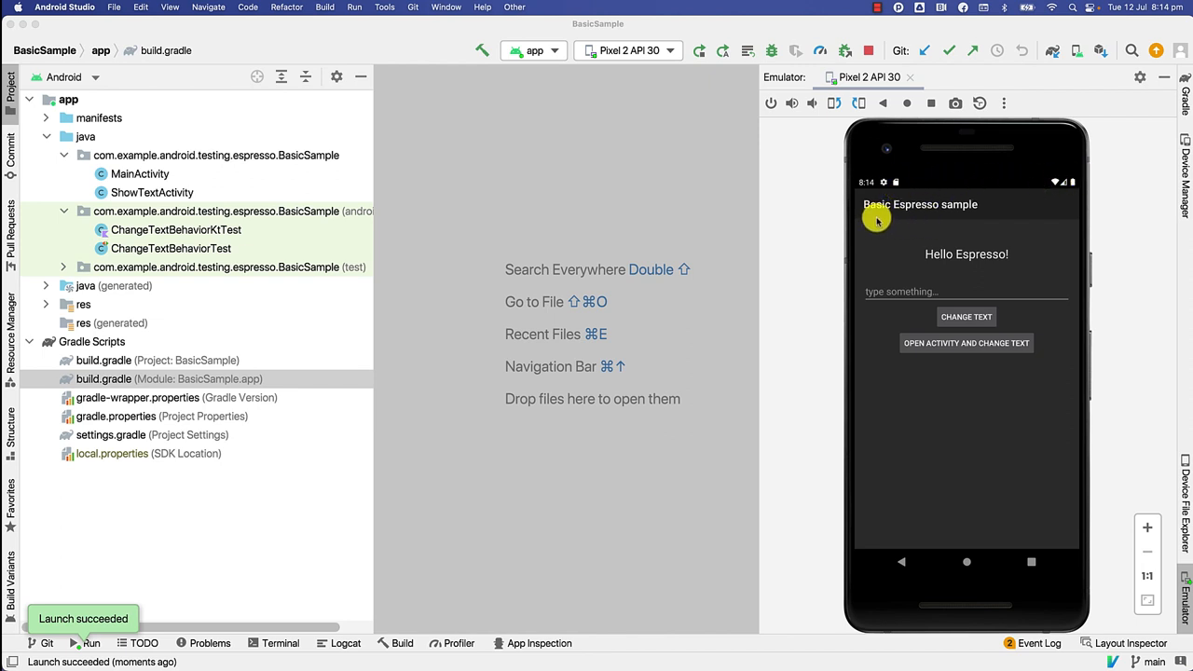
# - Enter 'Selenium Conf' in the sample app, change the greeting, and show it on the second screen
pyautogui.click(965, 291)
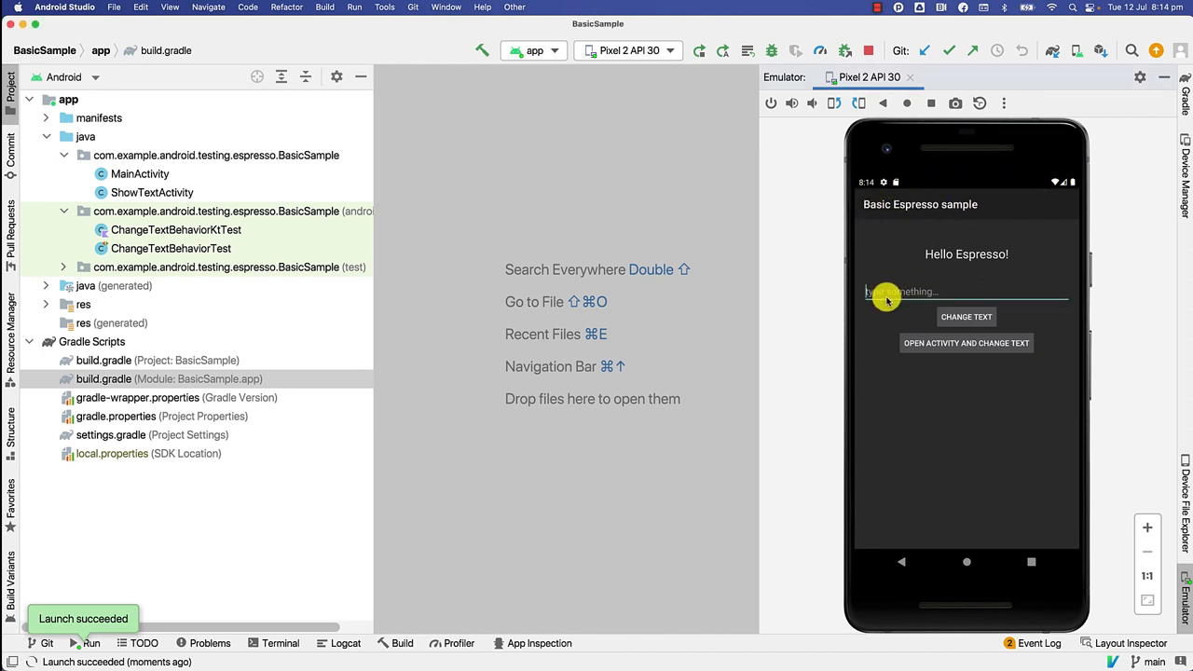
pyautogui.click(966, 291)
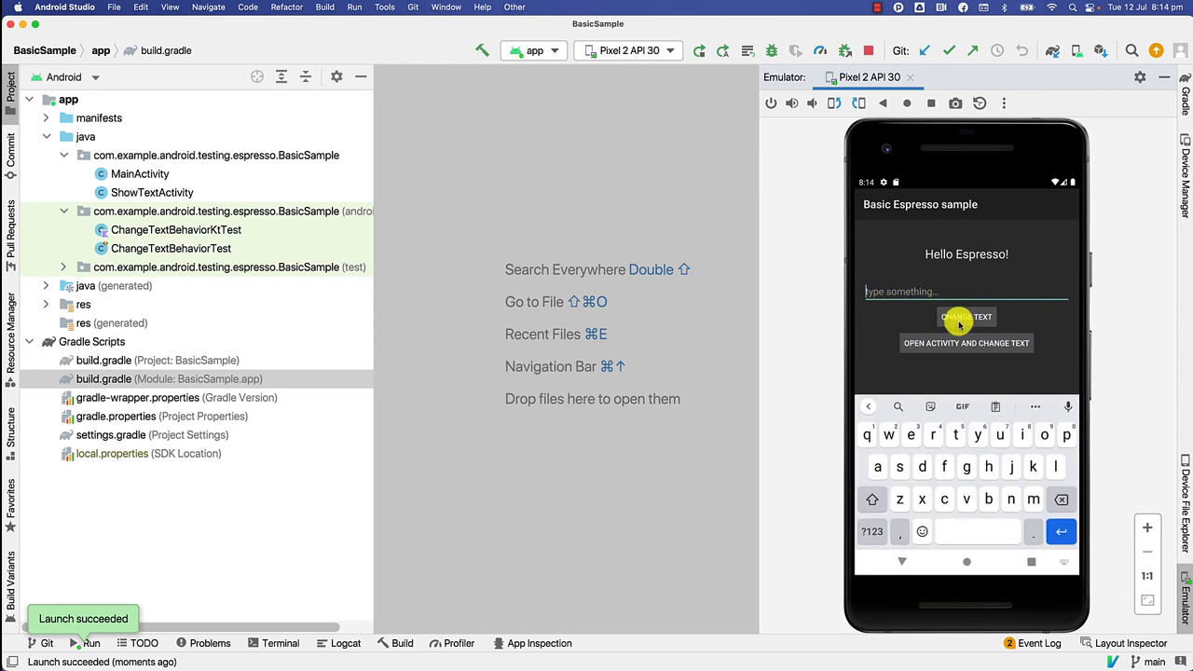
pyautogui.write('Selenium Conf')
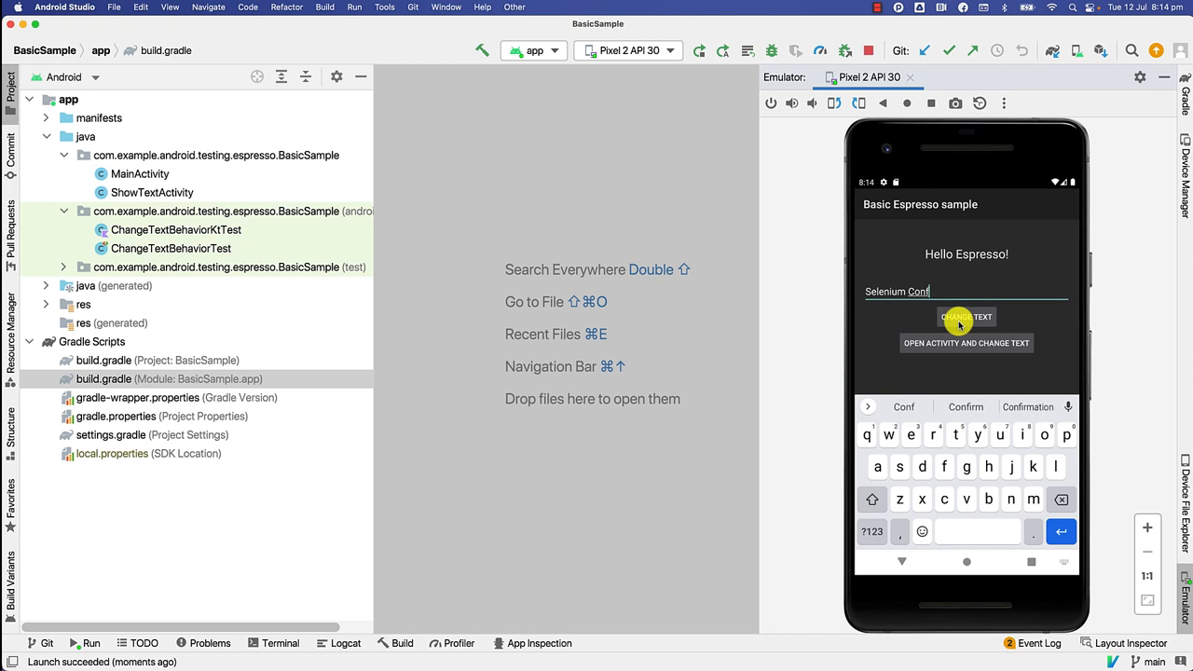
pyautogui.click(965, 316)
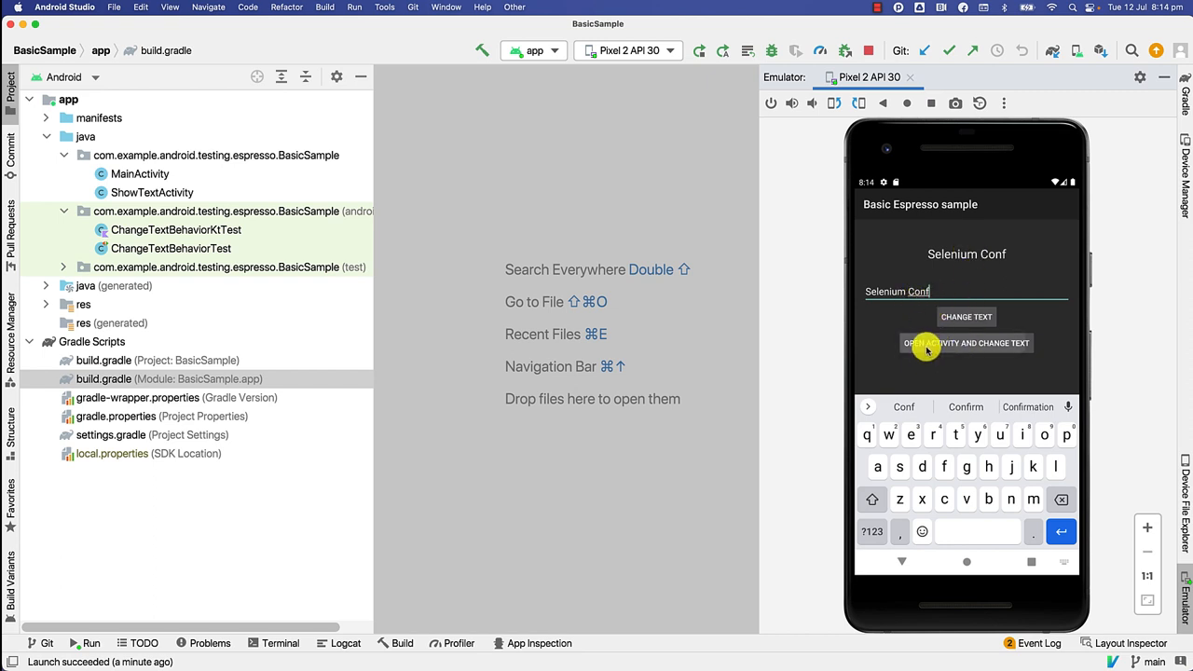
pyautogui.click(965, 343)
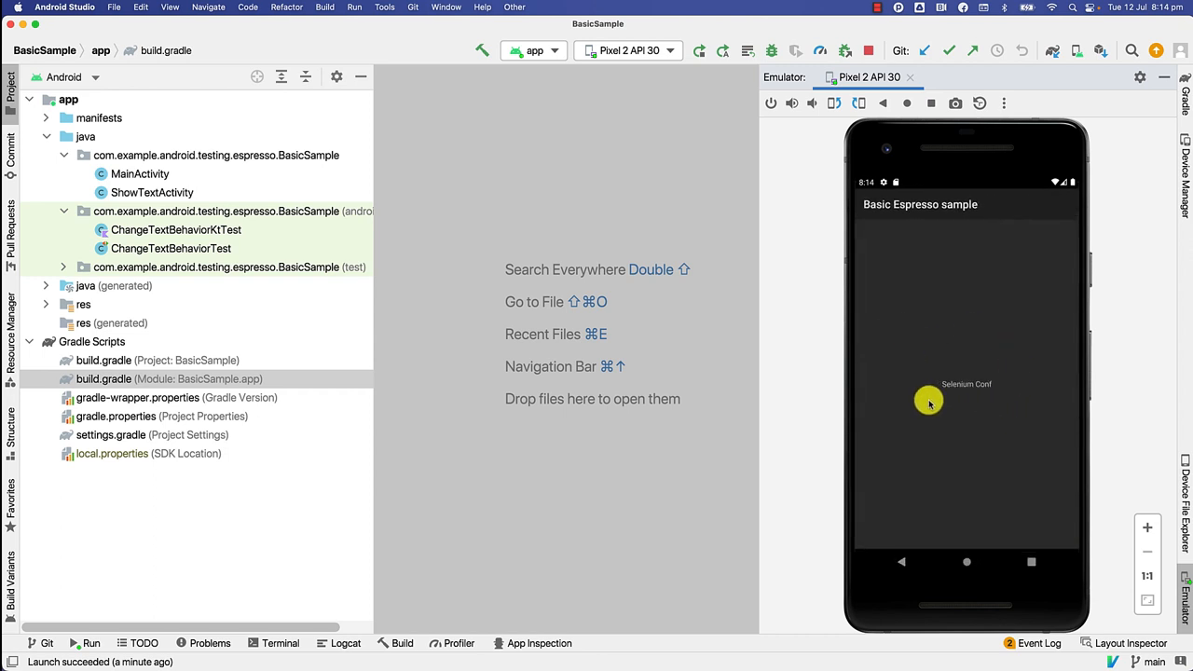
pyautogui.moveTo(1025, 369)
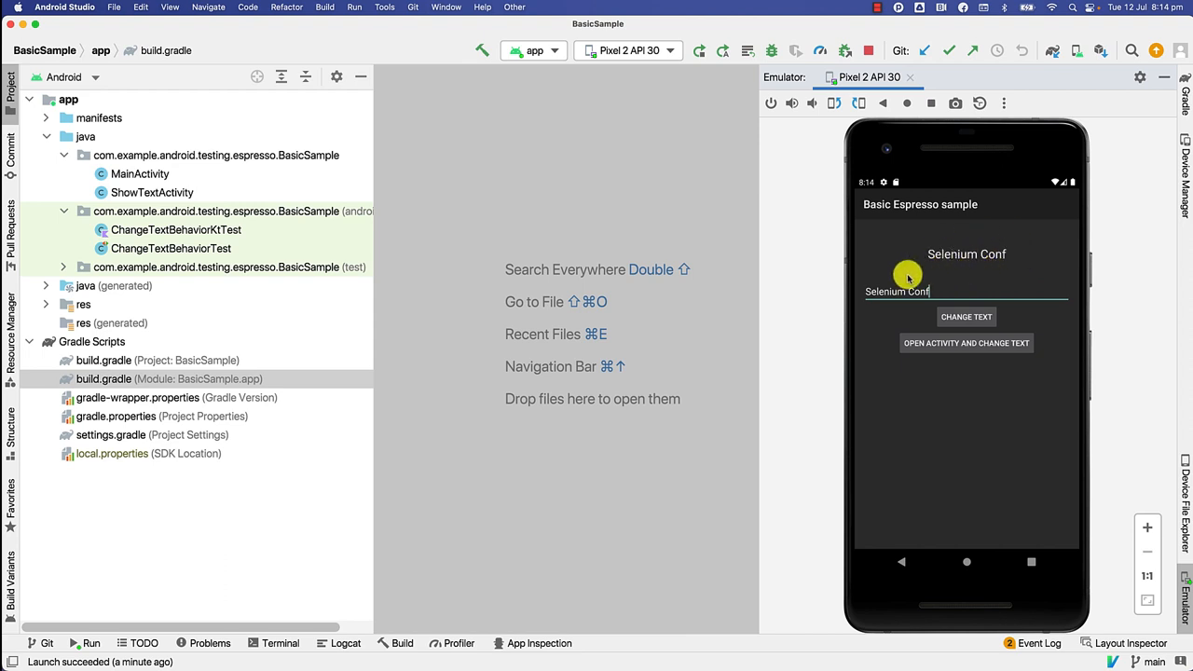
pyautogui.moveTo(867, 203)
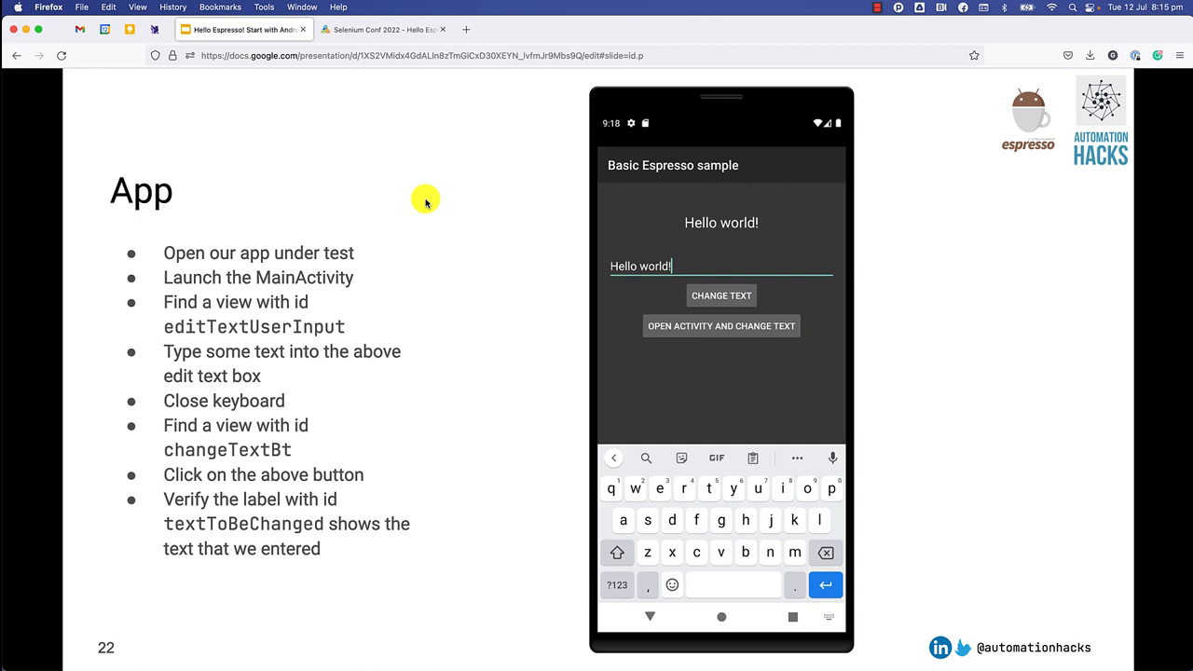
# - Advance the deck to slide 23, Launch Activity, showing the MainActivity ActivityScenarioRule
pyautogui.press('right')
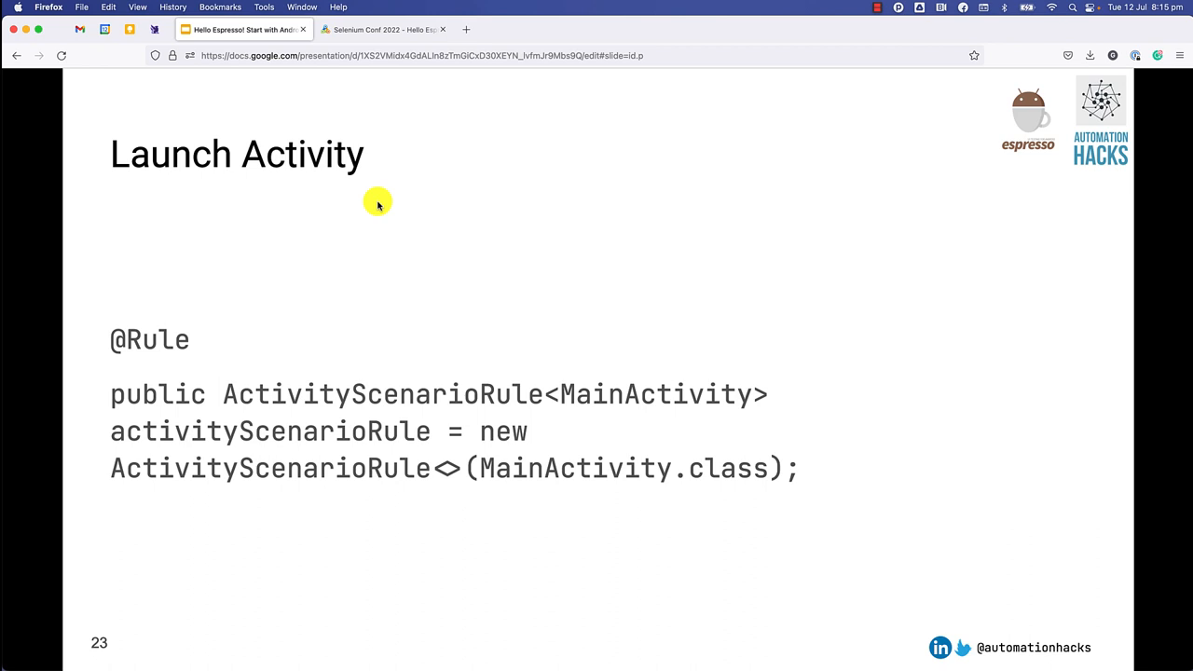
pyautogui.moveTo(103, 391)
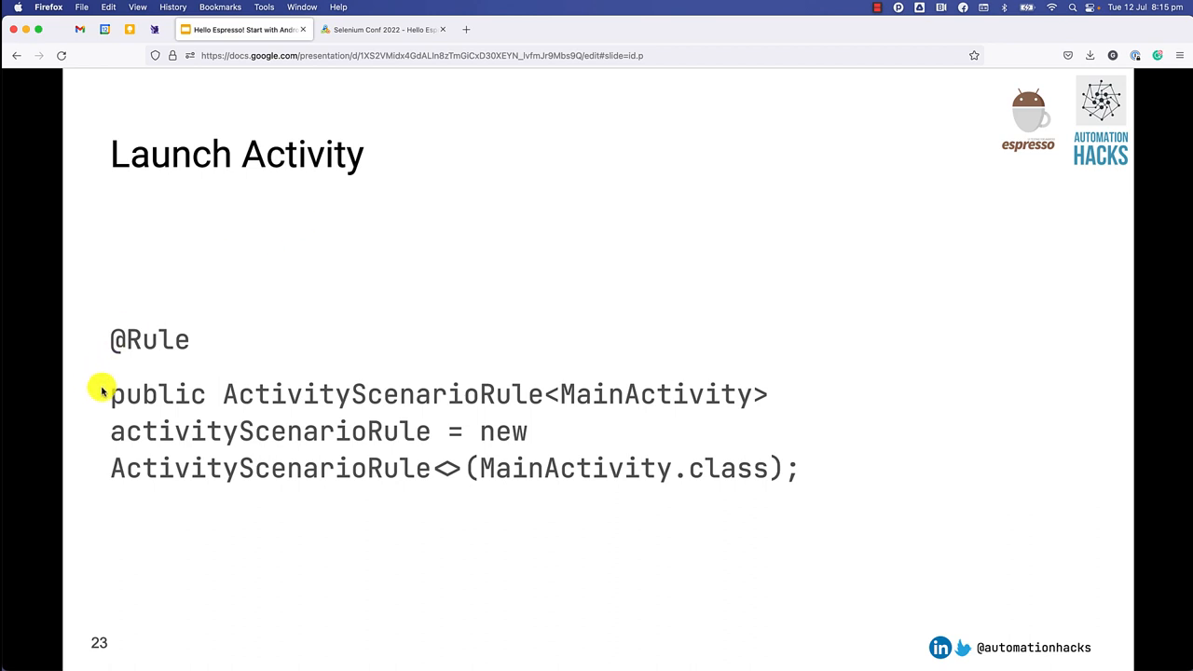
pyautogui.moveTo(317, 393)
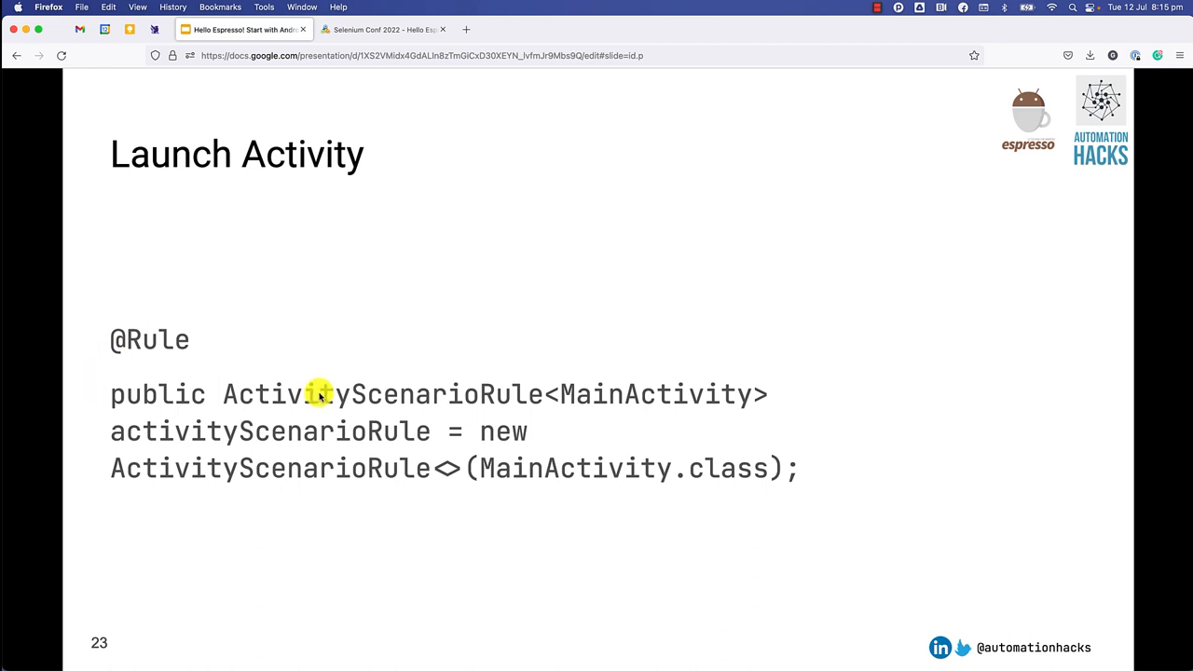
pyautogui.moveTo(510, 444)
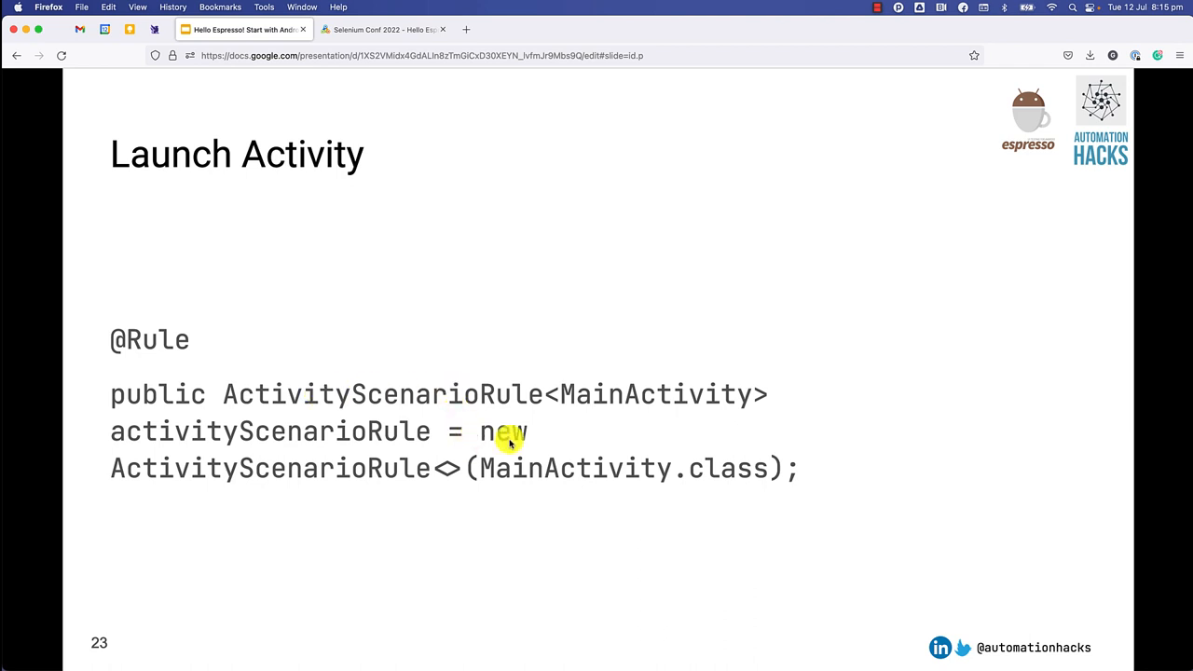
pyautogui.moveTo(737, 410)
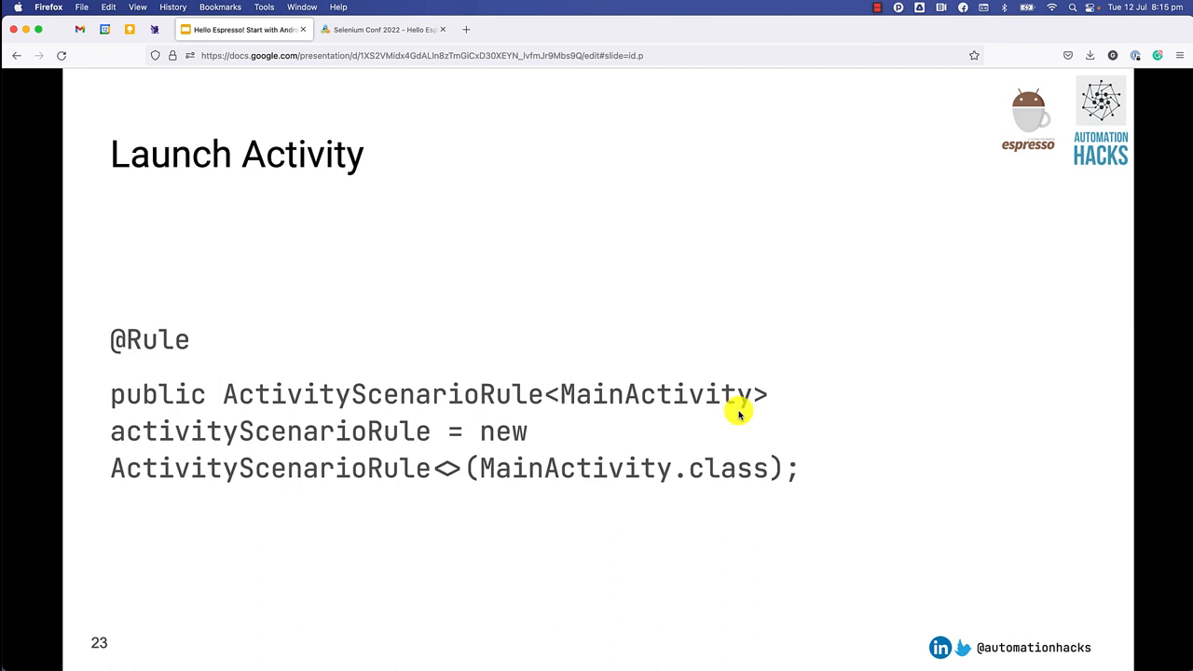
pyautogui.moveTo(201, 414)
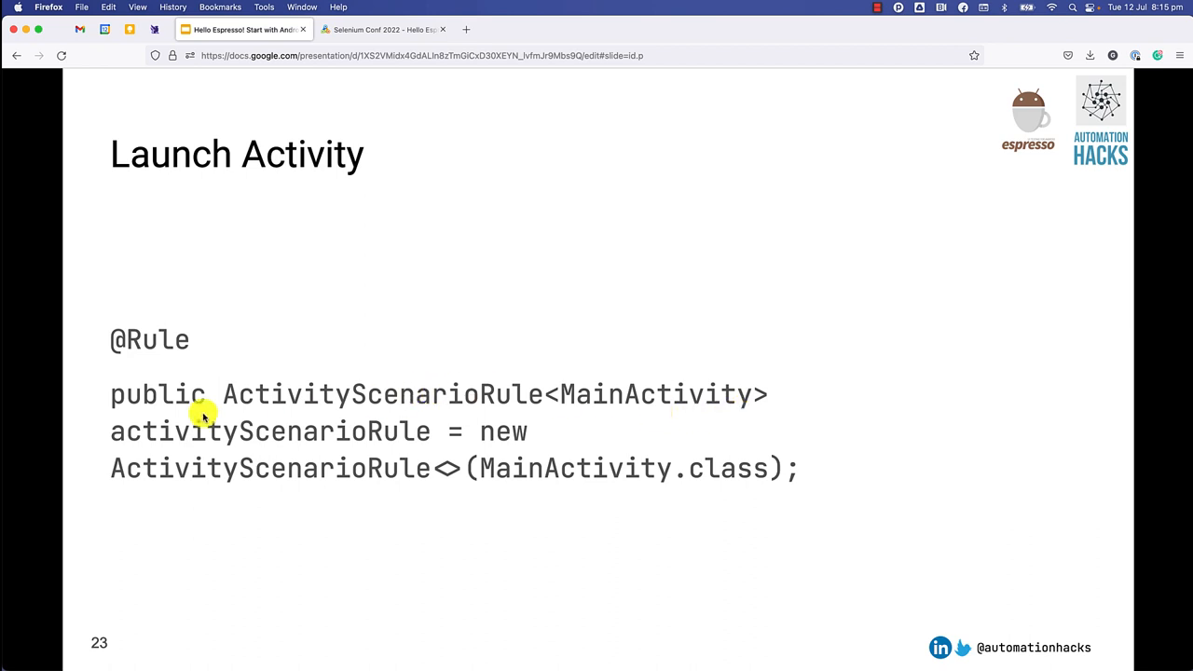
pyautogui.moveTo(170, 412)
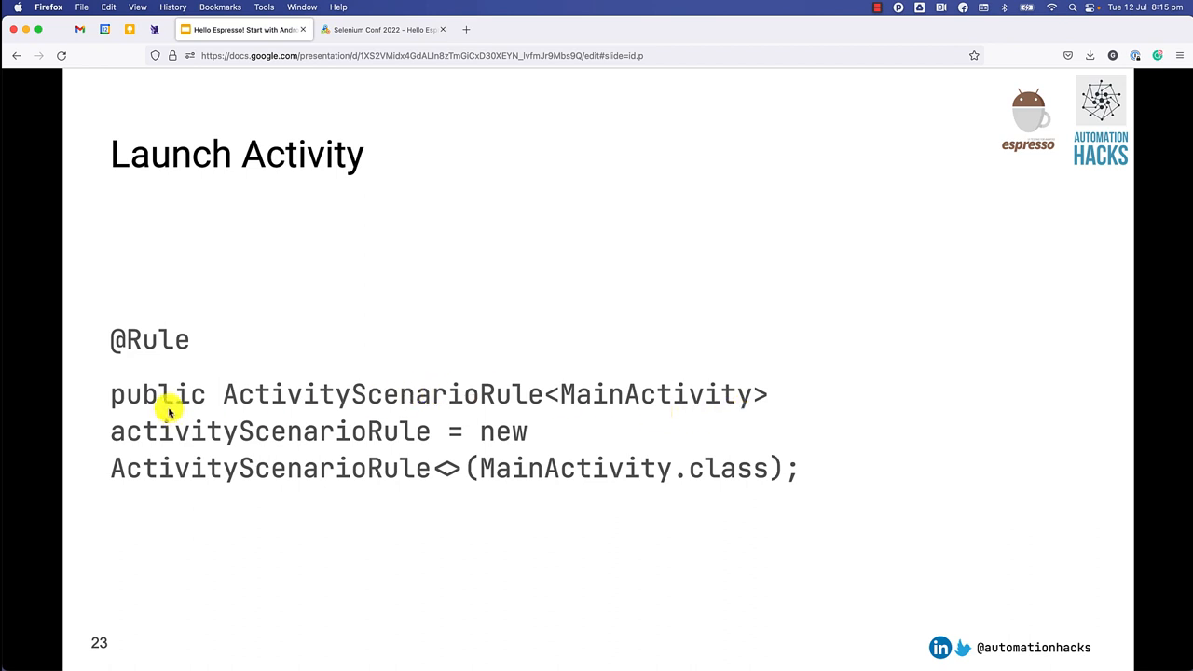
pyautogui.moveTo(337, 402)
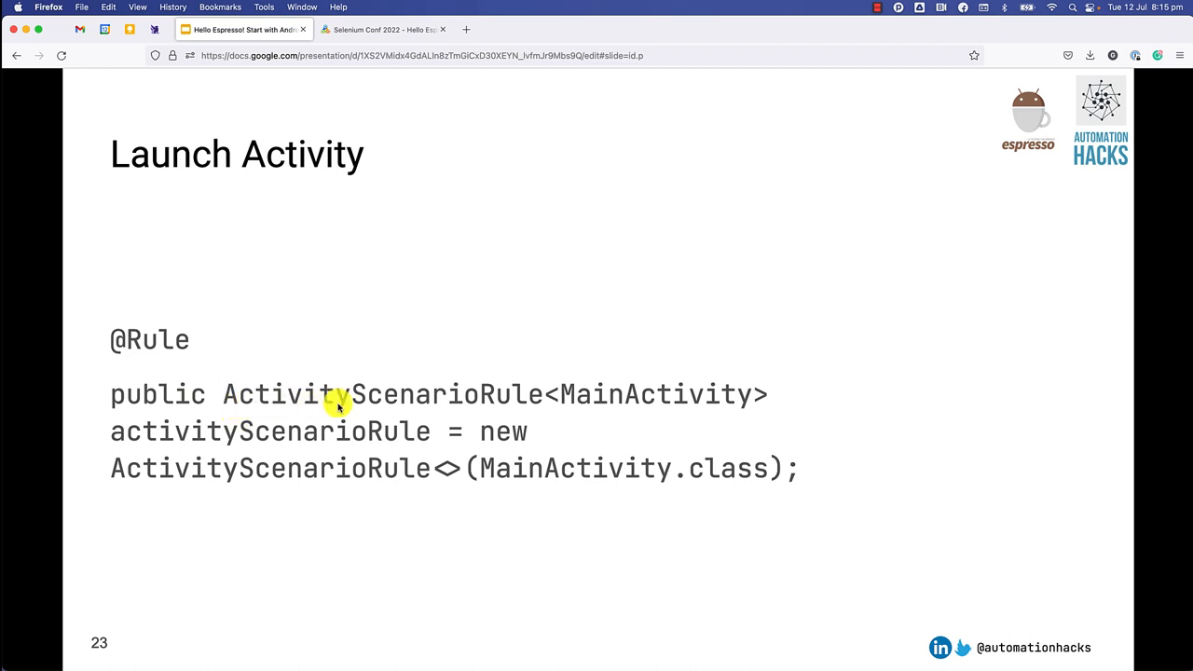
pyautogui.moveTo(537, 410)
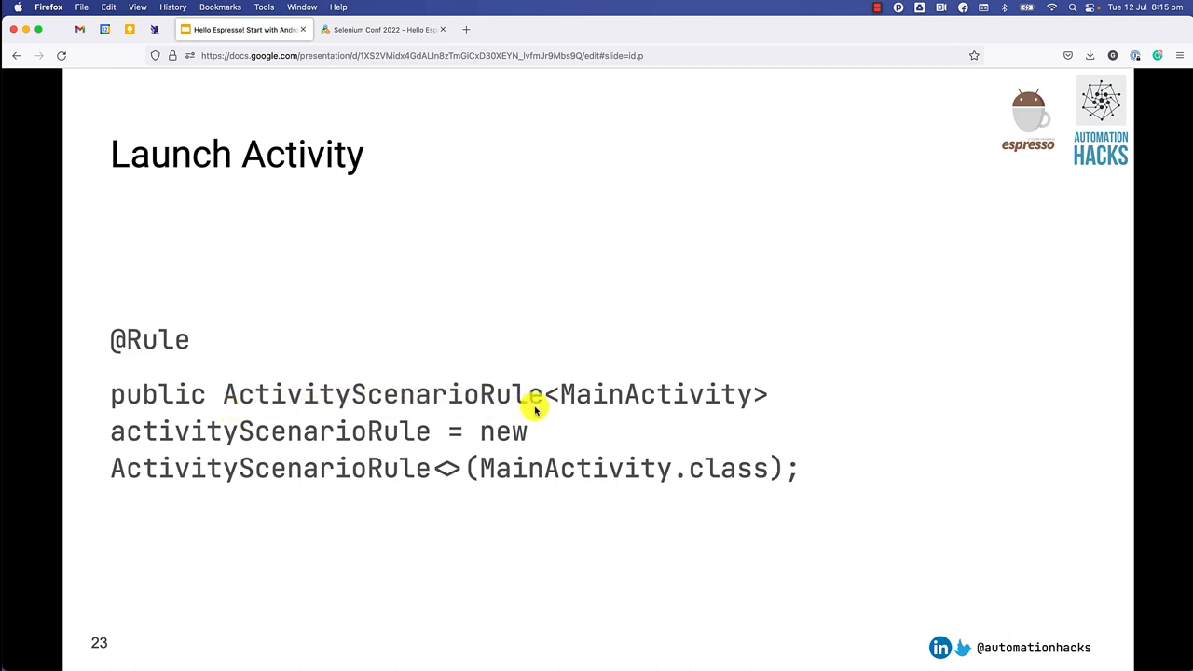
pyautogui.moveTo(707, 400)
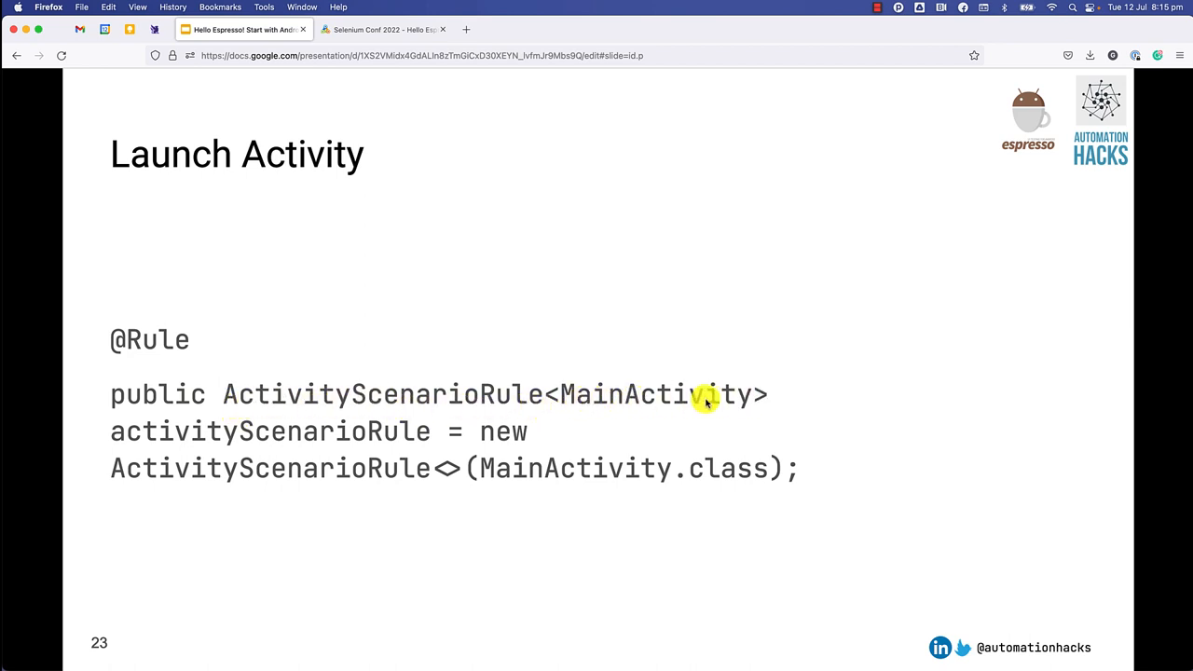
pyautogui.moveTo(545, 401)
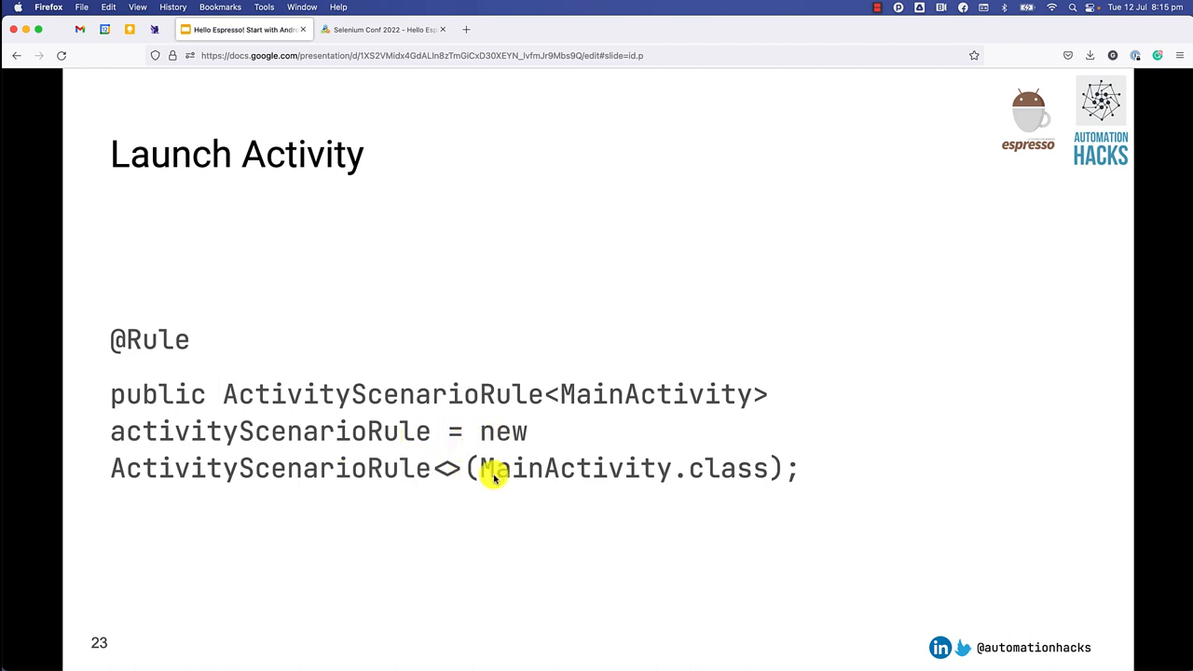
pyautogui.moveTo(760, 481)
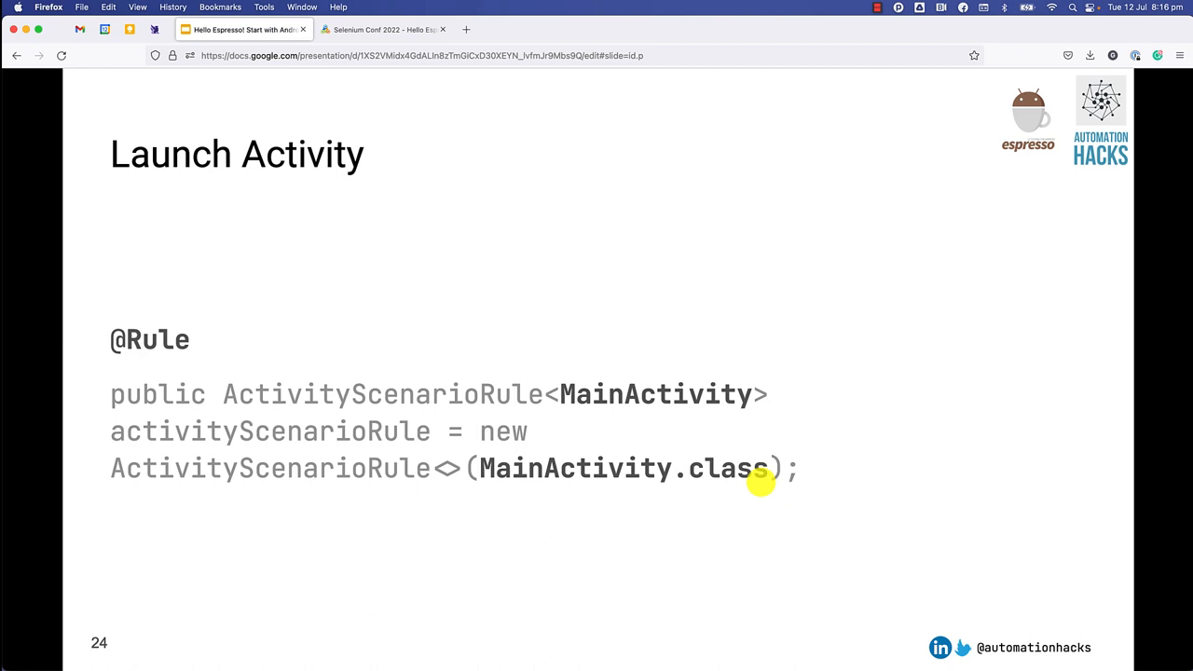
# - Advance through the Find element slide to slide 26, Perform action, with typeText and closeSoftKeyboard
pyautogui.press('Right')
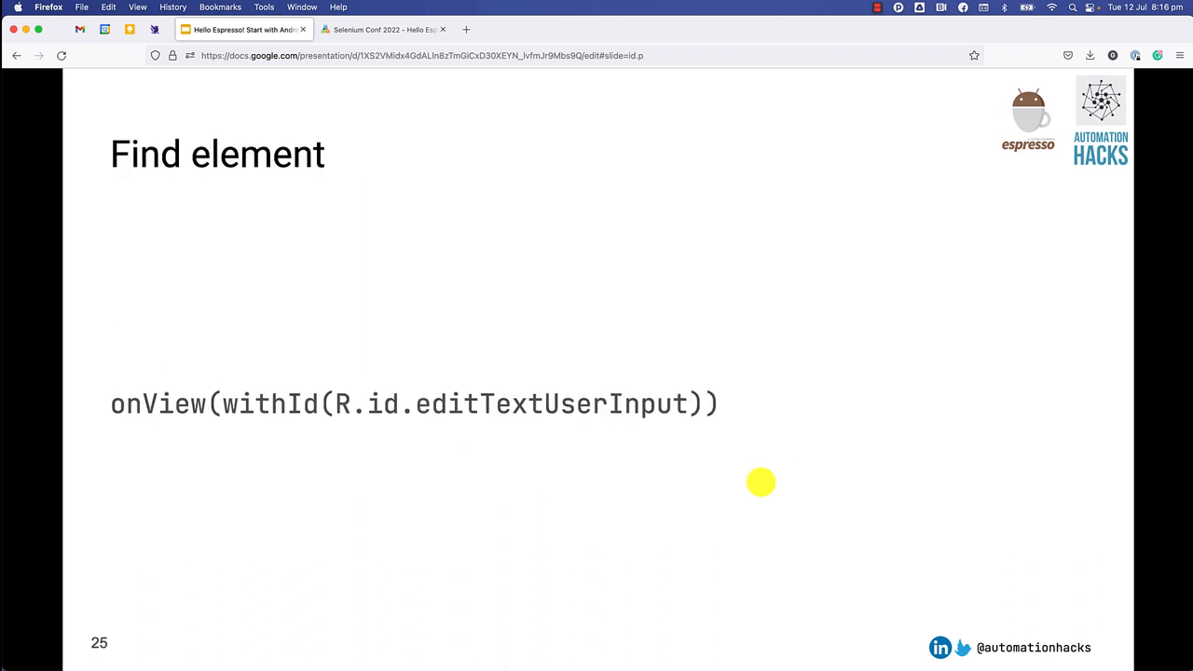
pyautogui.moveTo(316, 484)
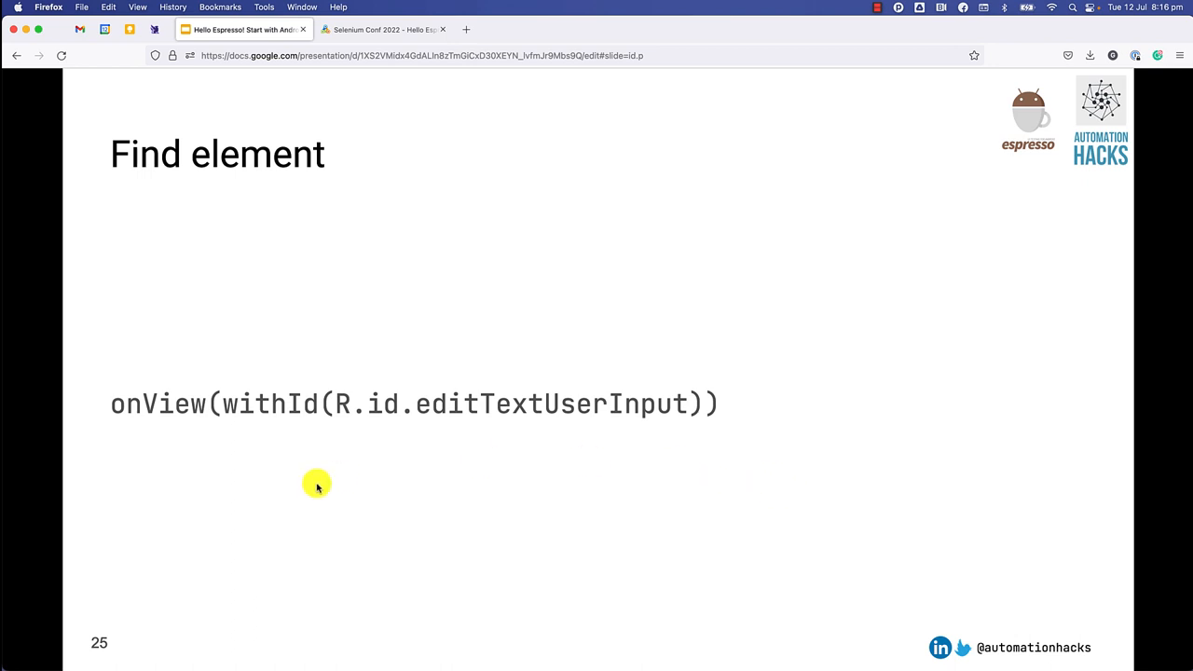
pyautogui.moveTo(332, 414)
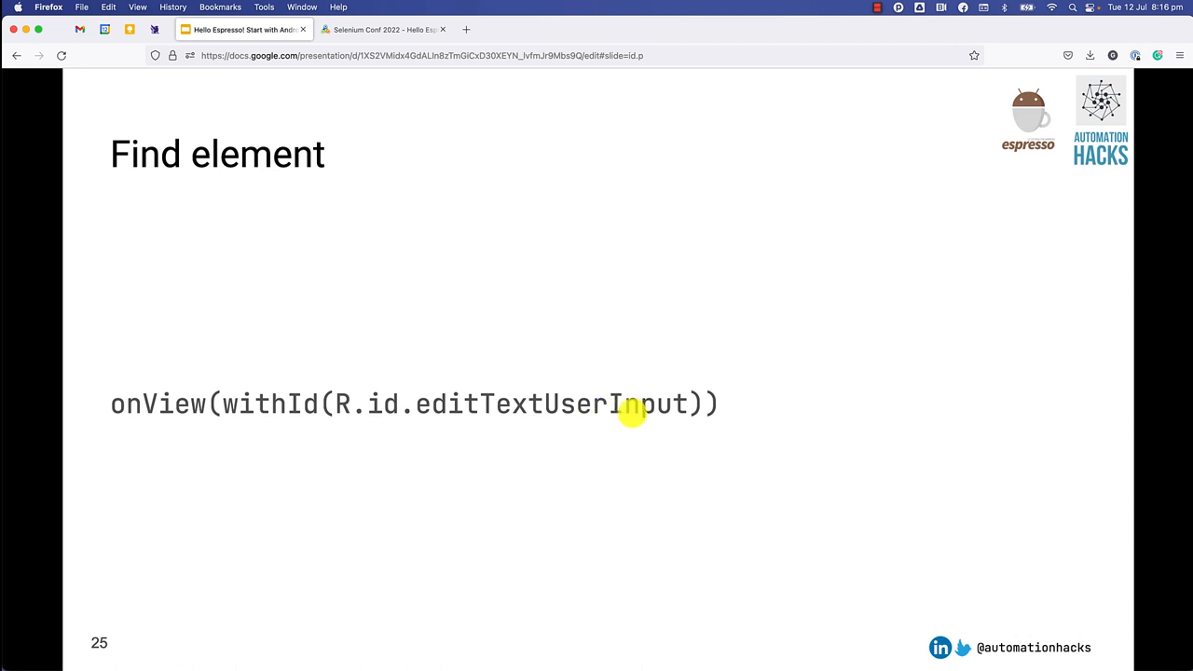
pyautogui.press('Right')
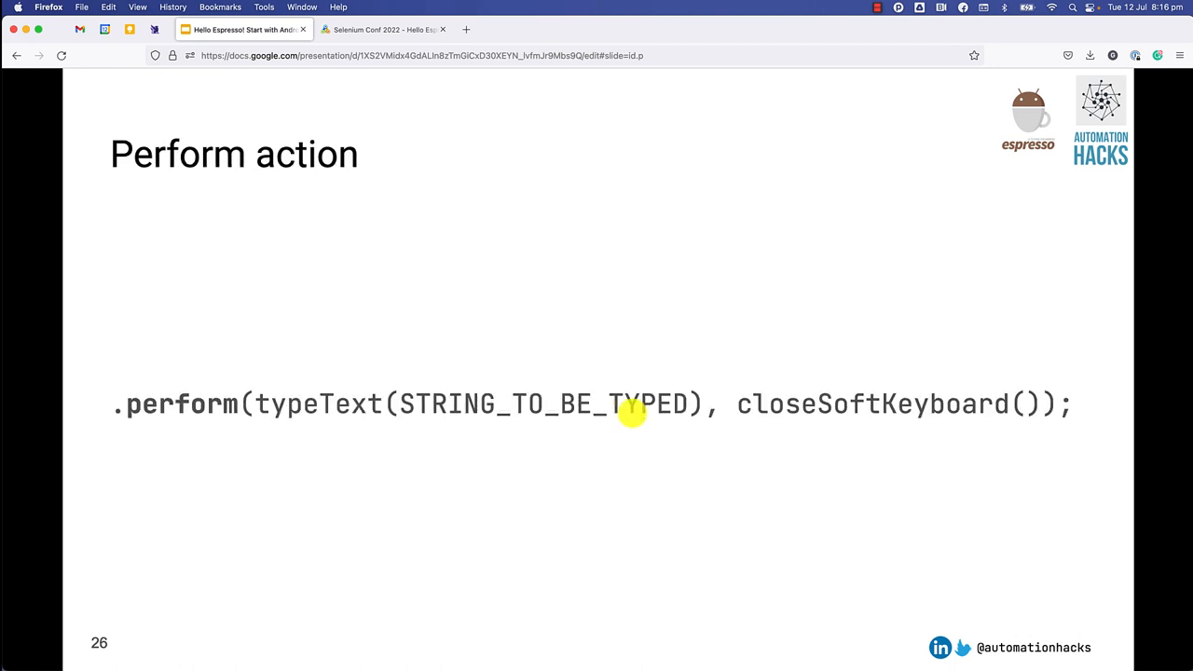
pyautogui.moveTo(278, 418)
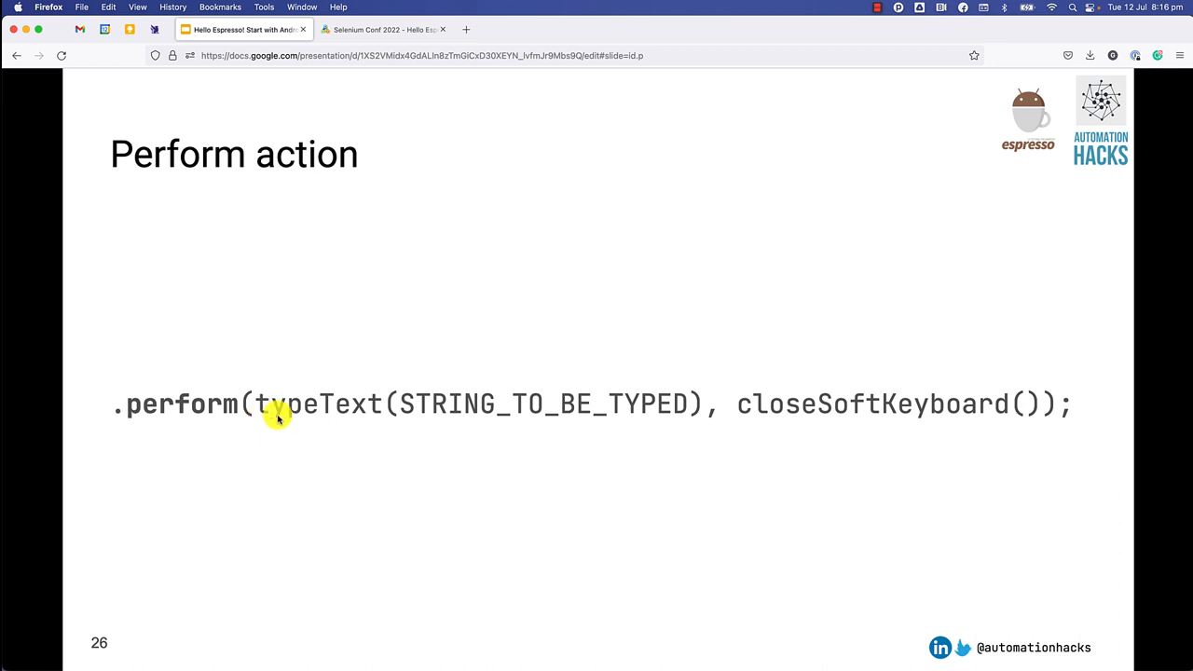
pyautogui.moveTo(650, 417)
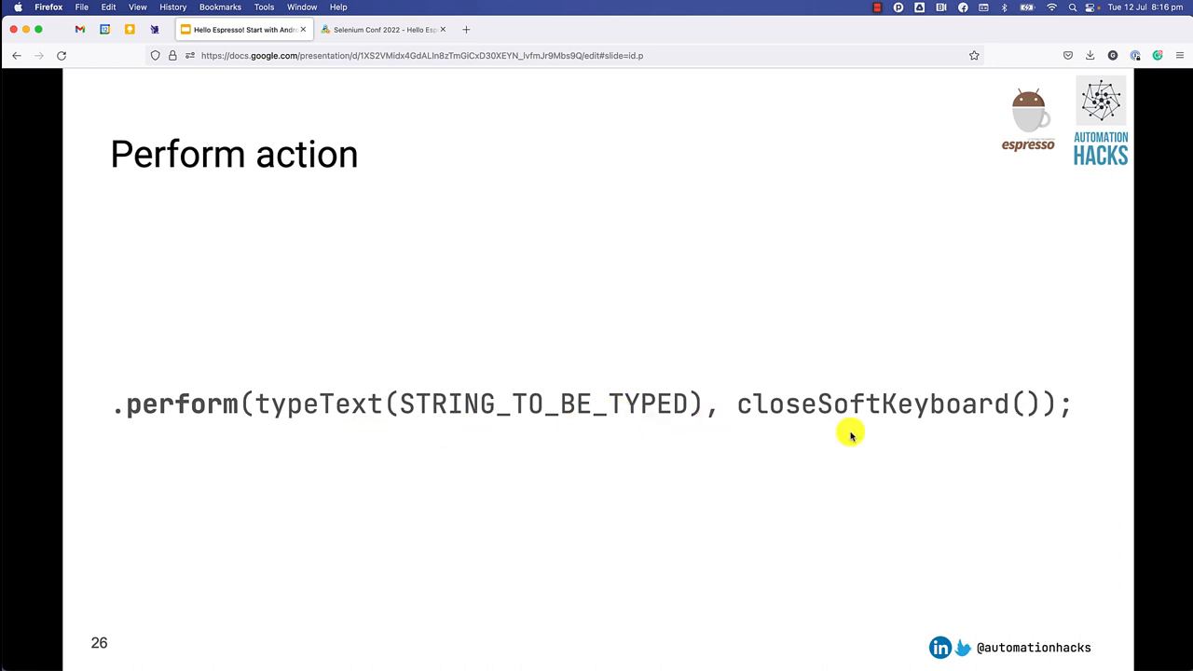
pyautogui.moveTo(965, 433)
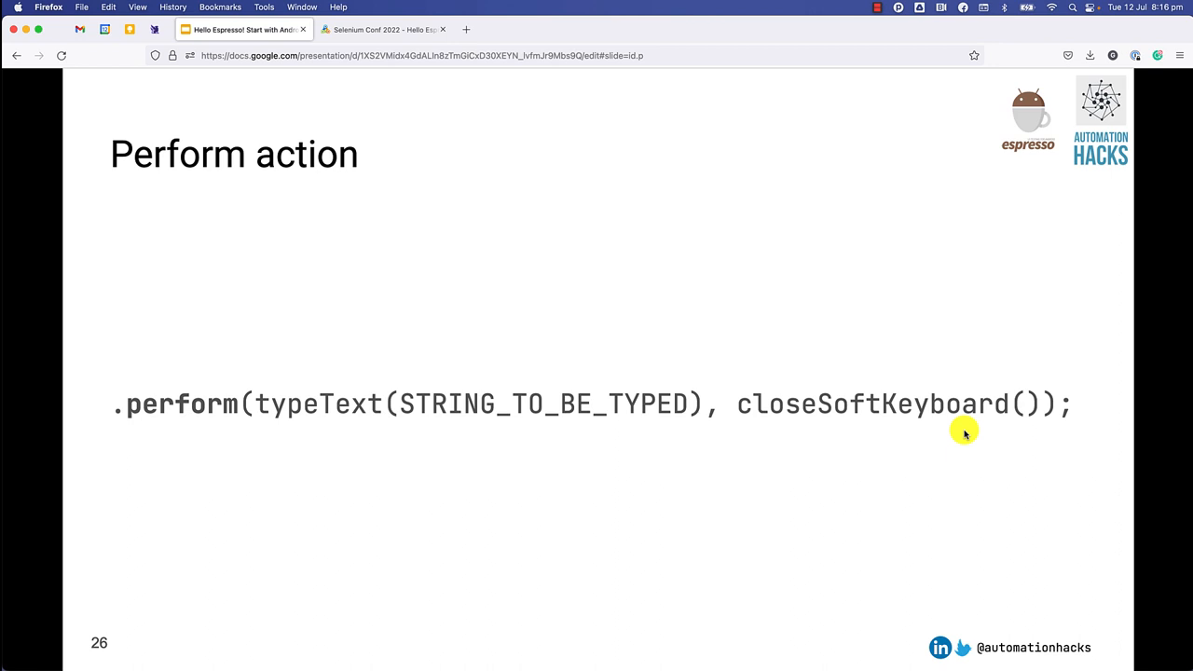
# - Advance to slide 27, Assert, showing .check(matches(withText(STRING_TO_BE_TYPED)))
pyautogui.press('Right')
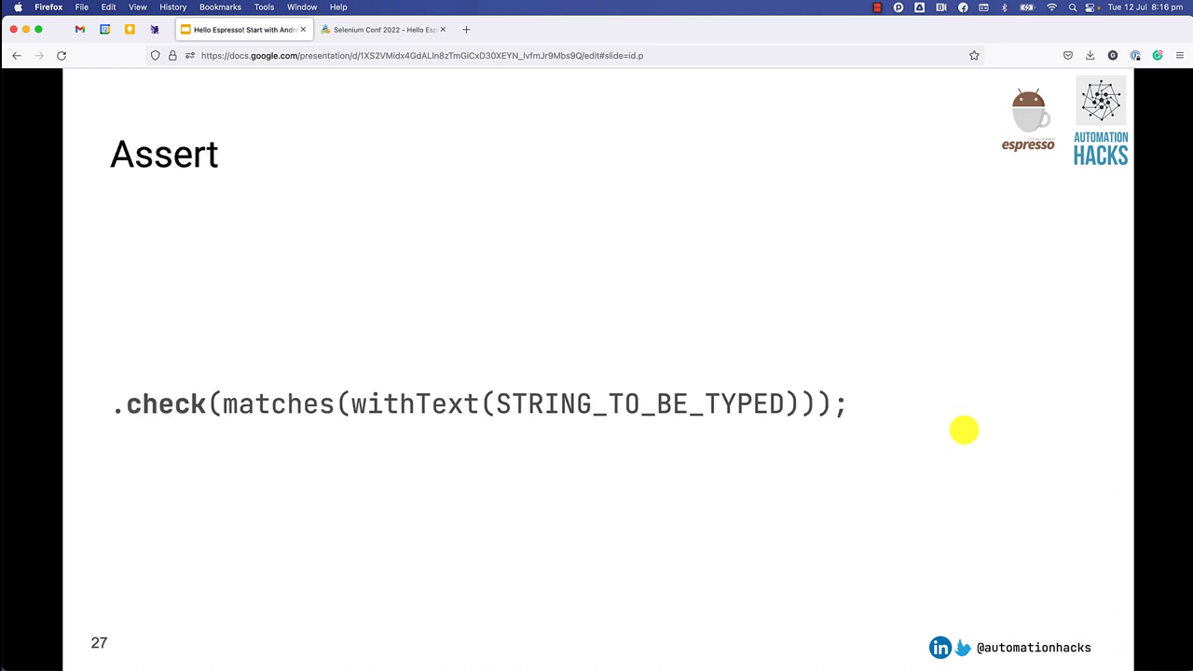
pyautogui.moveTo(406, 425)
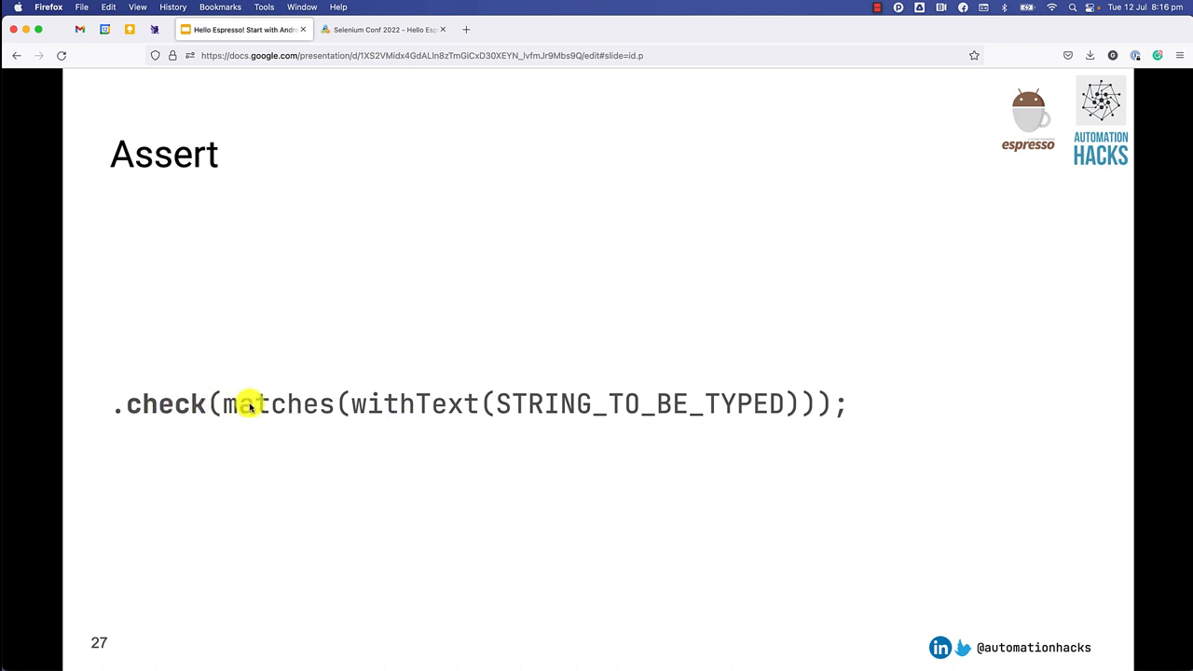
pyautogui.moveTo(388, 414)
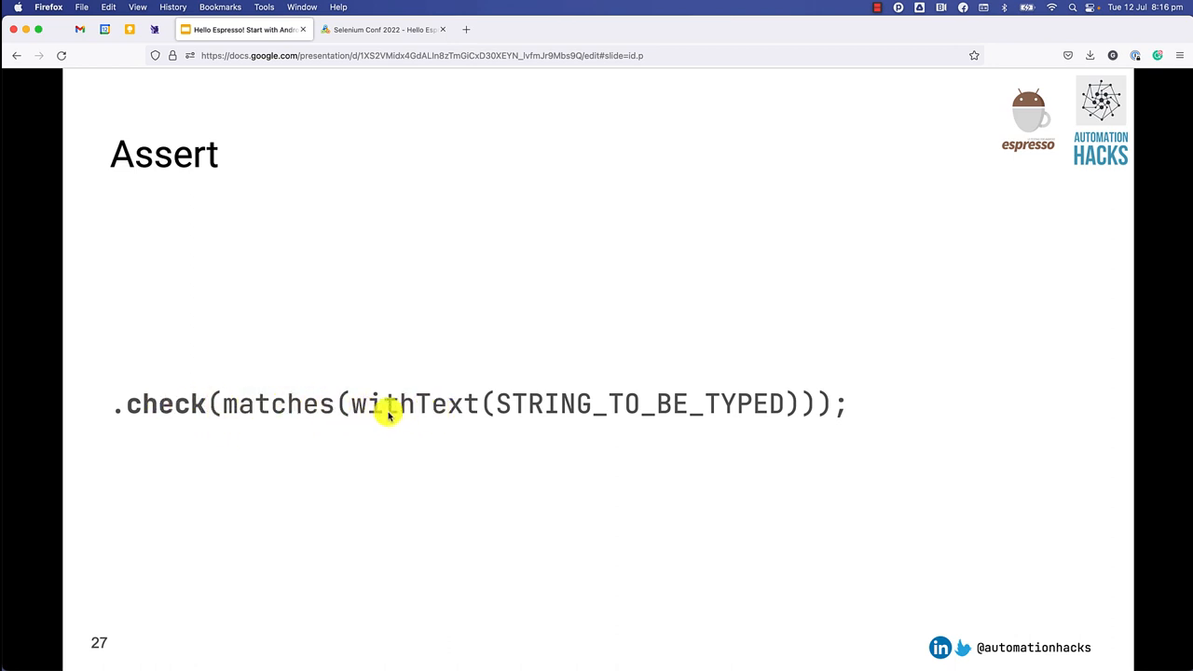
pyautogui.moveTo(643, 414)
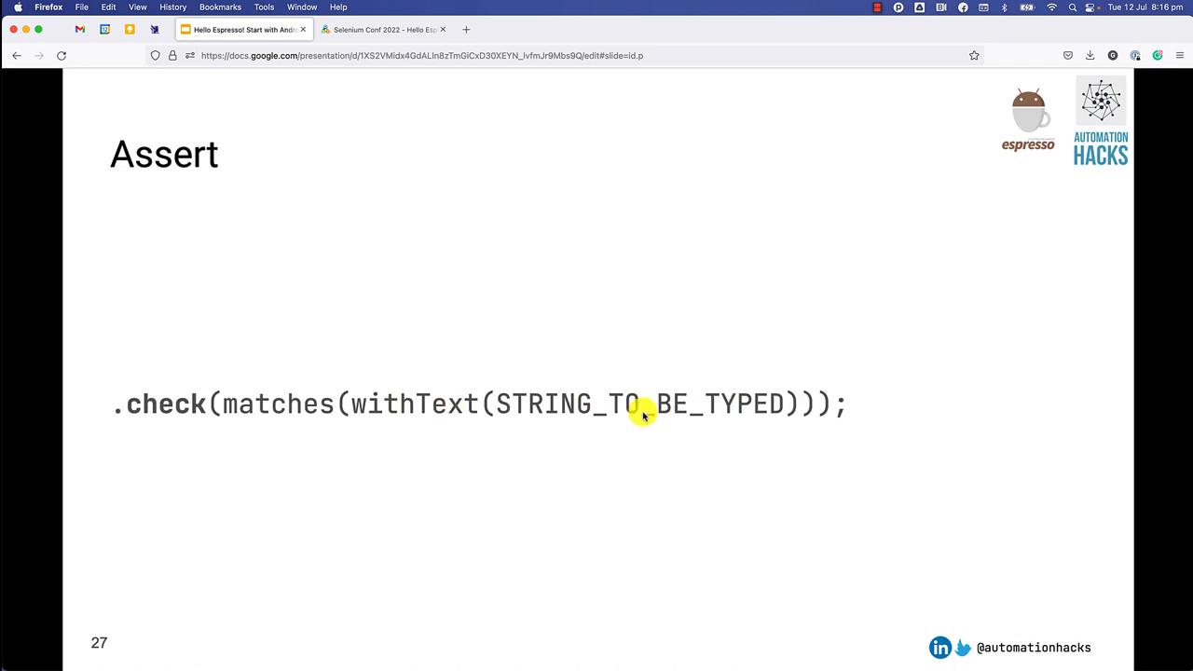
pyautogui.moveTo(708, 414)
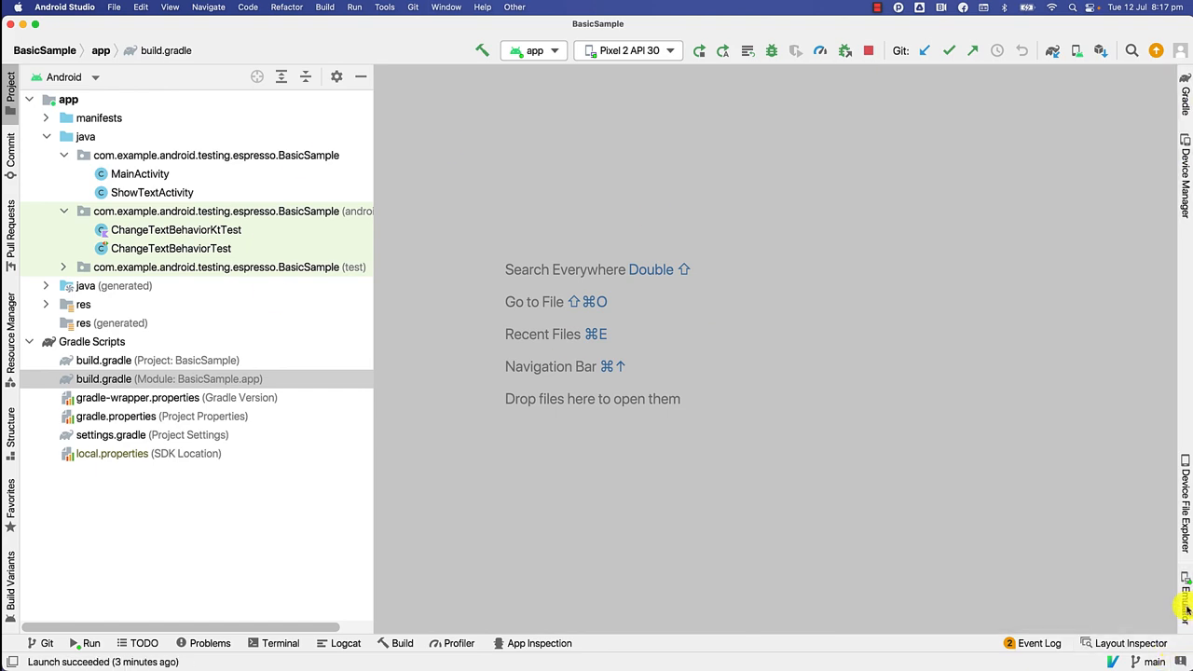
# - Show ChangeTextBehaviorTest.java's Espresso imports, the AndroidJUnit4 runner and its MainActivity scenario rule
pyautogui.doubleClick(171, 248)
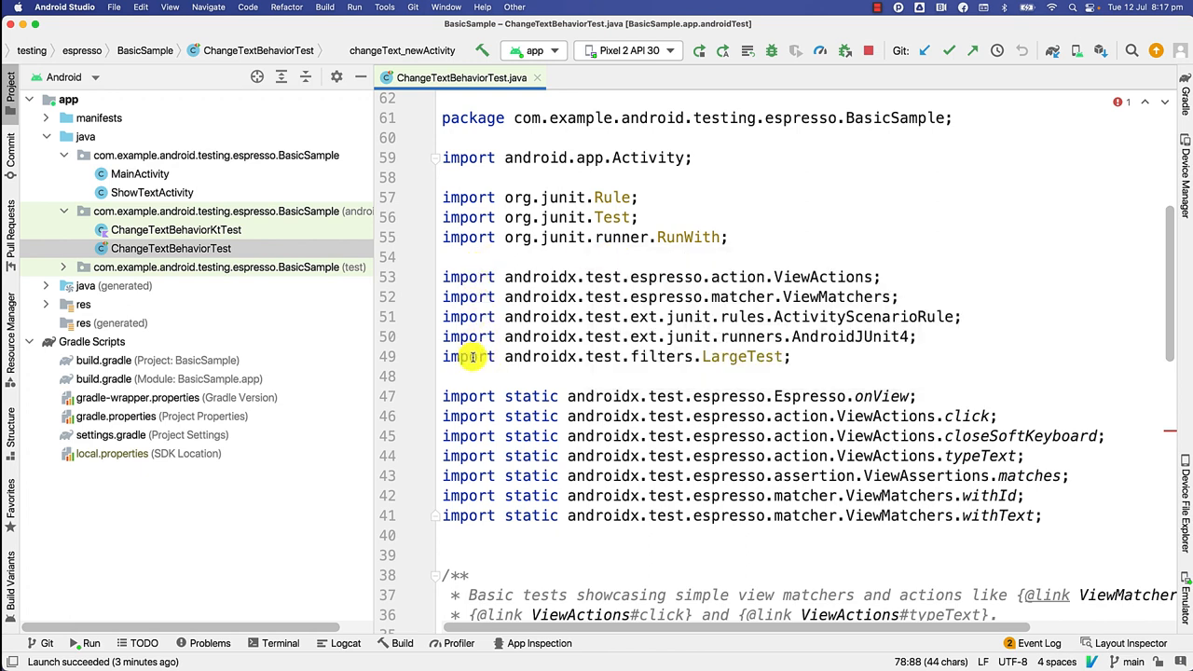
pyautogui.scroll(-3)
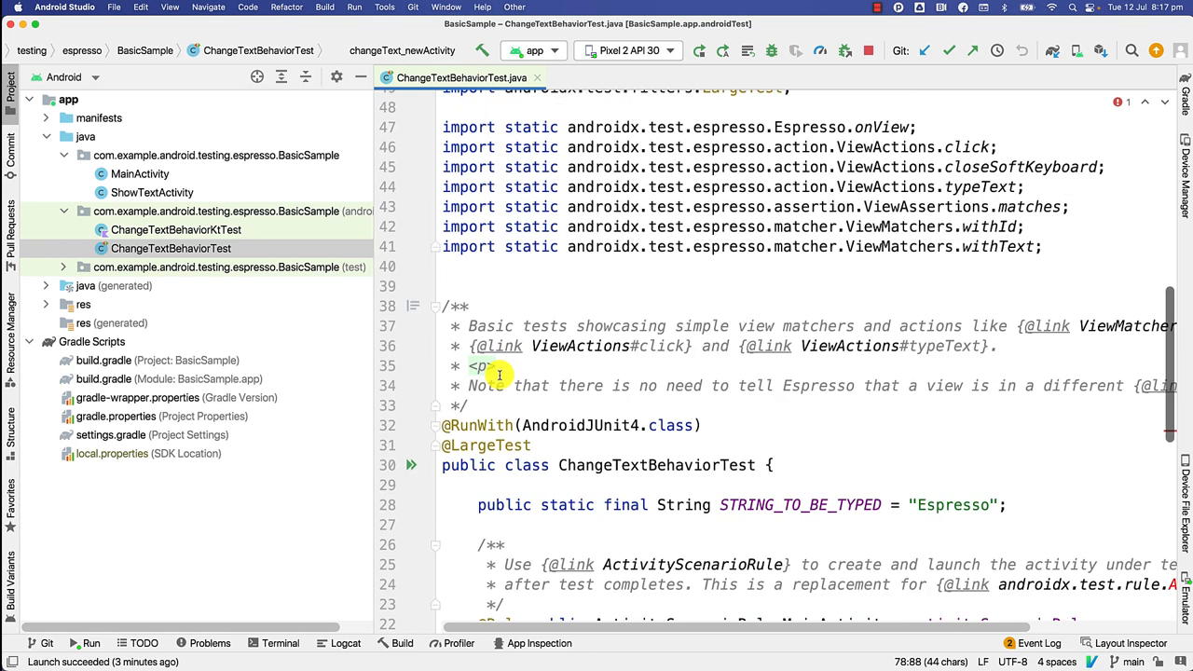
pyautogui.scroll(-3)
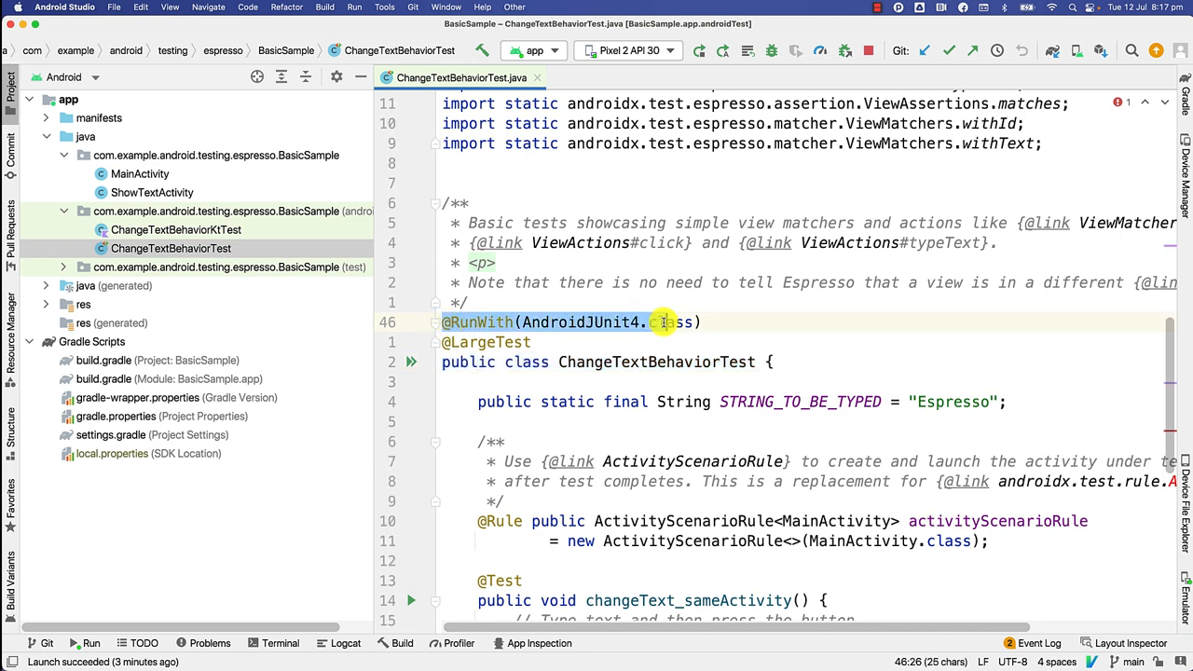
pyautogui.doubleClick(675, 321)
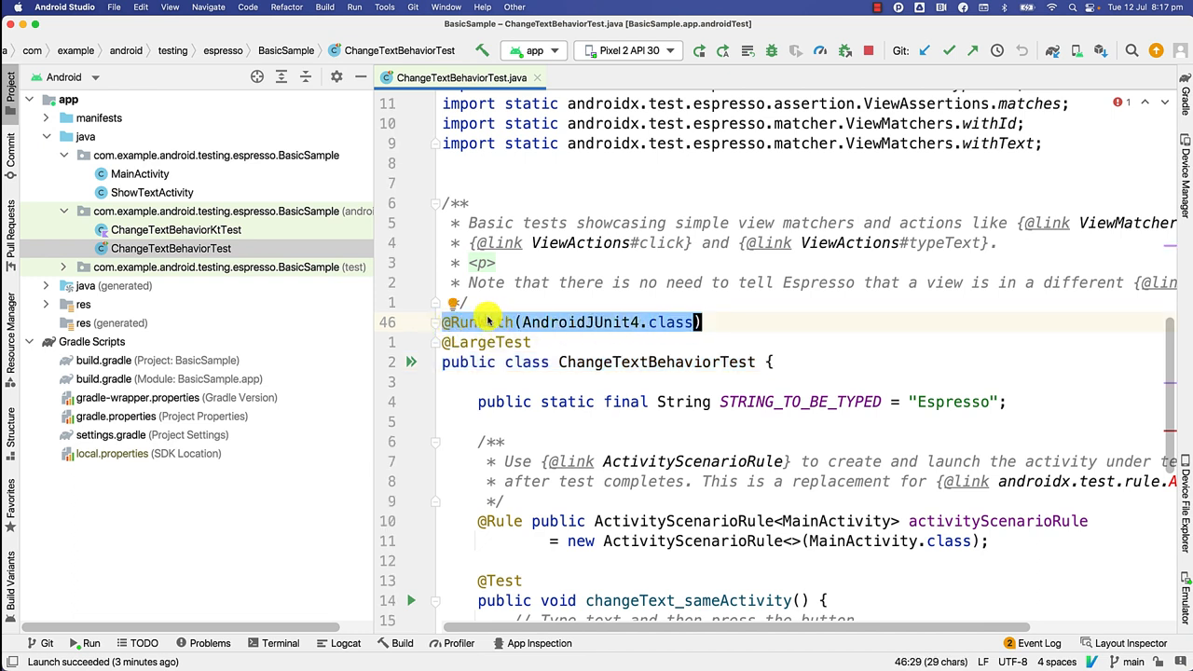
pyautogui.moveTo(477, 321)
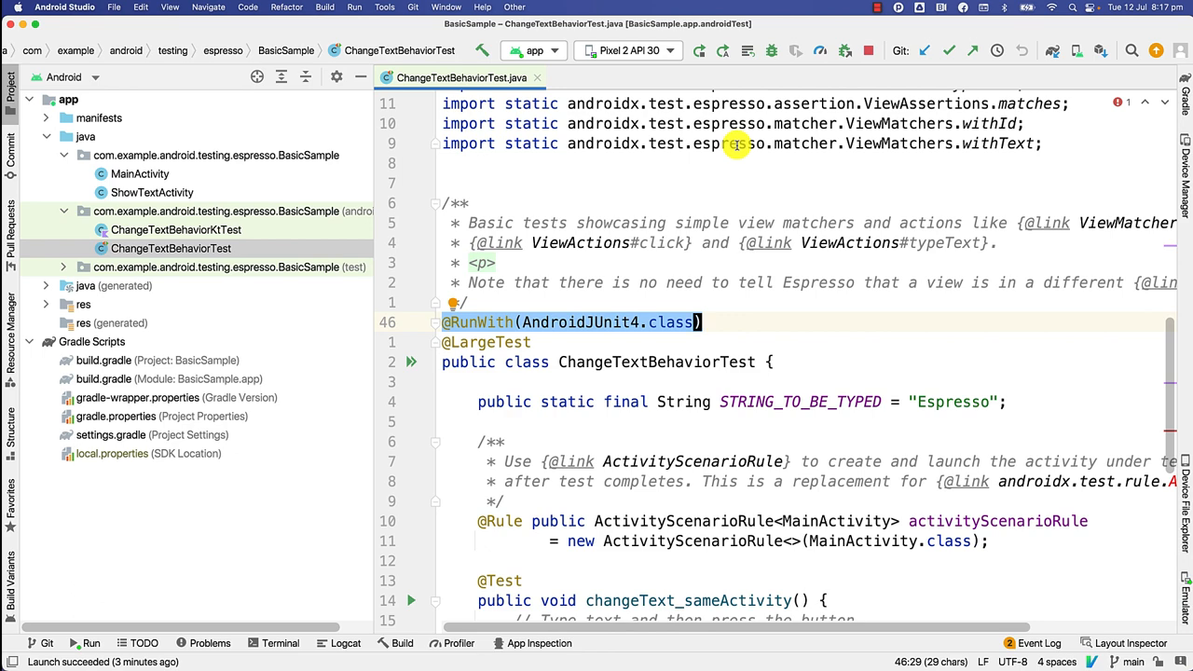
pyautogui.scroll(-3)
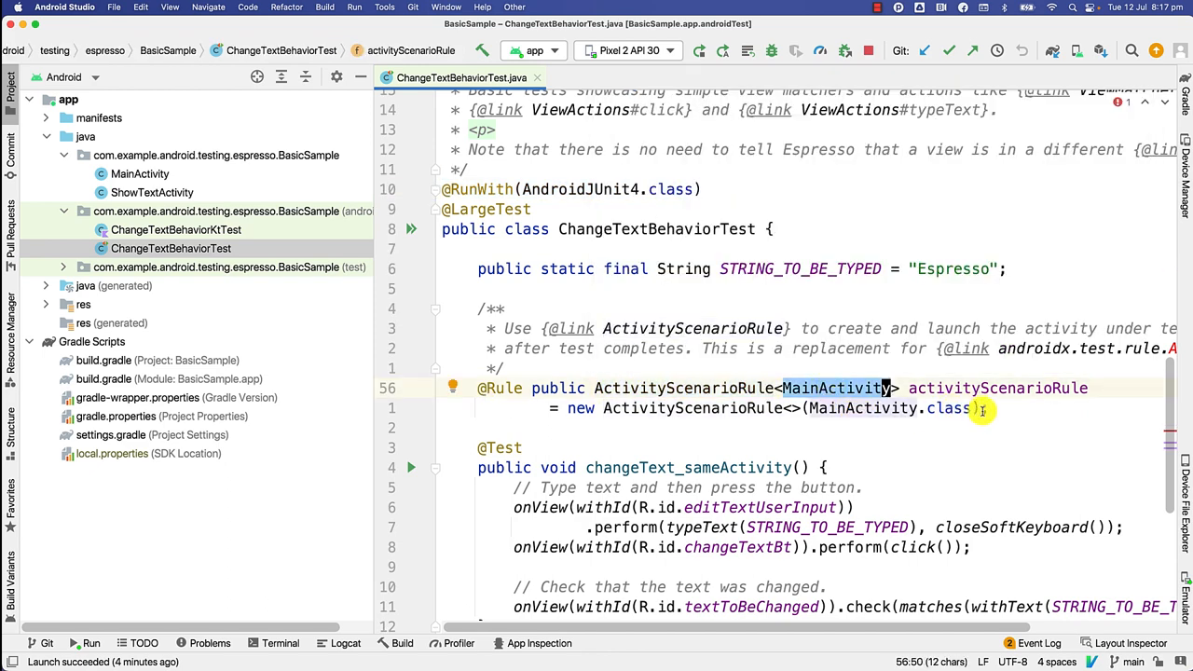
pyautogui.moveTo(960, 408)
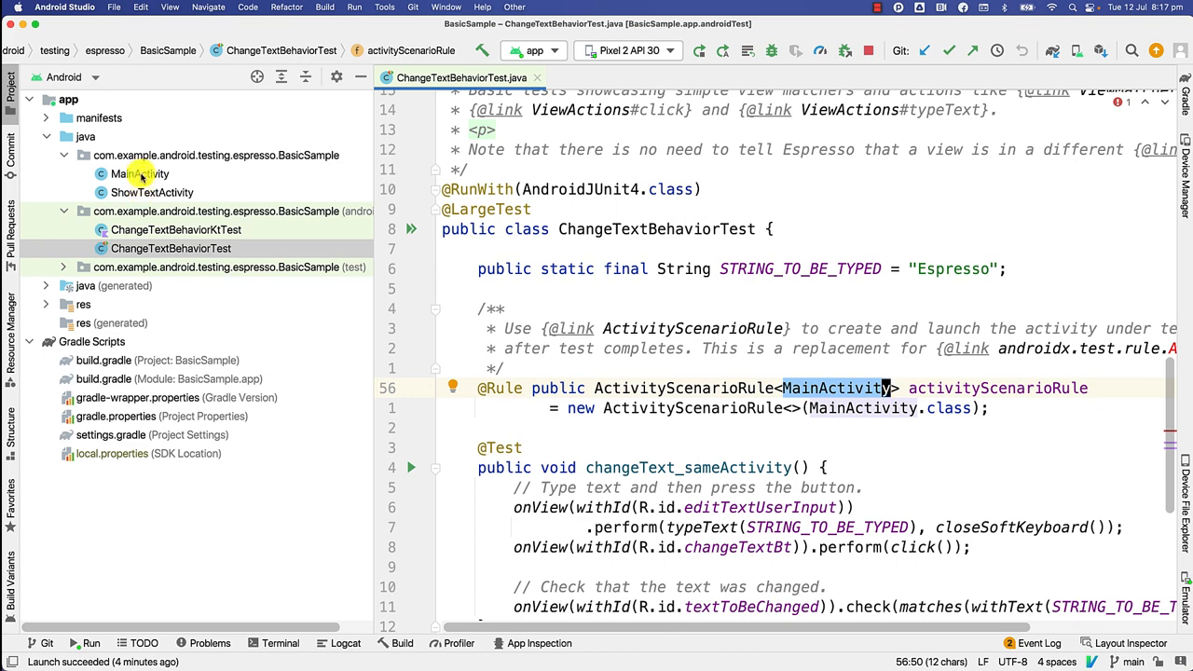
# - Show MainActivity.java, then return to the test's onView(withId(R.id.editTextUserInput)) step
pyautogui.doubleClick(138, 173)
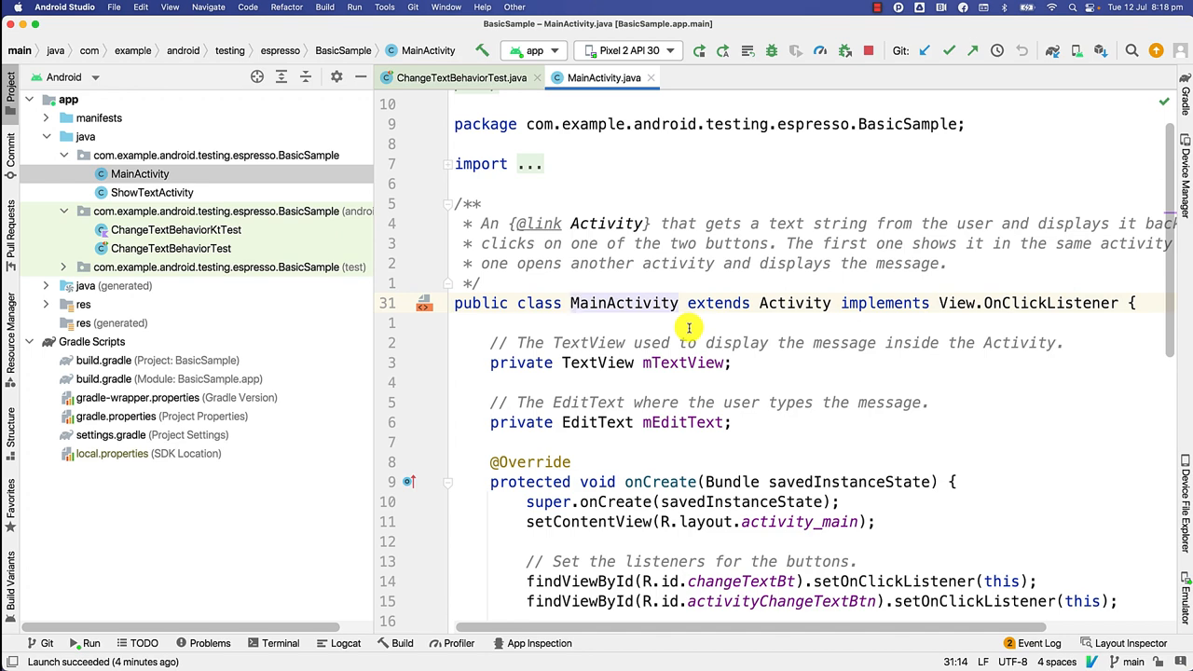
pyautogui.click(462, 78)
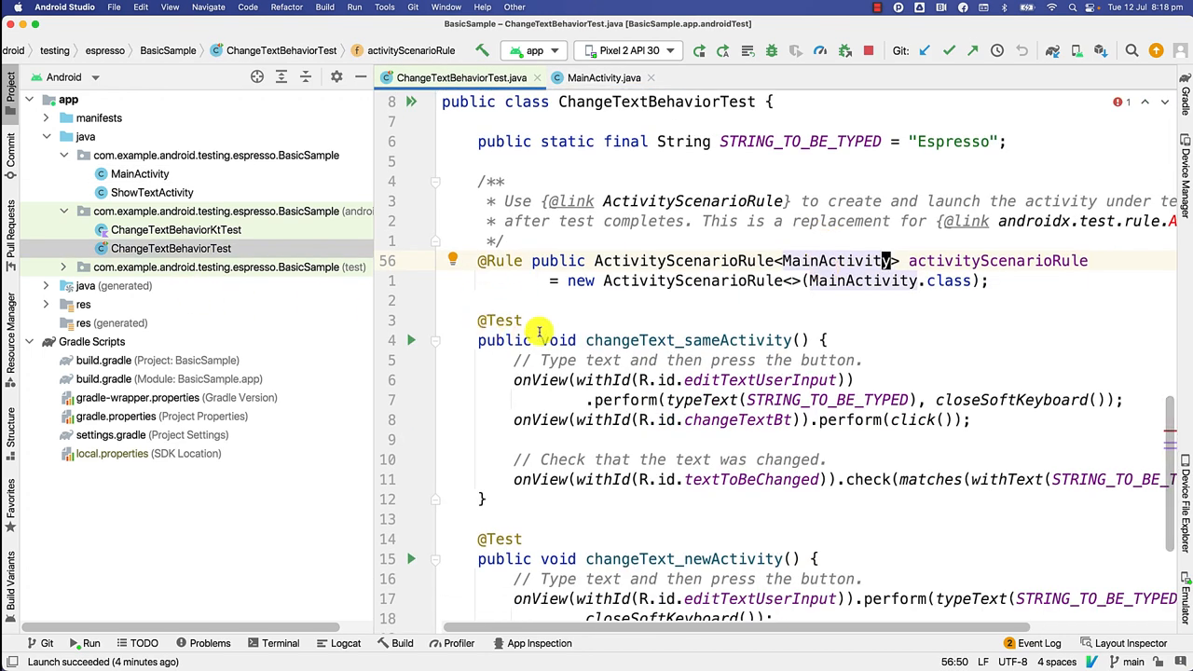
pyautogui.moveTo(483, 321)
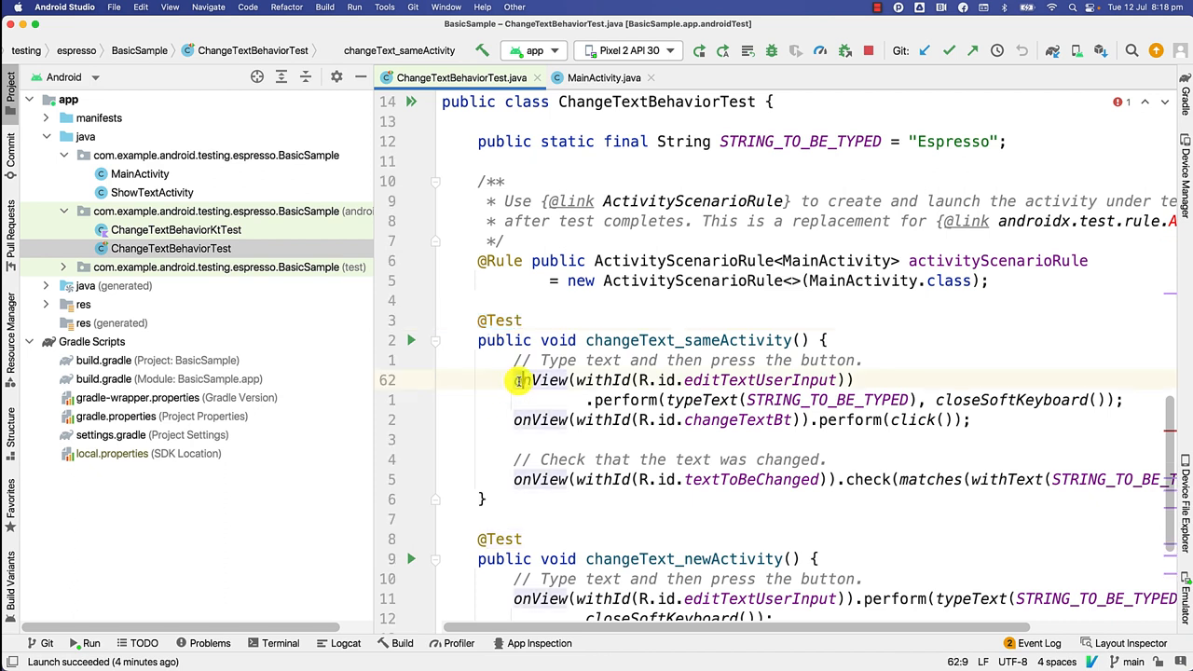
pyautogui.doubleClick(538, 380)
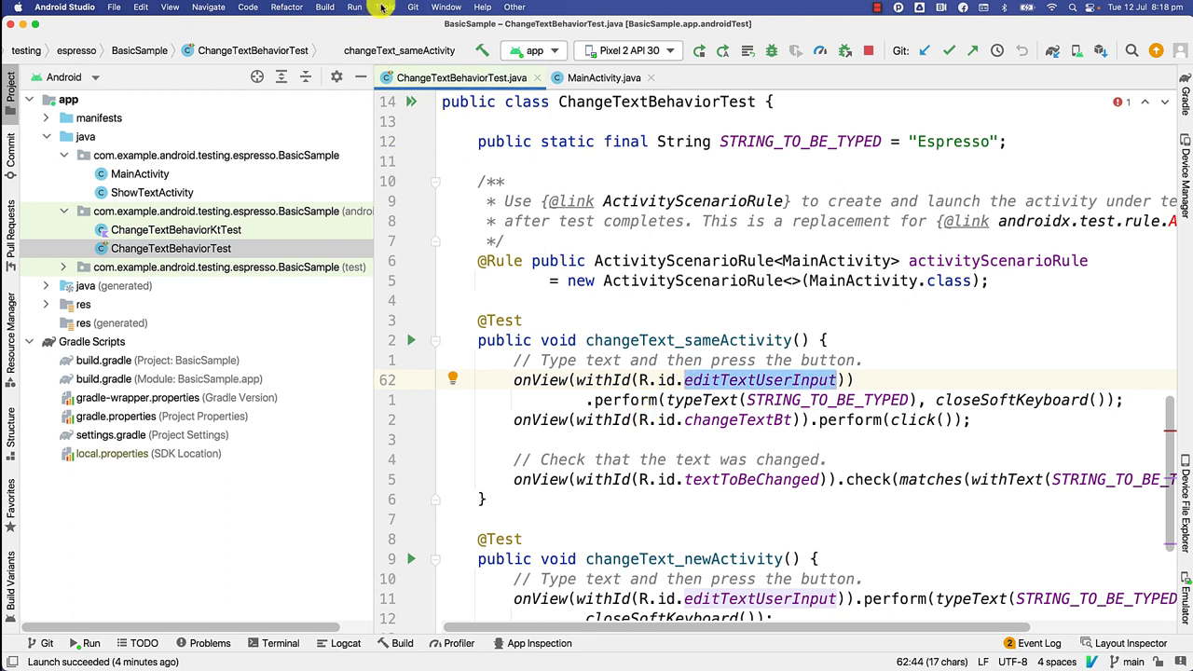
# - Bring up Layout Inspector and pick the BasicSample process on the Pixel 2 API 30 device
pyautogui.click(384, 7)
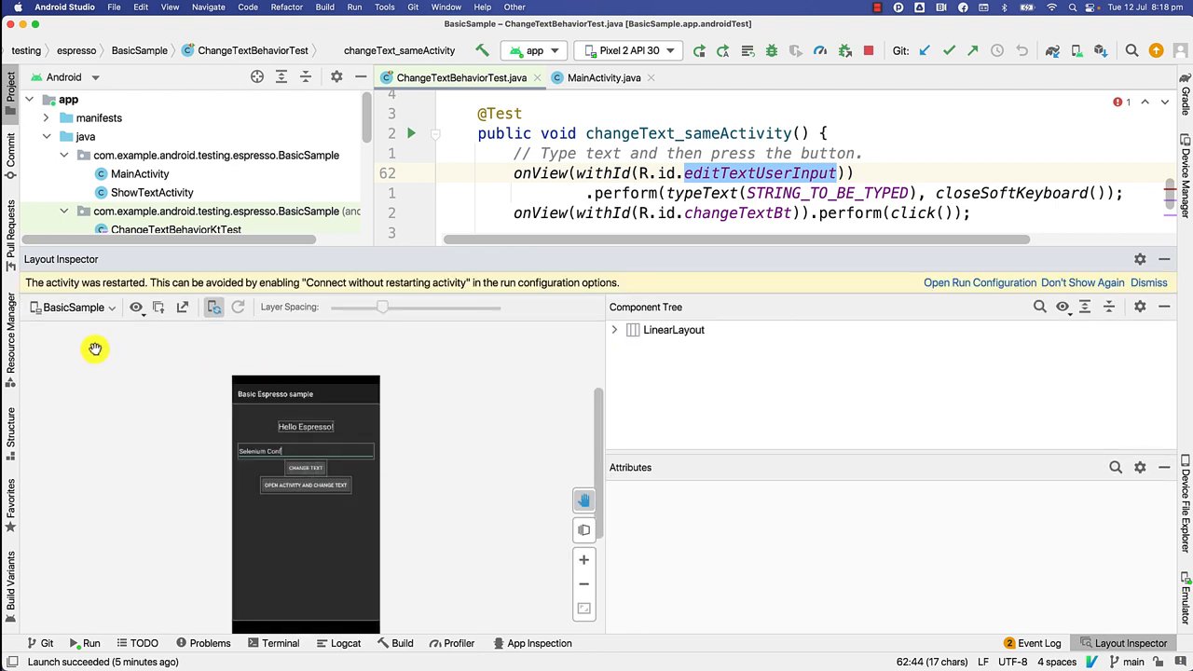
pyautogui.moveTo(352, 389)
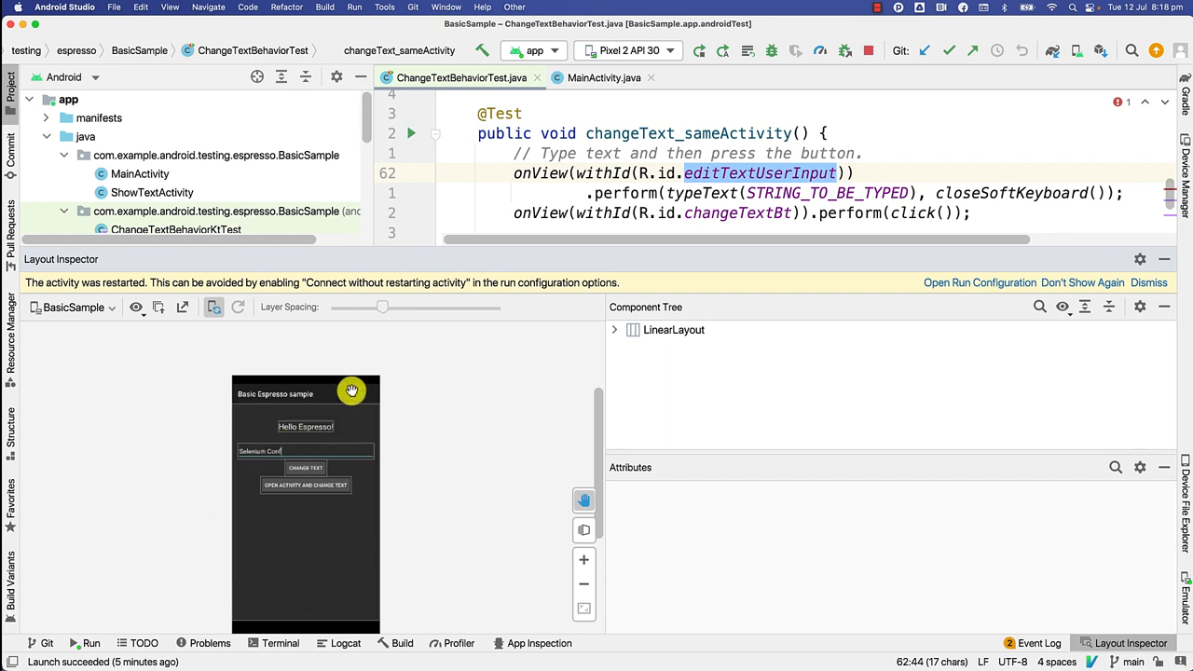
pyautogui.moveTo(1174, 595)
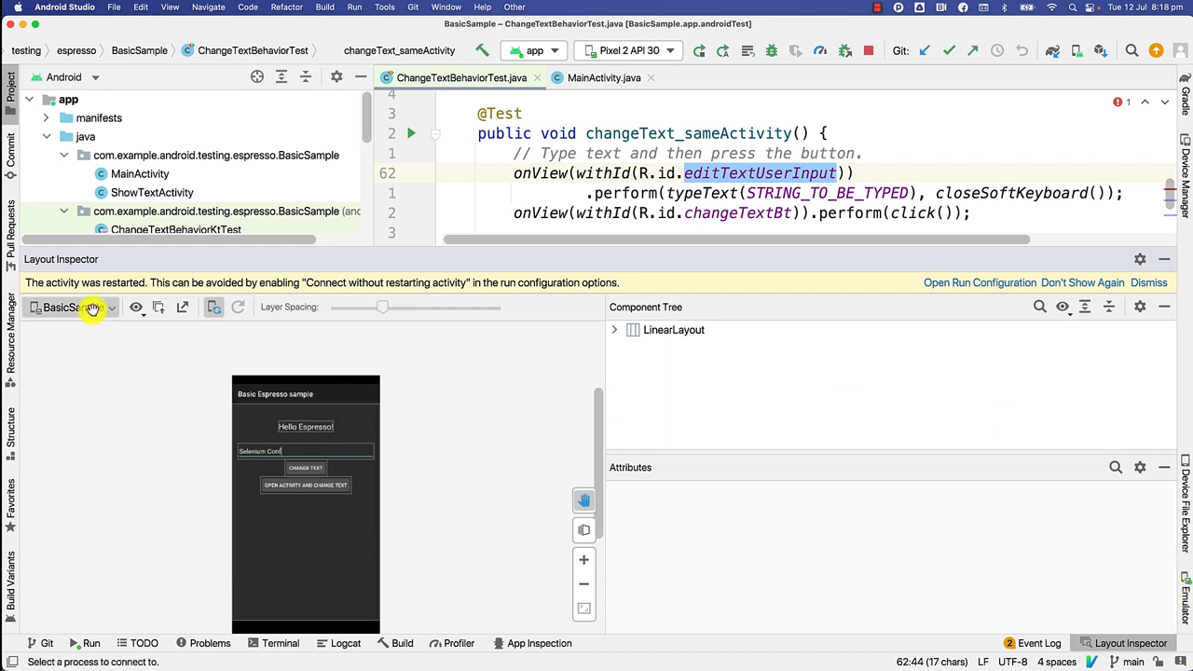
pyautogui.click(71, 306)
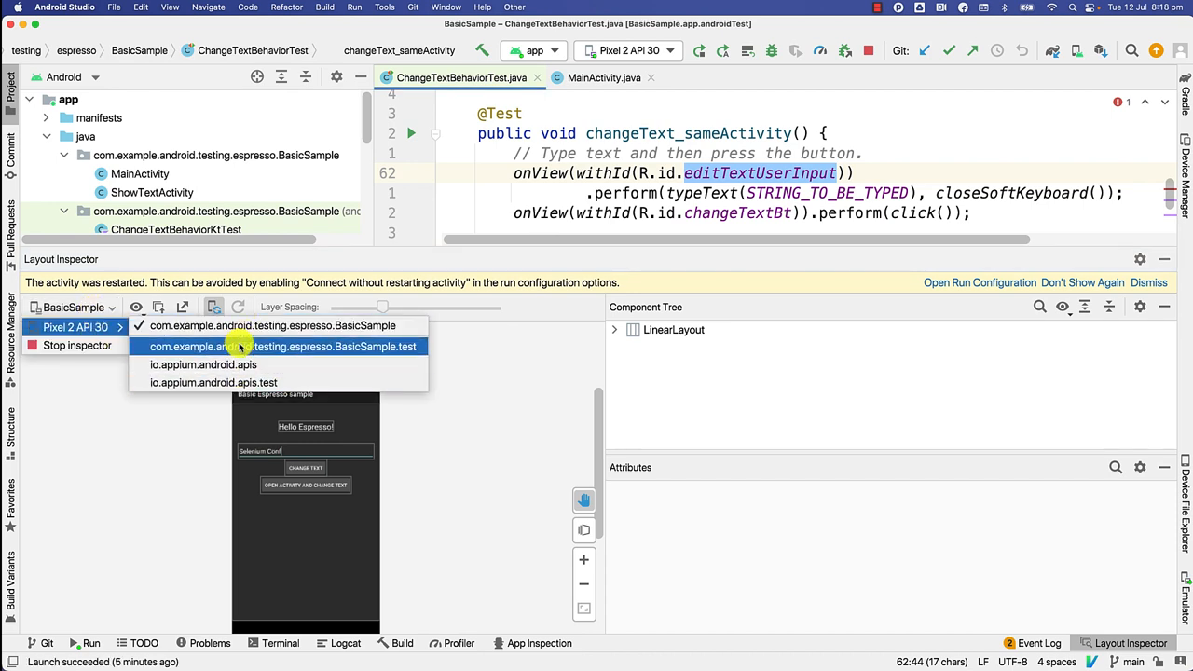
pyautogui.moveTo(60, 356)
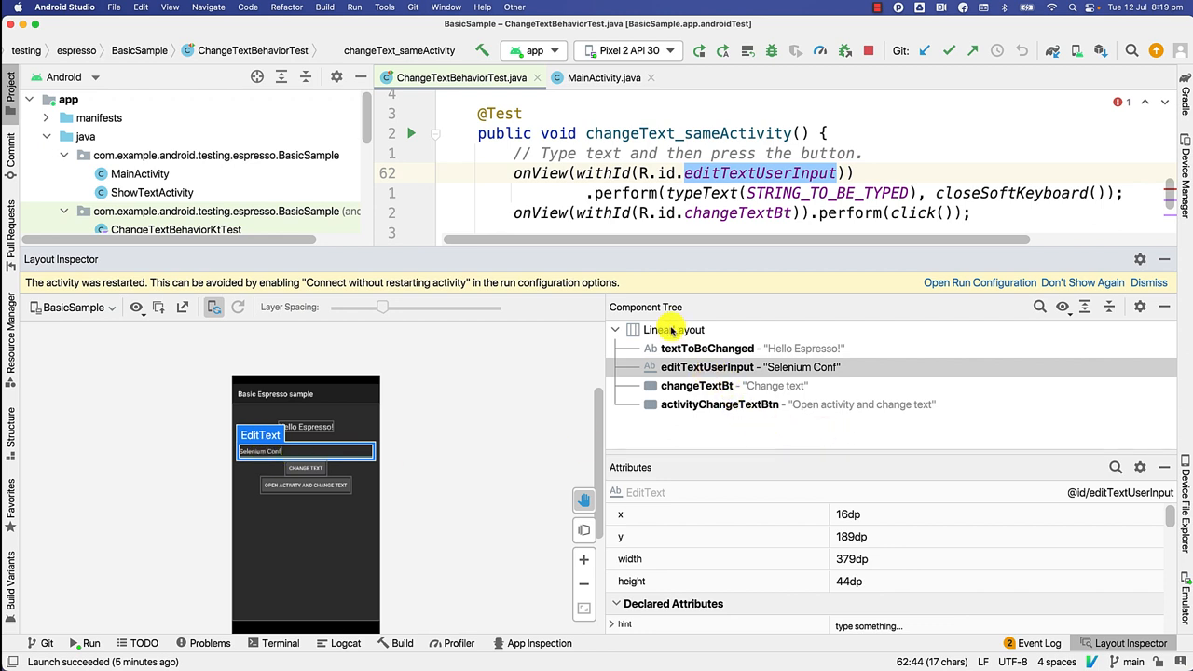
# - Inspect the Component Tree's LinearLayout, textToBeChanged, editTextUserInput, changeTextBt and activityChangeTextBtn attributes
pyautogui.click(673, 328)
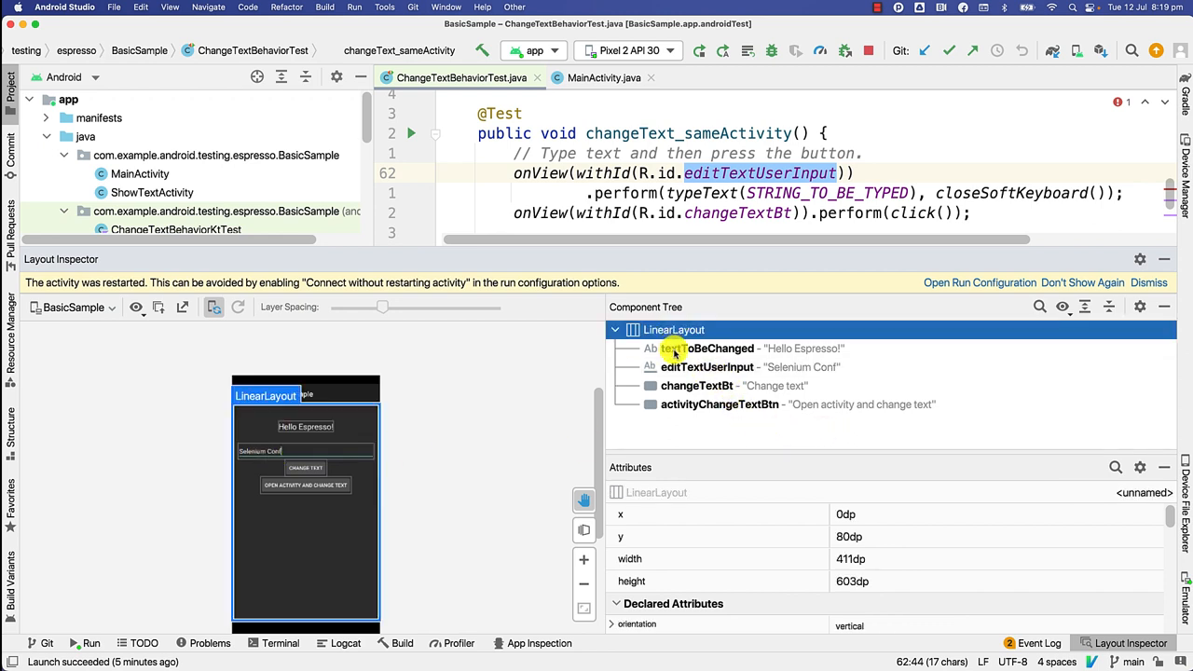
pyautogui.click(718, 349)
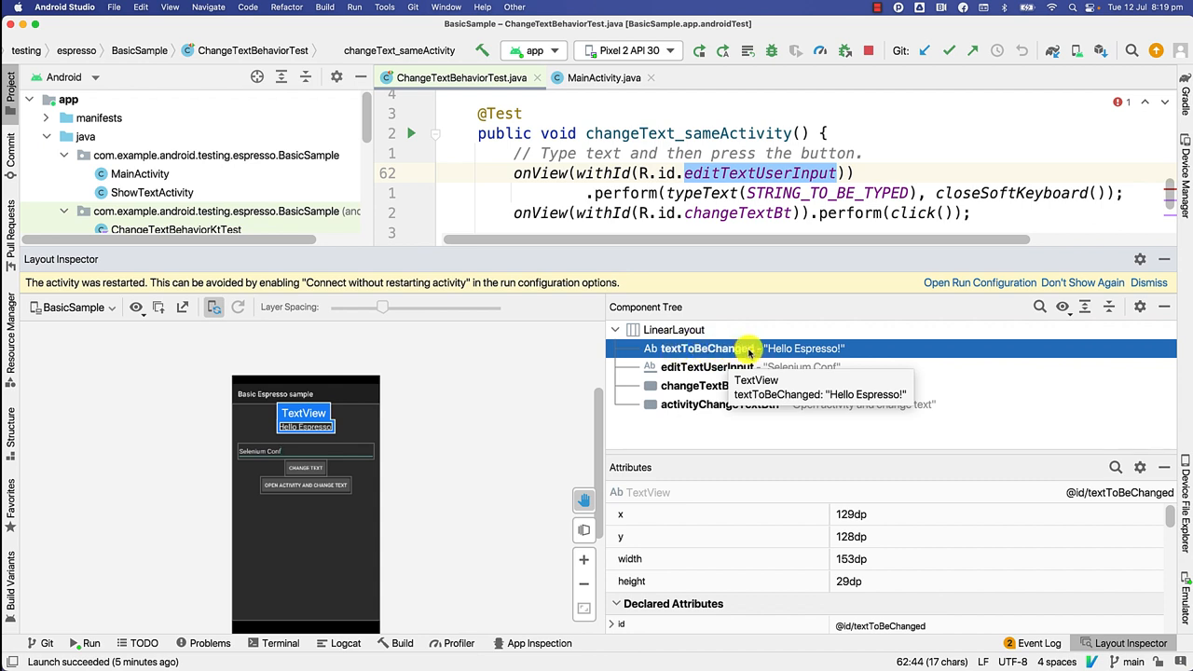
pyautogui.click(706, 365)
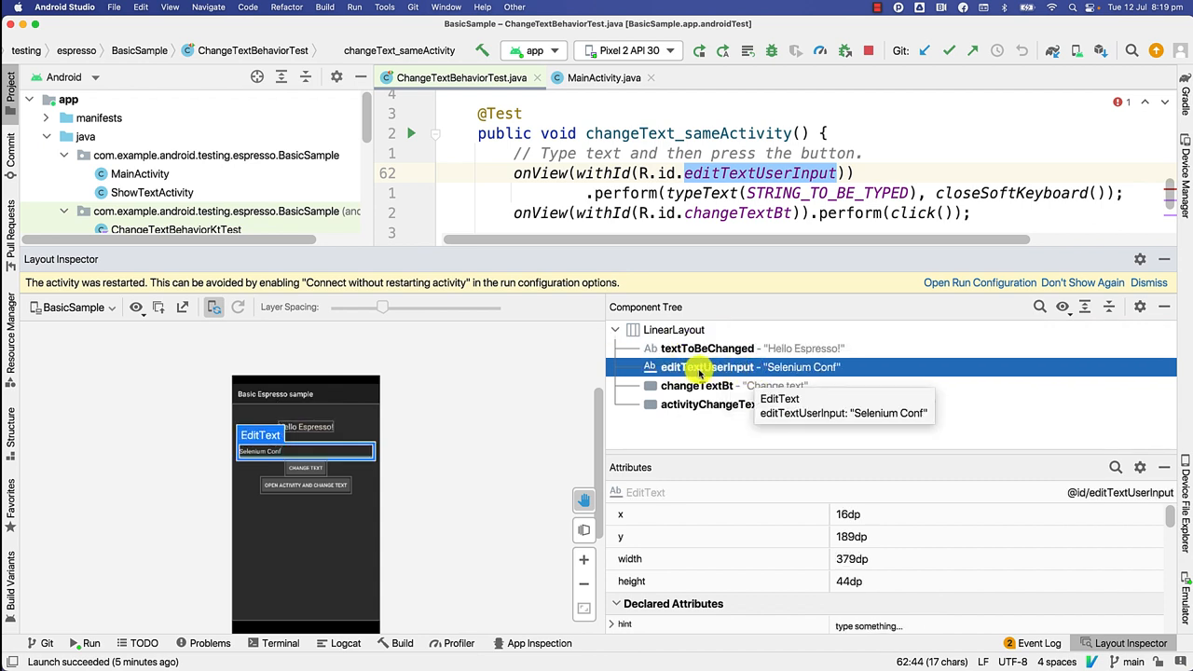
pyautogui.click(697, 384)
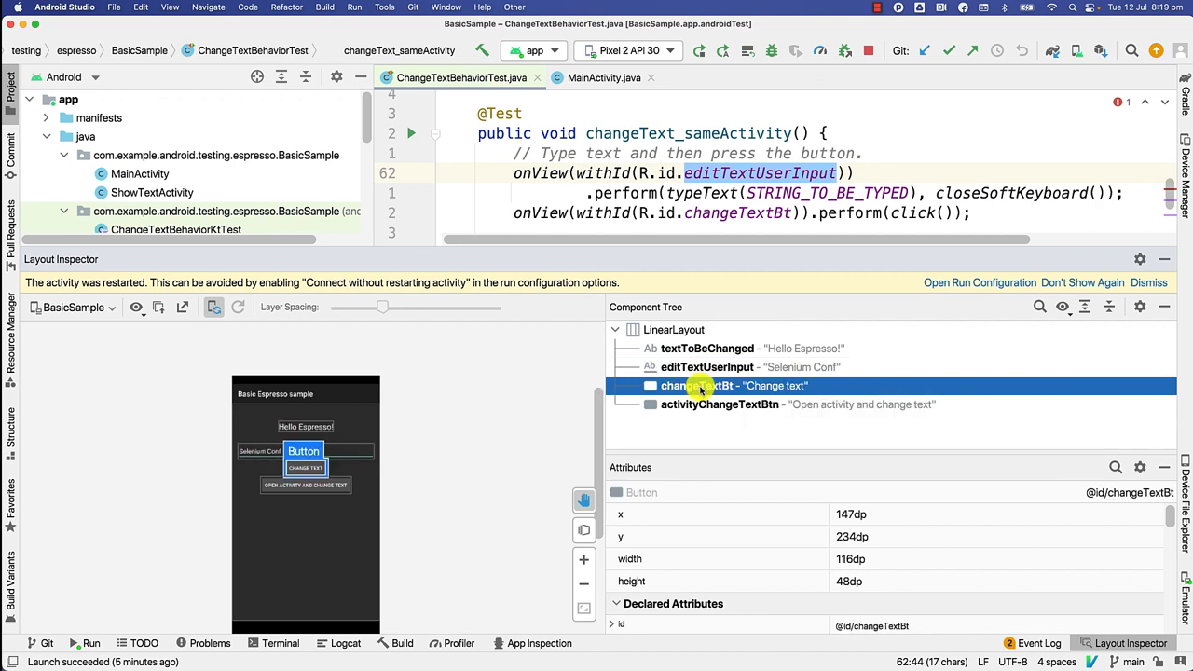
pyautogui.click(720, 402)
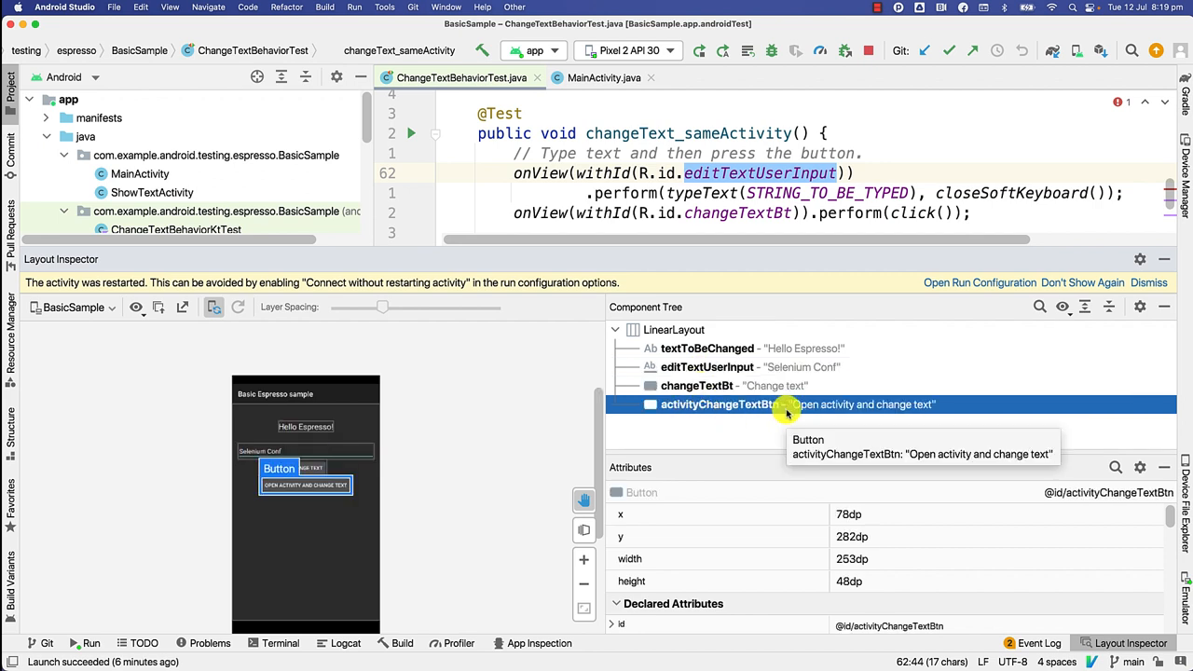
pyautogui.moveTo(708, 412)
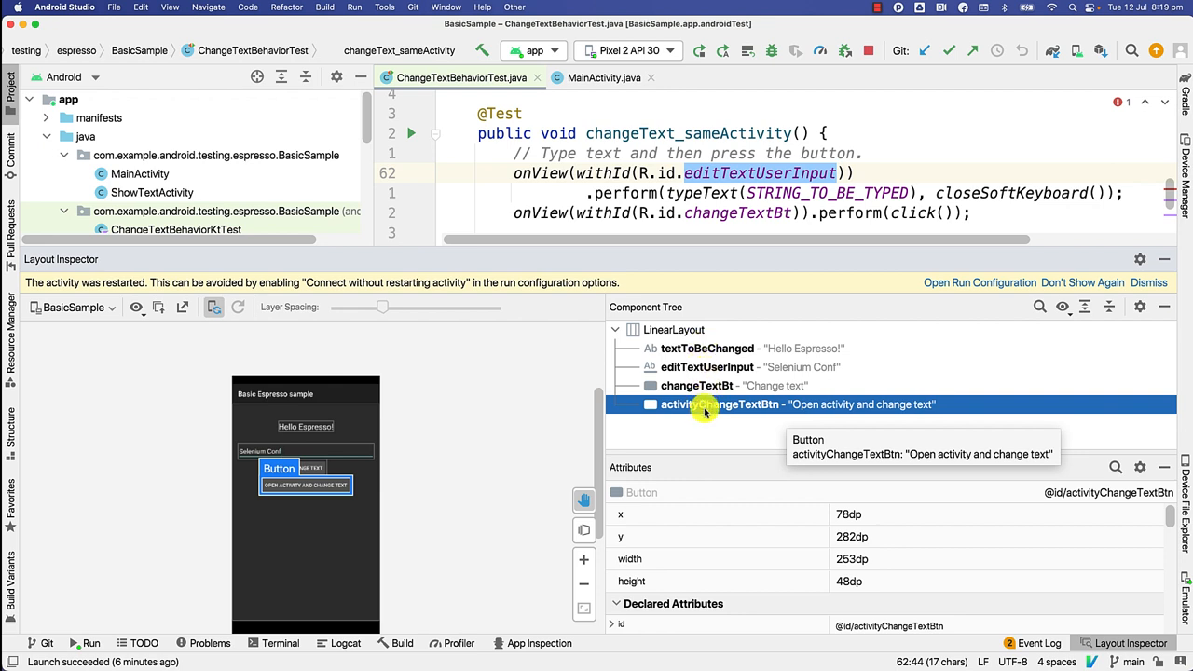
pyautogui.moveTo(701, 414)
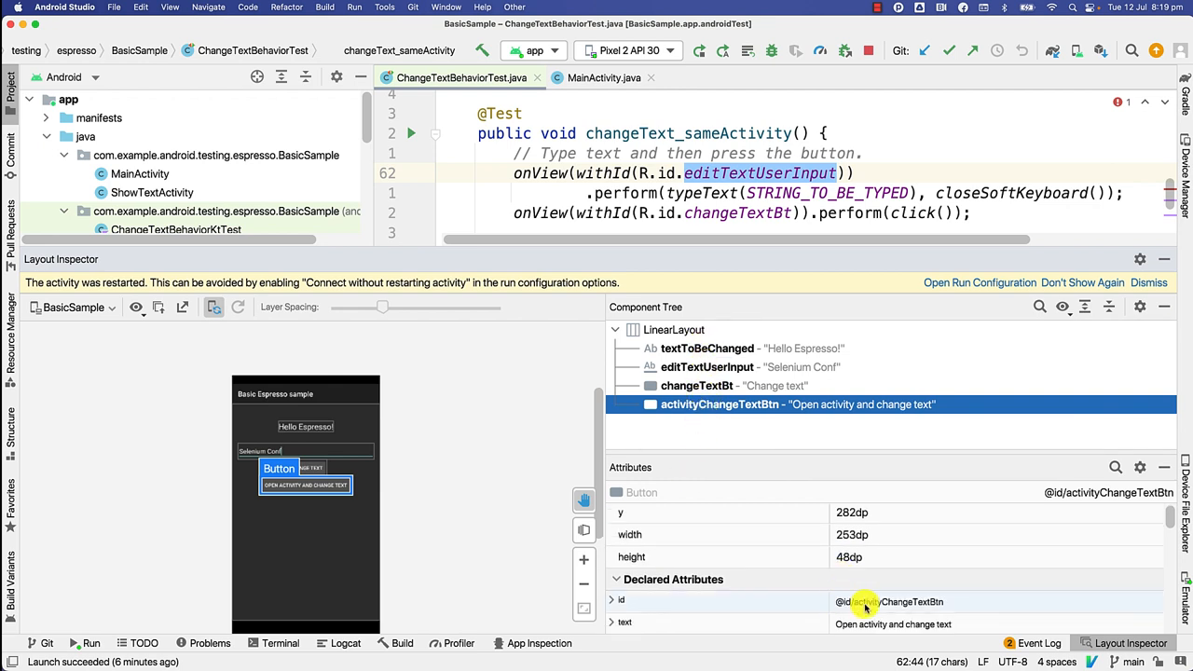
# - Review the button's All Attributes list, then show the editTextUserInput field's attributes
pyautogui.scroll(-3)
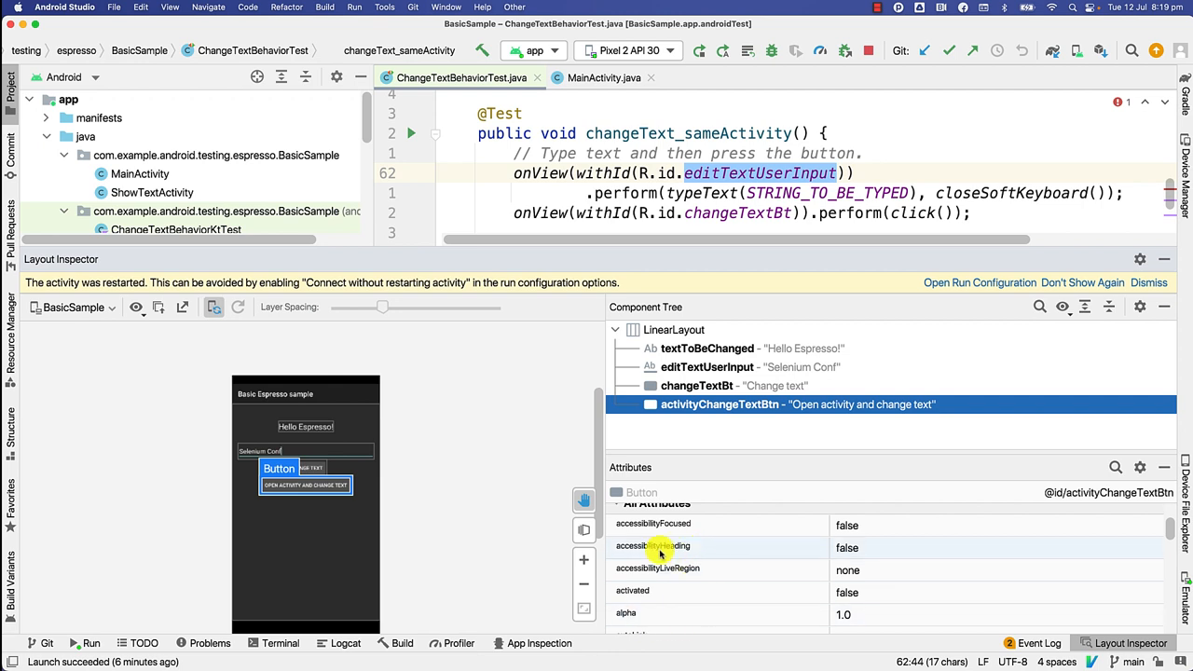
pyautogui.scroll(-3)
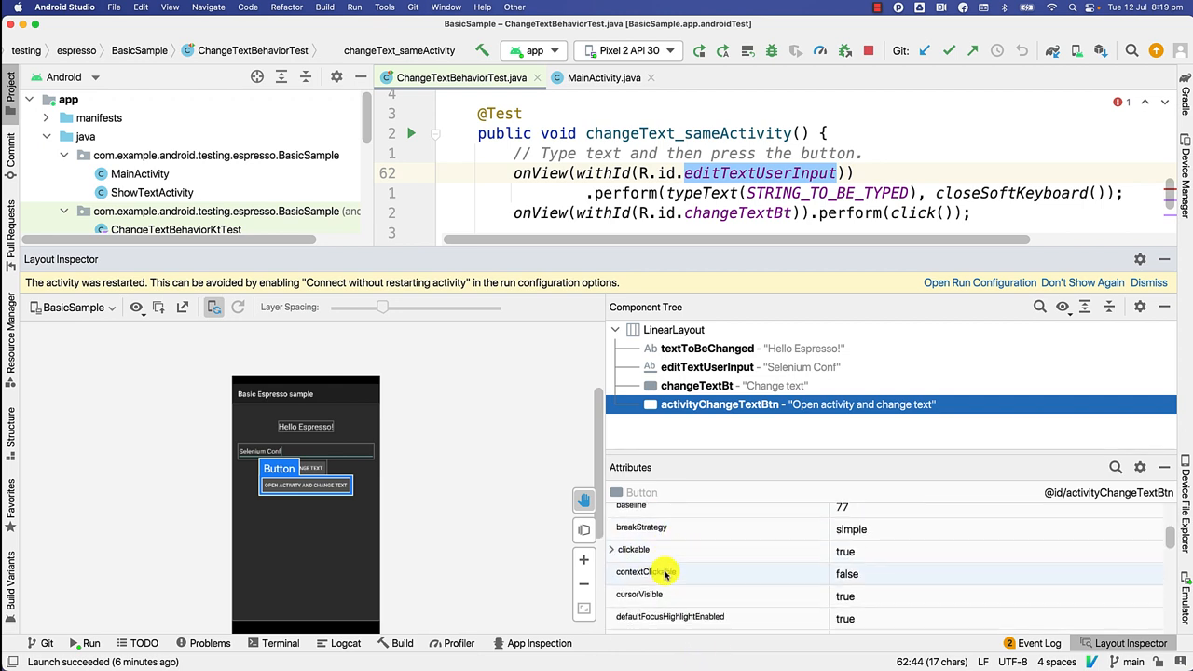
pyautogui.scroll(-3)
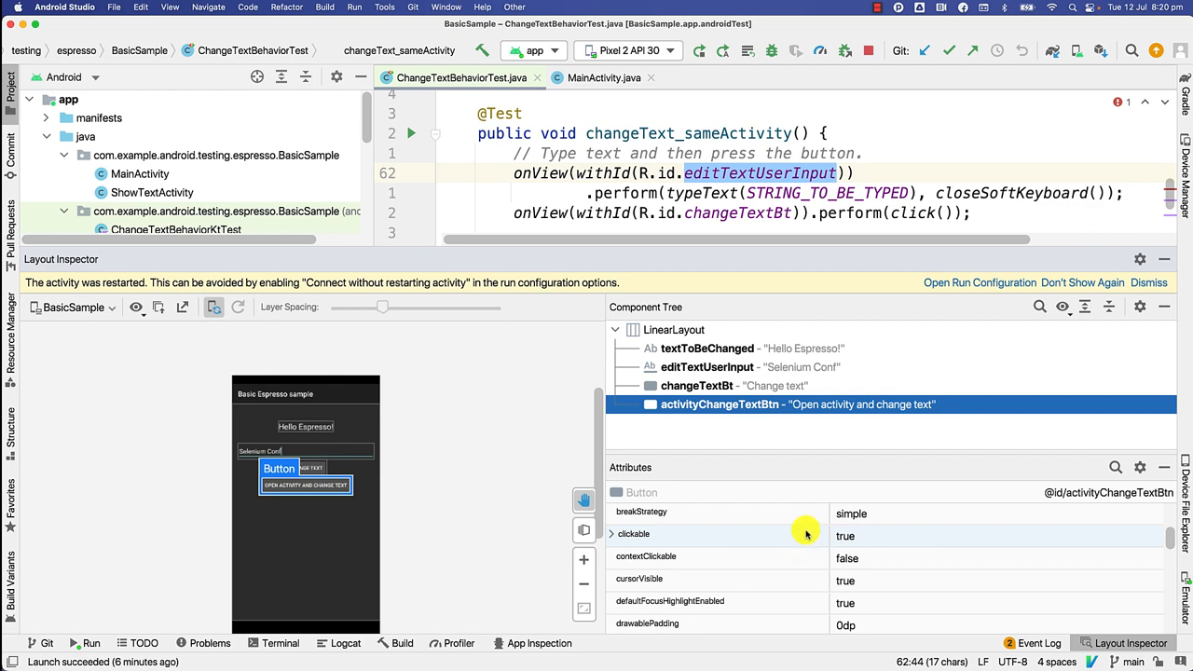
pyautogui.moveTo(798, 394)
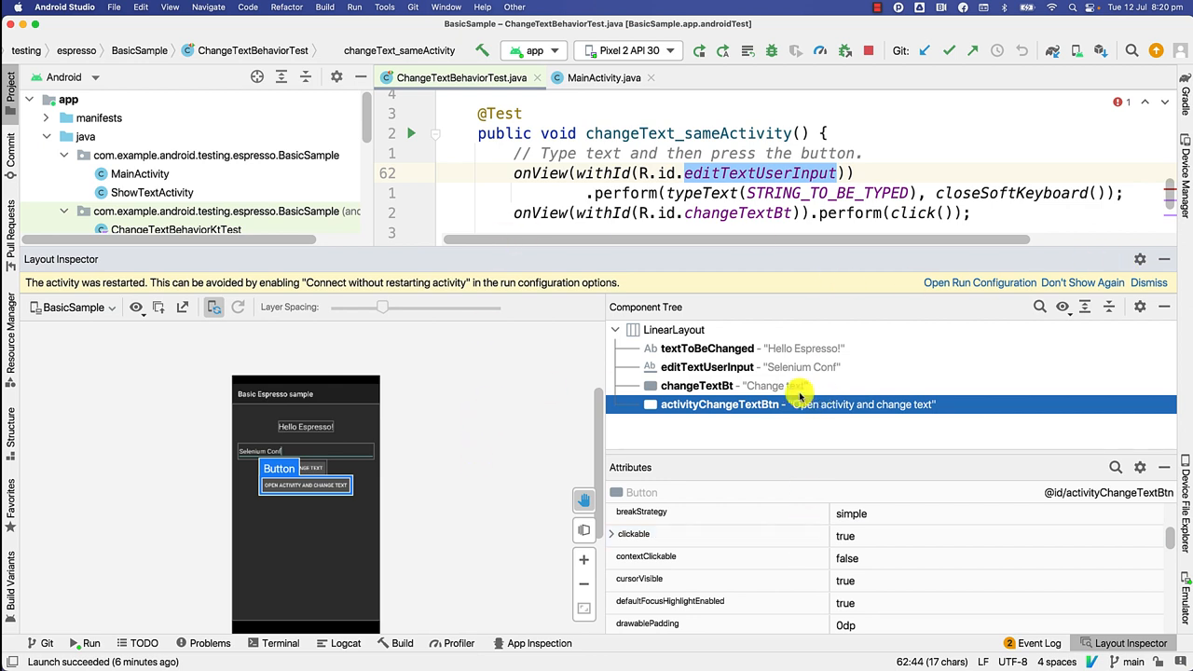
pyautogui.click(706, 365)
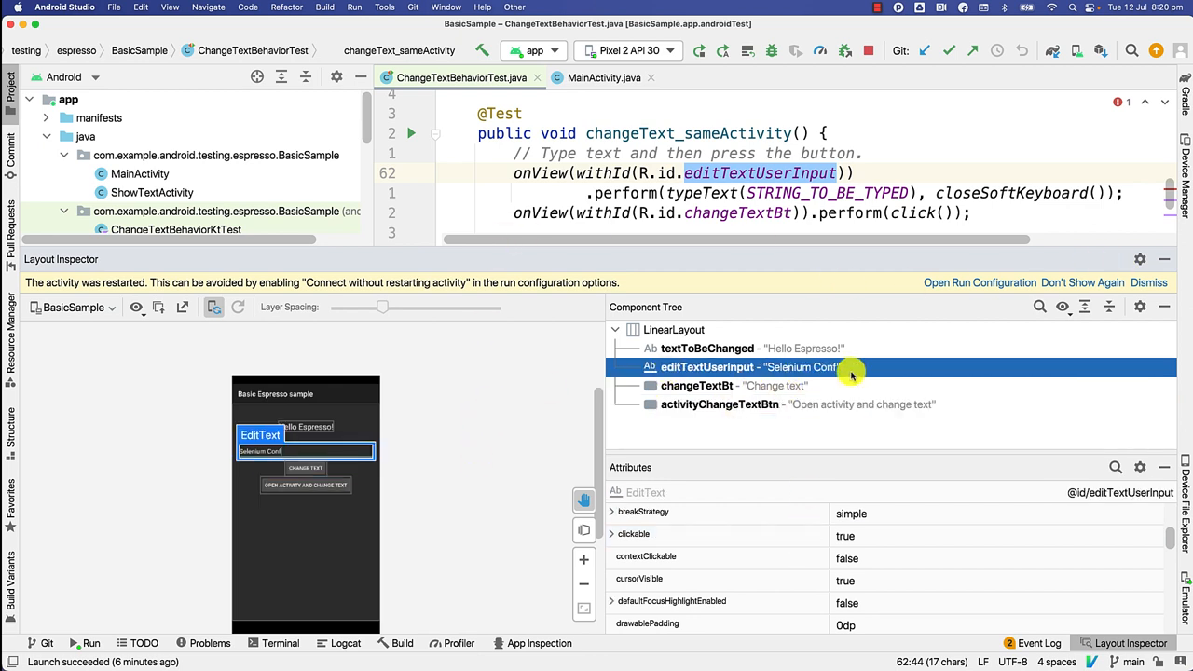
pyautogui.moveTo(736, 384)
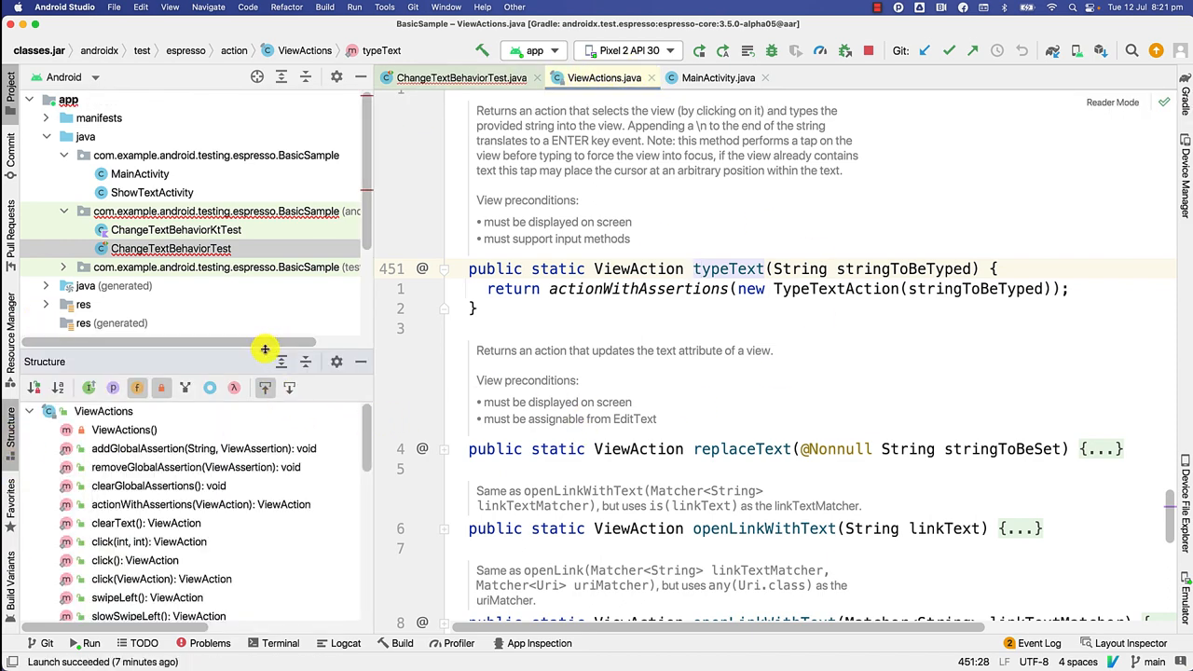
# - Browse the ViewActions class header and method list, then return to the test's typeText perform step
pyautogui.click(123, 373)
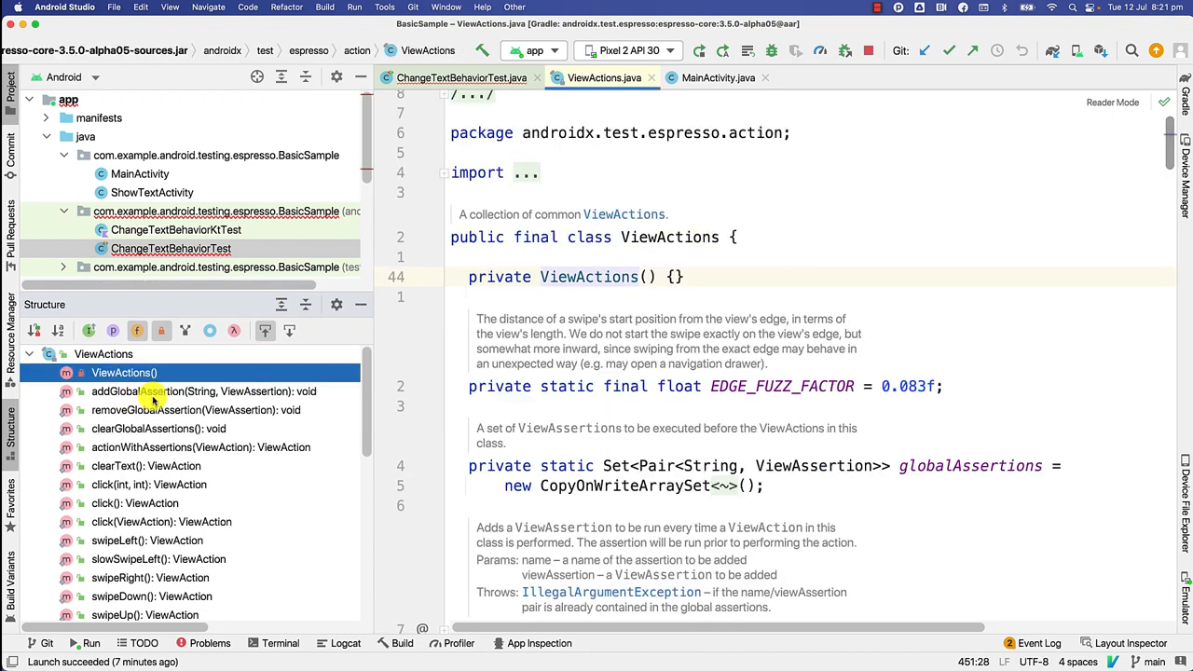
pyautogui.scroll(-3)
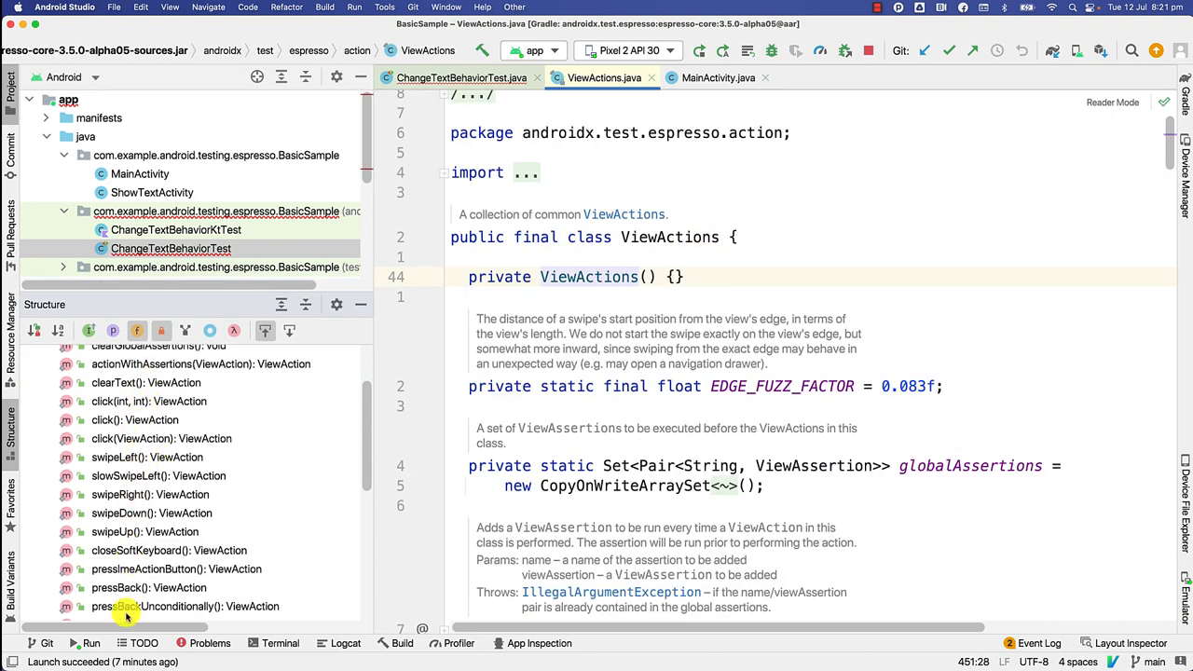
pyautogui.moveTo(149, 581)
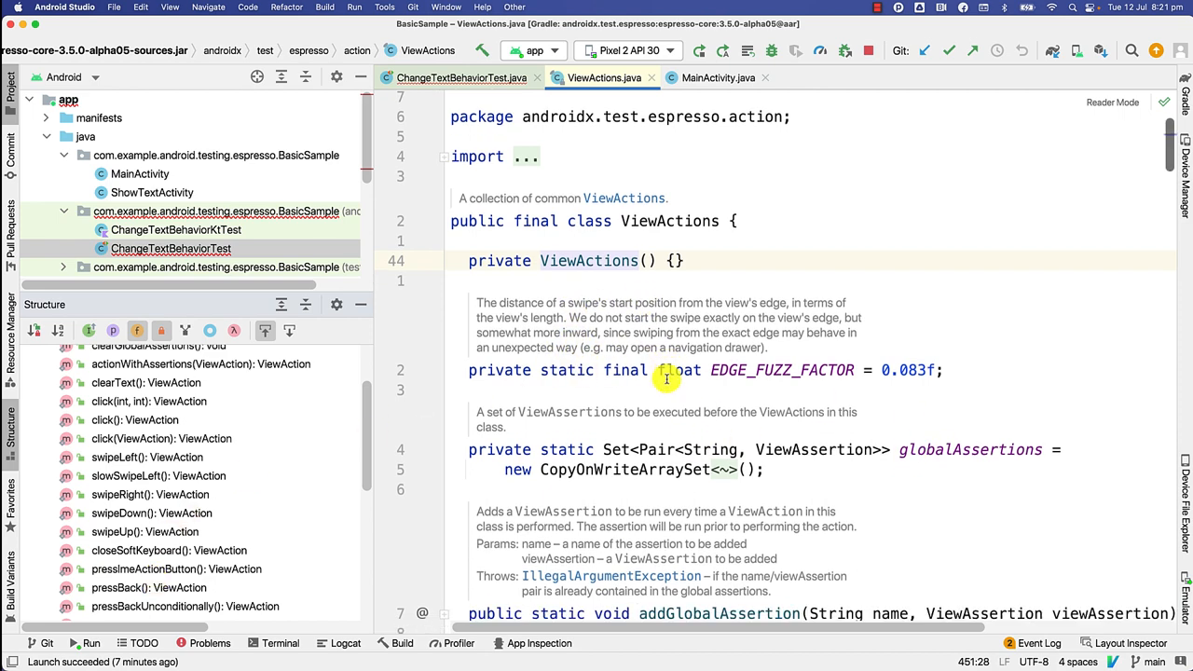
pyautogui.scroll(-3)
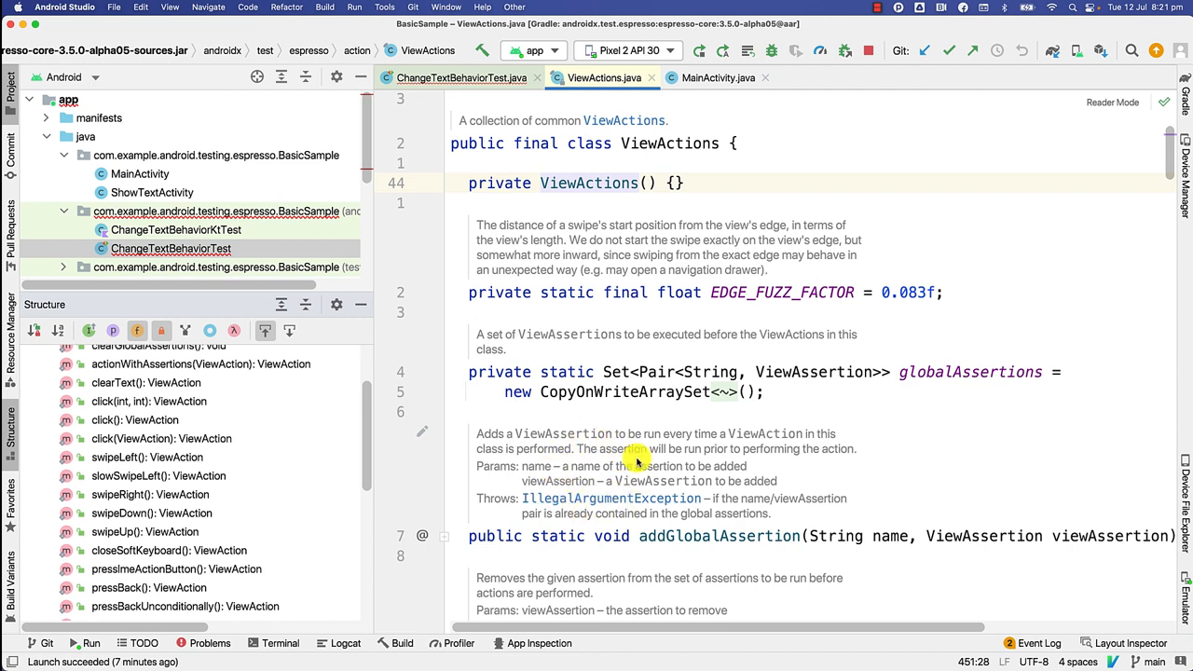
pyautogui.moveTo(623, 440)
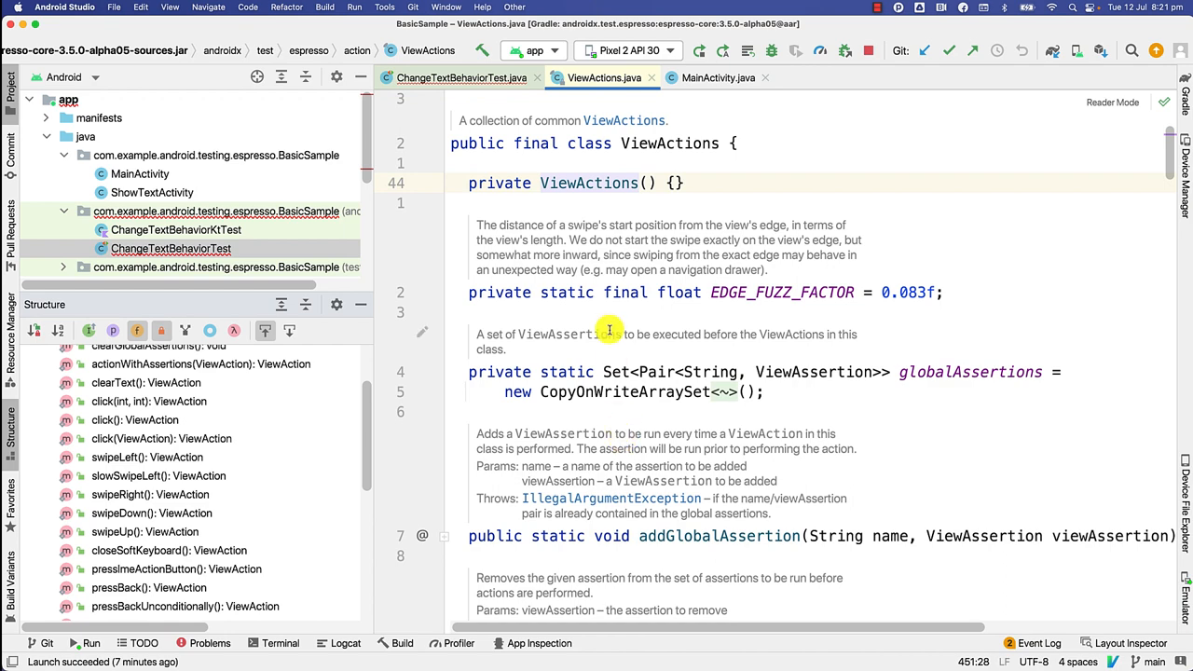
pyautogui.click(443, 78)
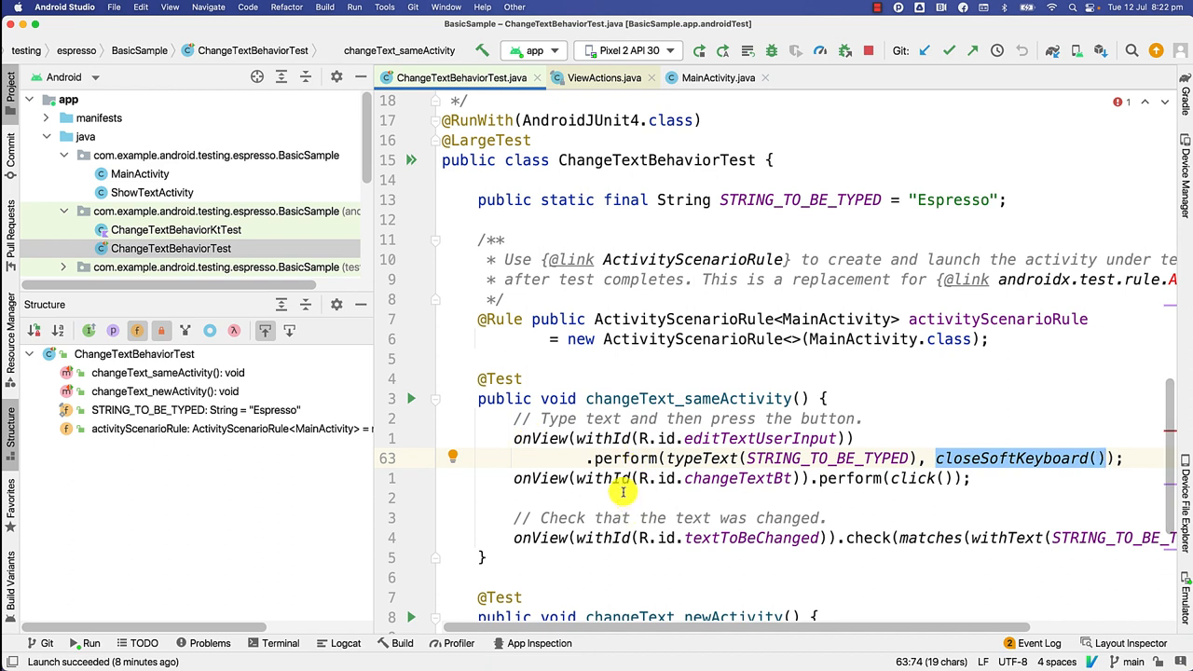
pyautogui.moveTo(615, 428)
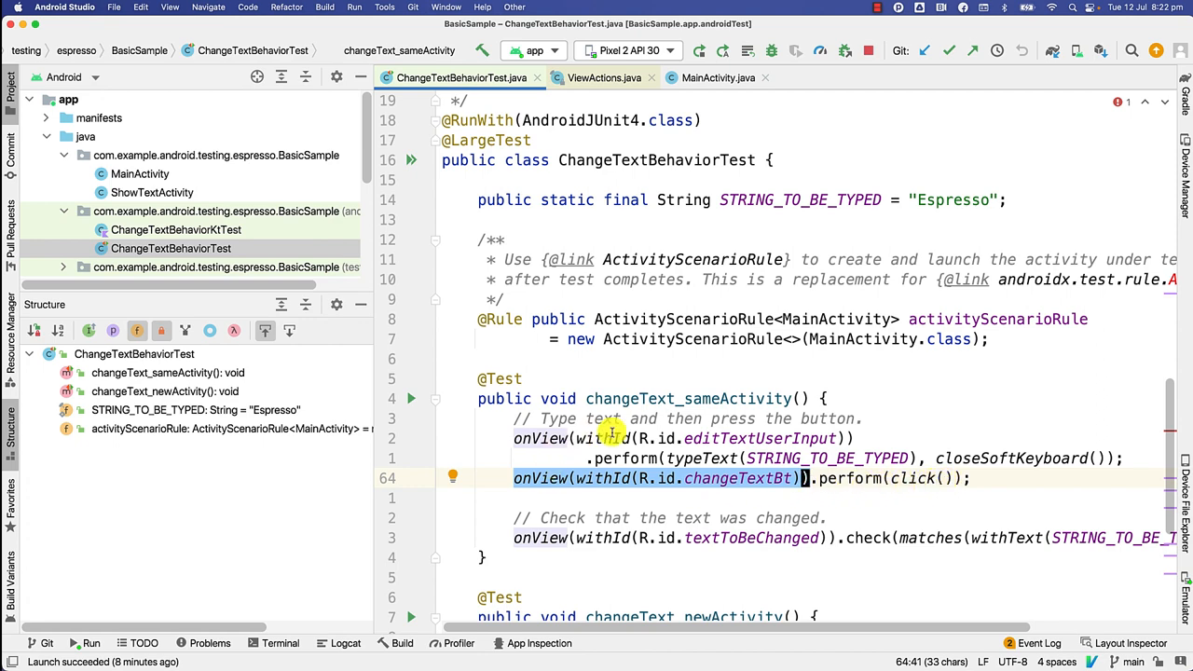
# - Scroll changeText_sameActivity to the changeTextBt click and the check(matches(withText(...))) assertion
pyautogui.scroll(-3)
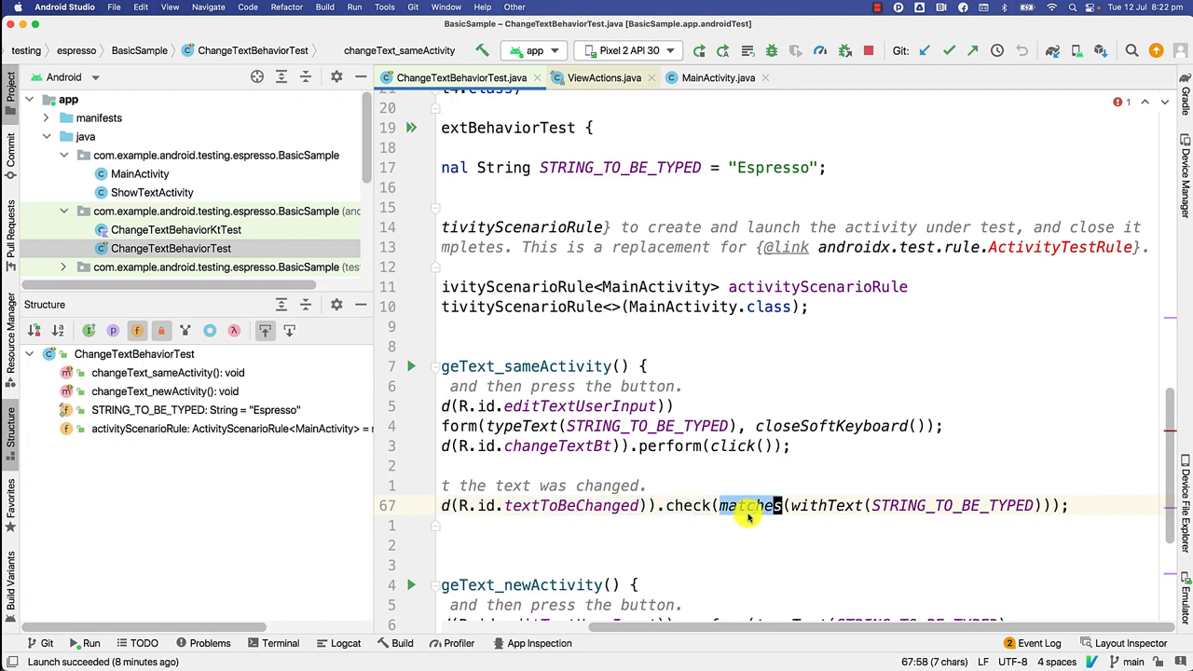
pyautogui.moveTo(823, 505)
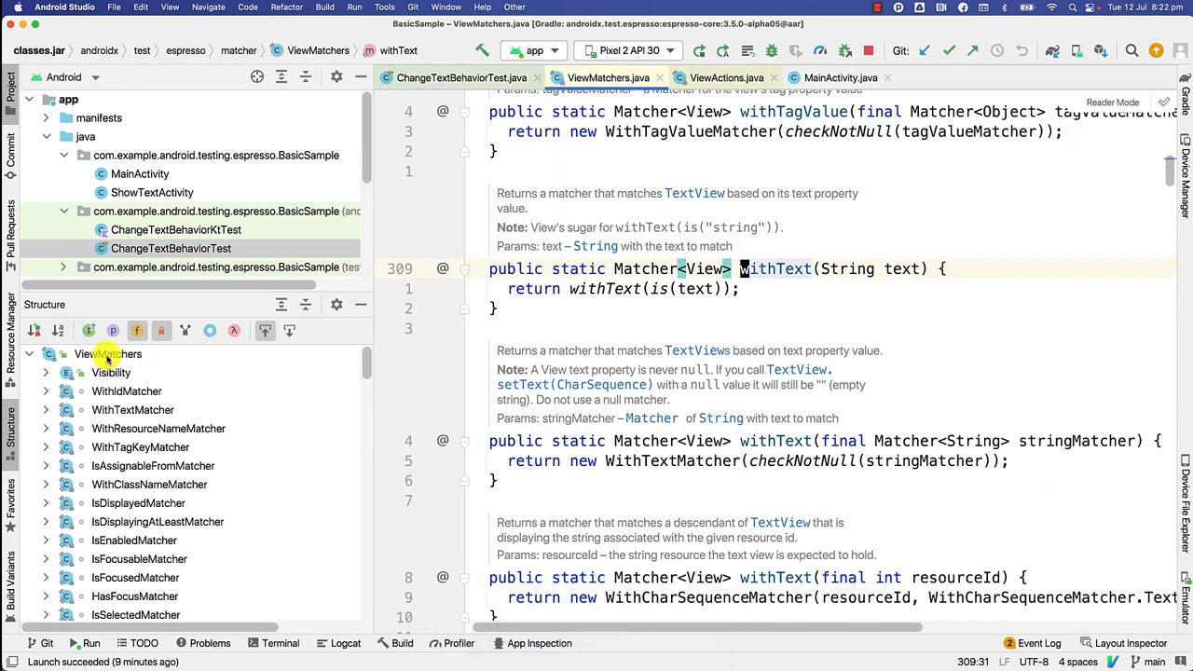
# - Scroll the Structure panel's matcher list in ViewMatchers.java to survey the other matchers
pyautogui.scroll(-3)
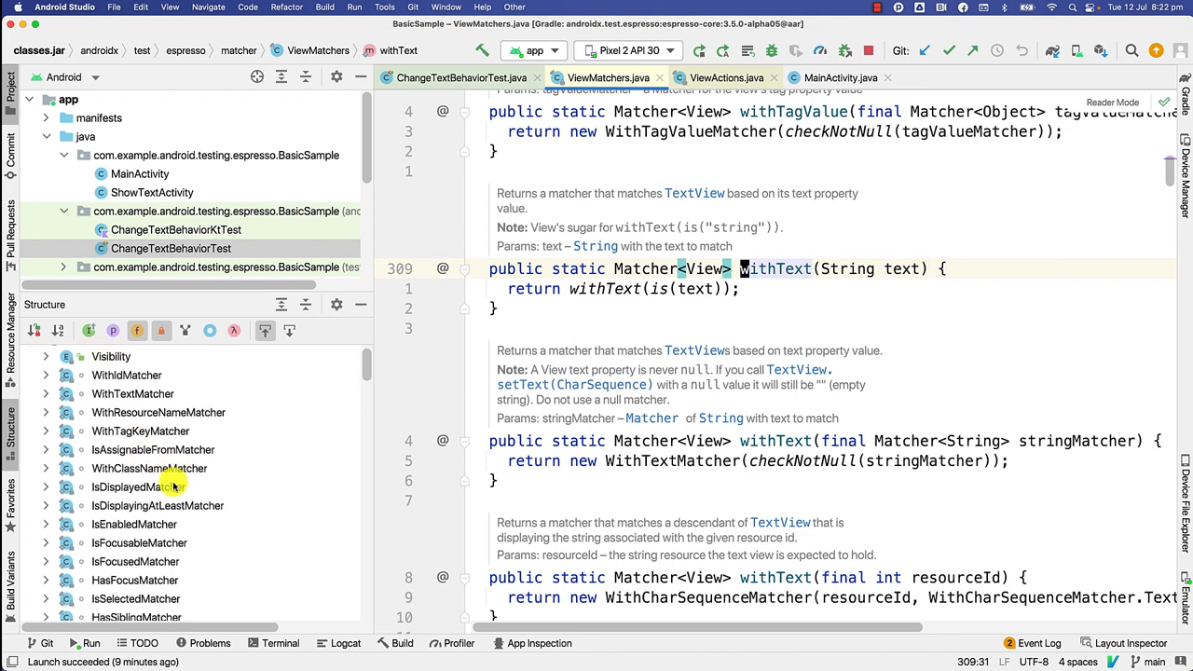
pyautogui.scroll(-3)
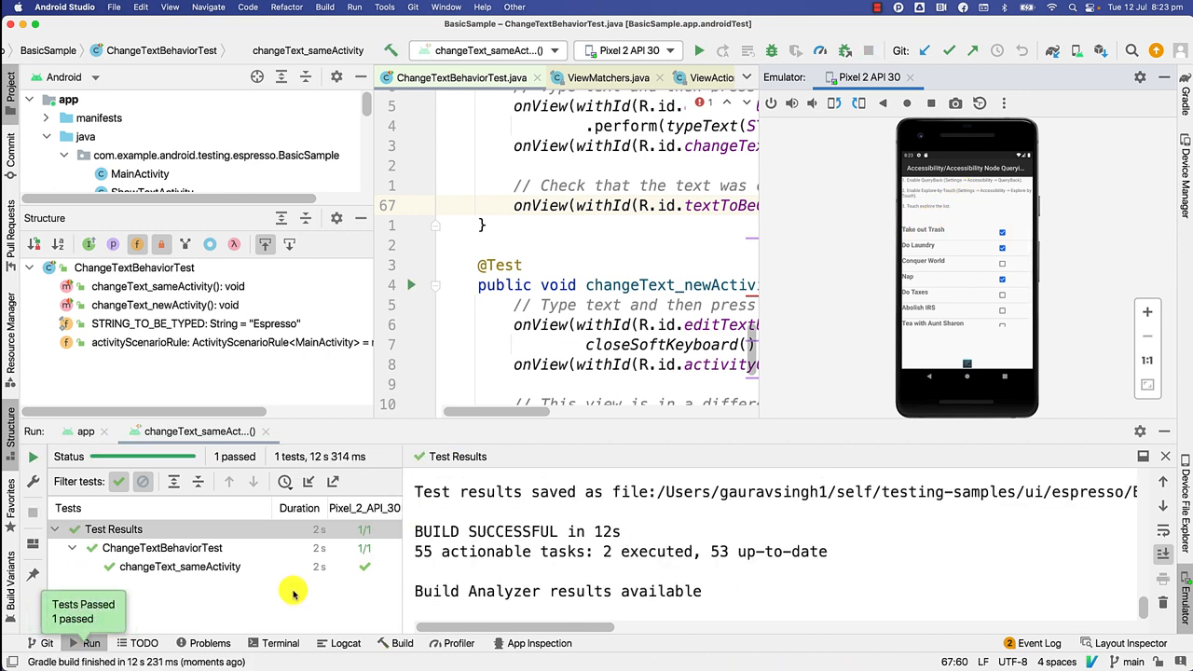
pyautogui.moveTo(344, 602)
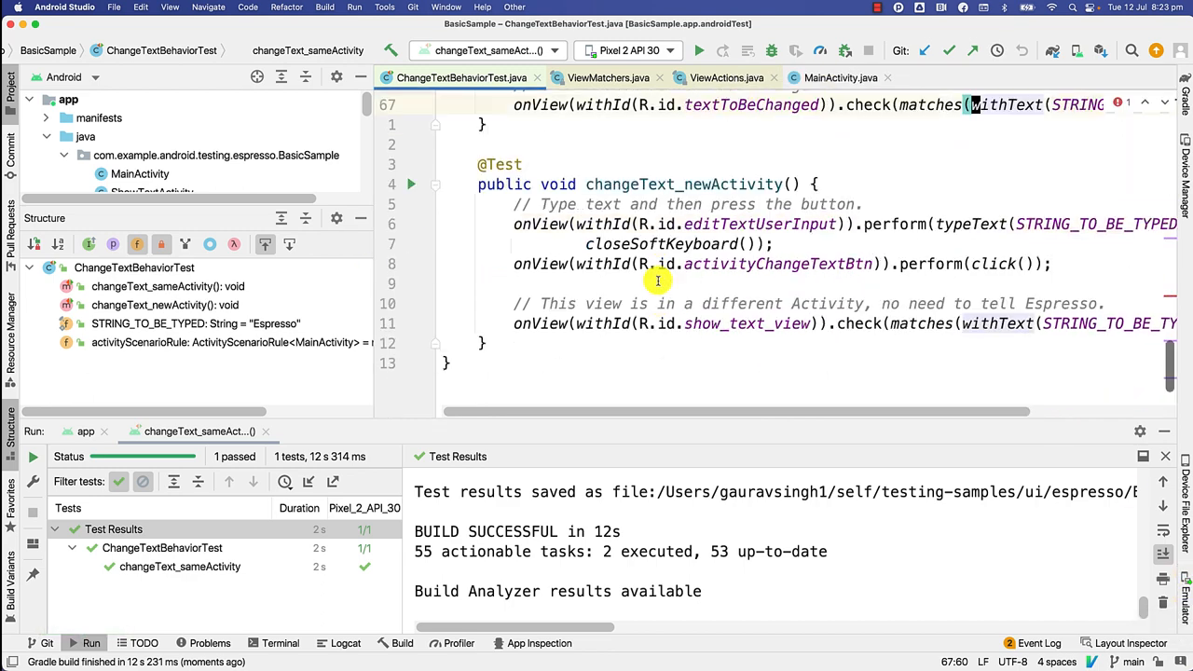
pyautogui.moveTo(811, 398)
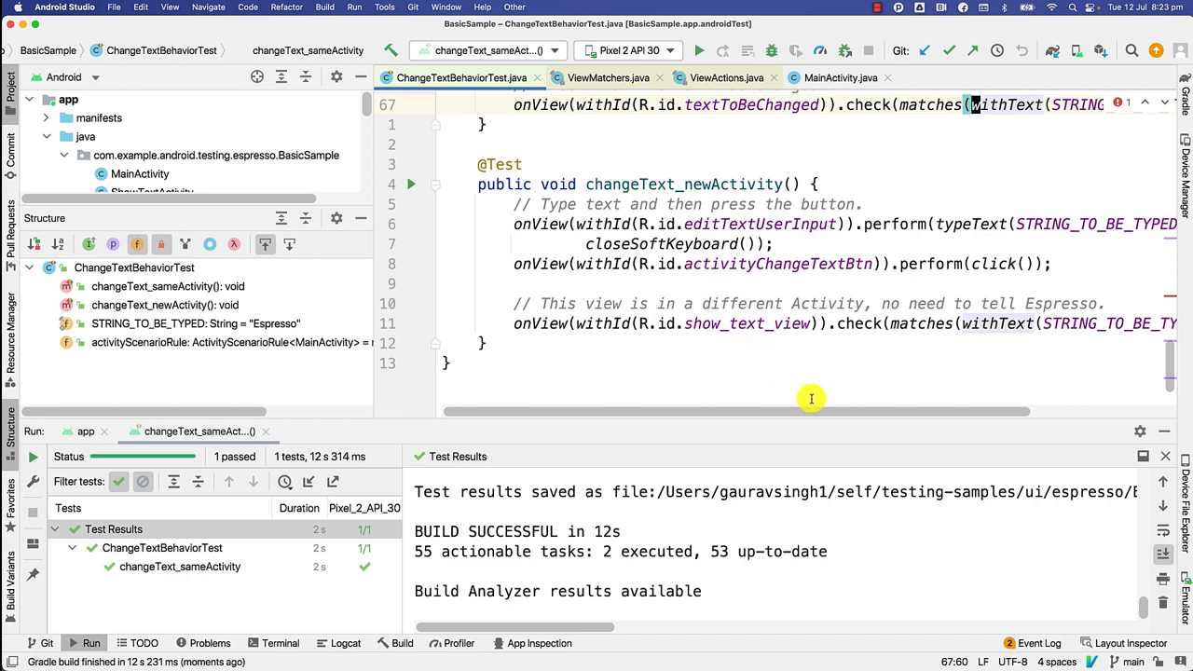